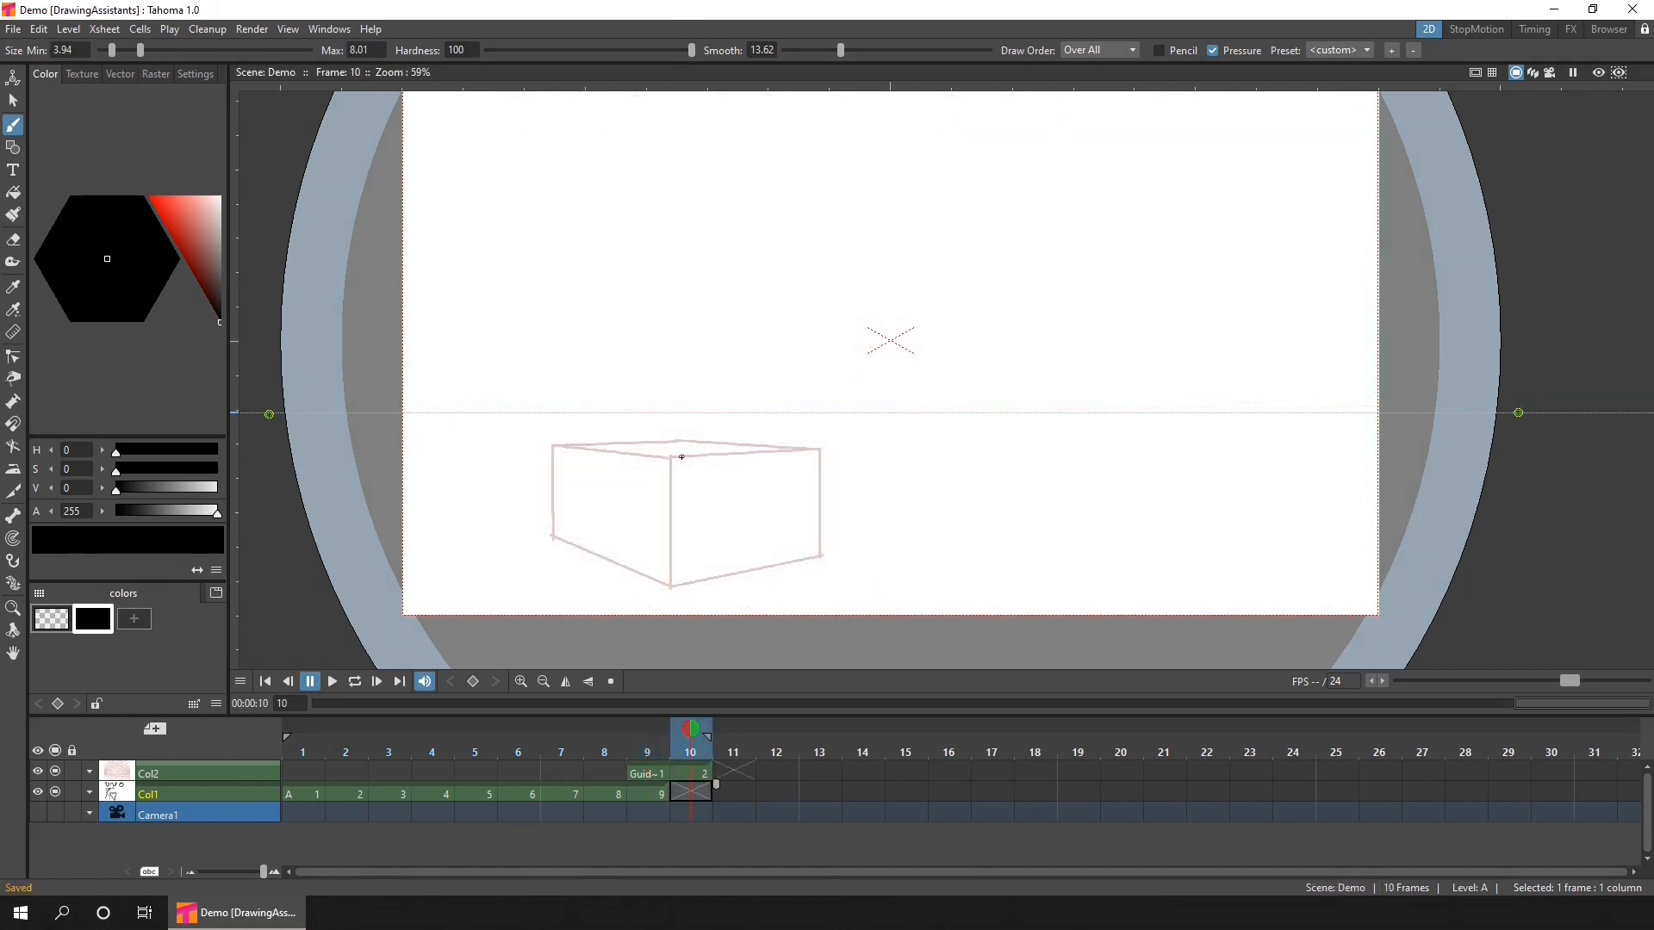
Trace the box's front faces and left side edges with black freehand strokes and save
{"action": "left_click_drag", "start_coordinate": [684, 457], "coordinate": [820, 455]}
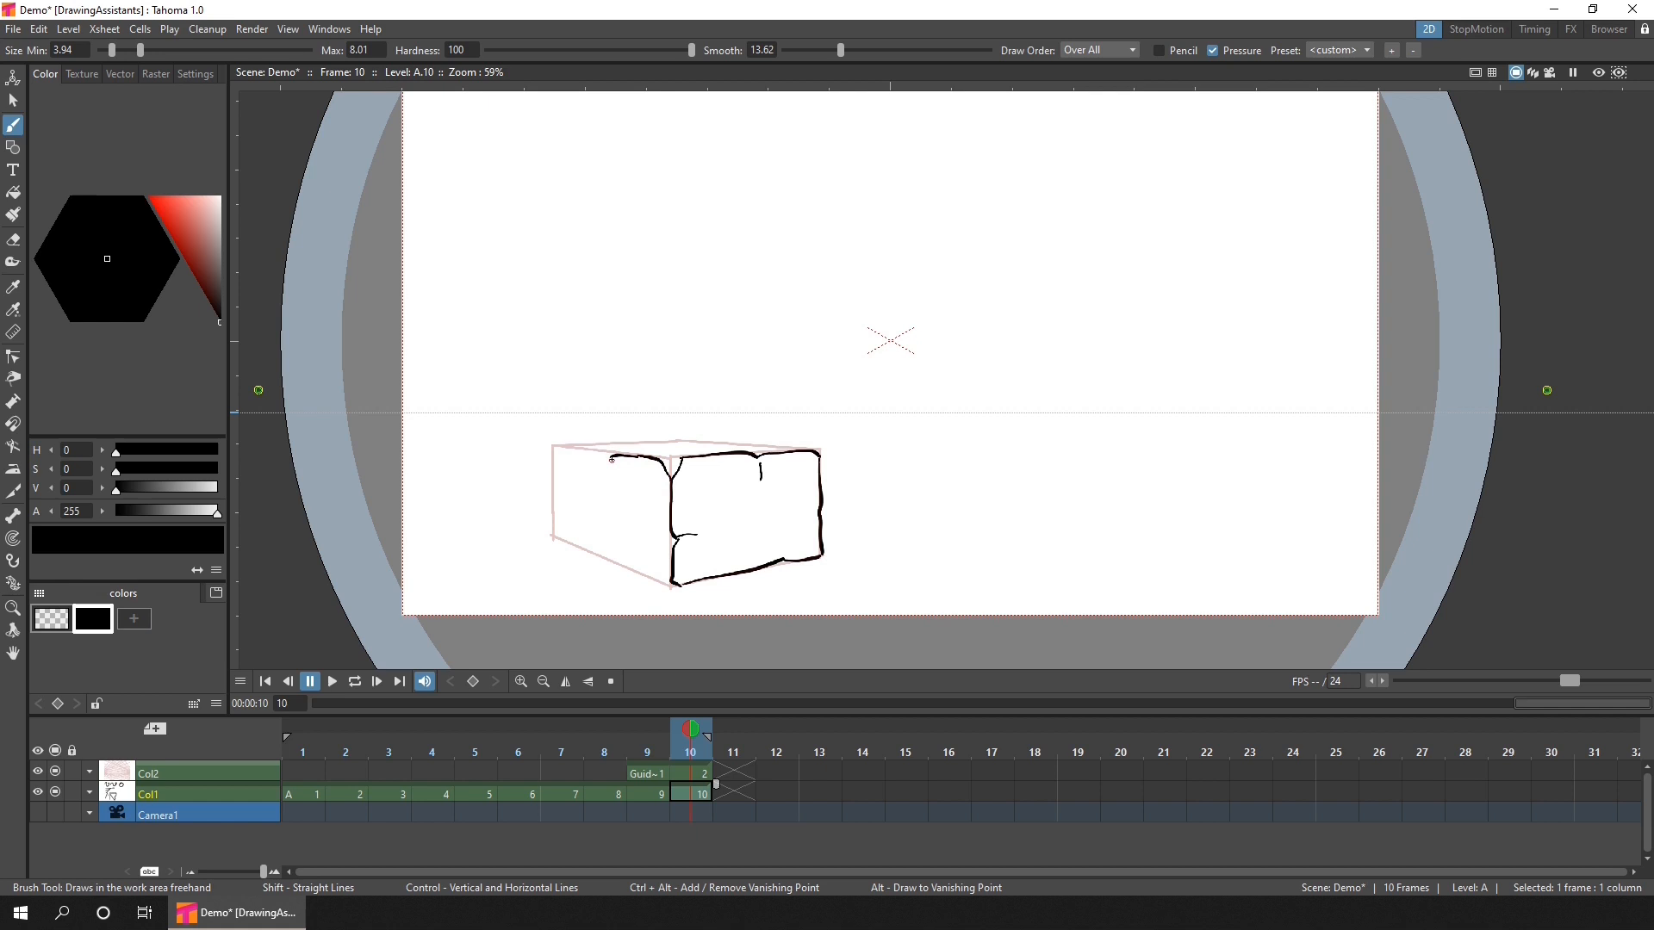
{"action": "left_click_drag", "start_coordinate": [553, 455], "coordinate": [551, 534]}
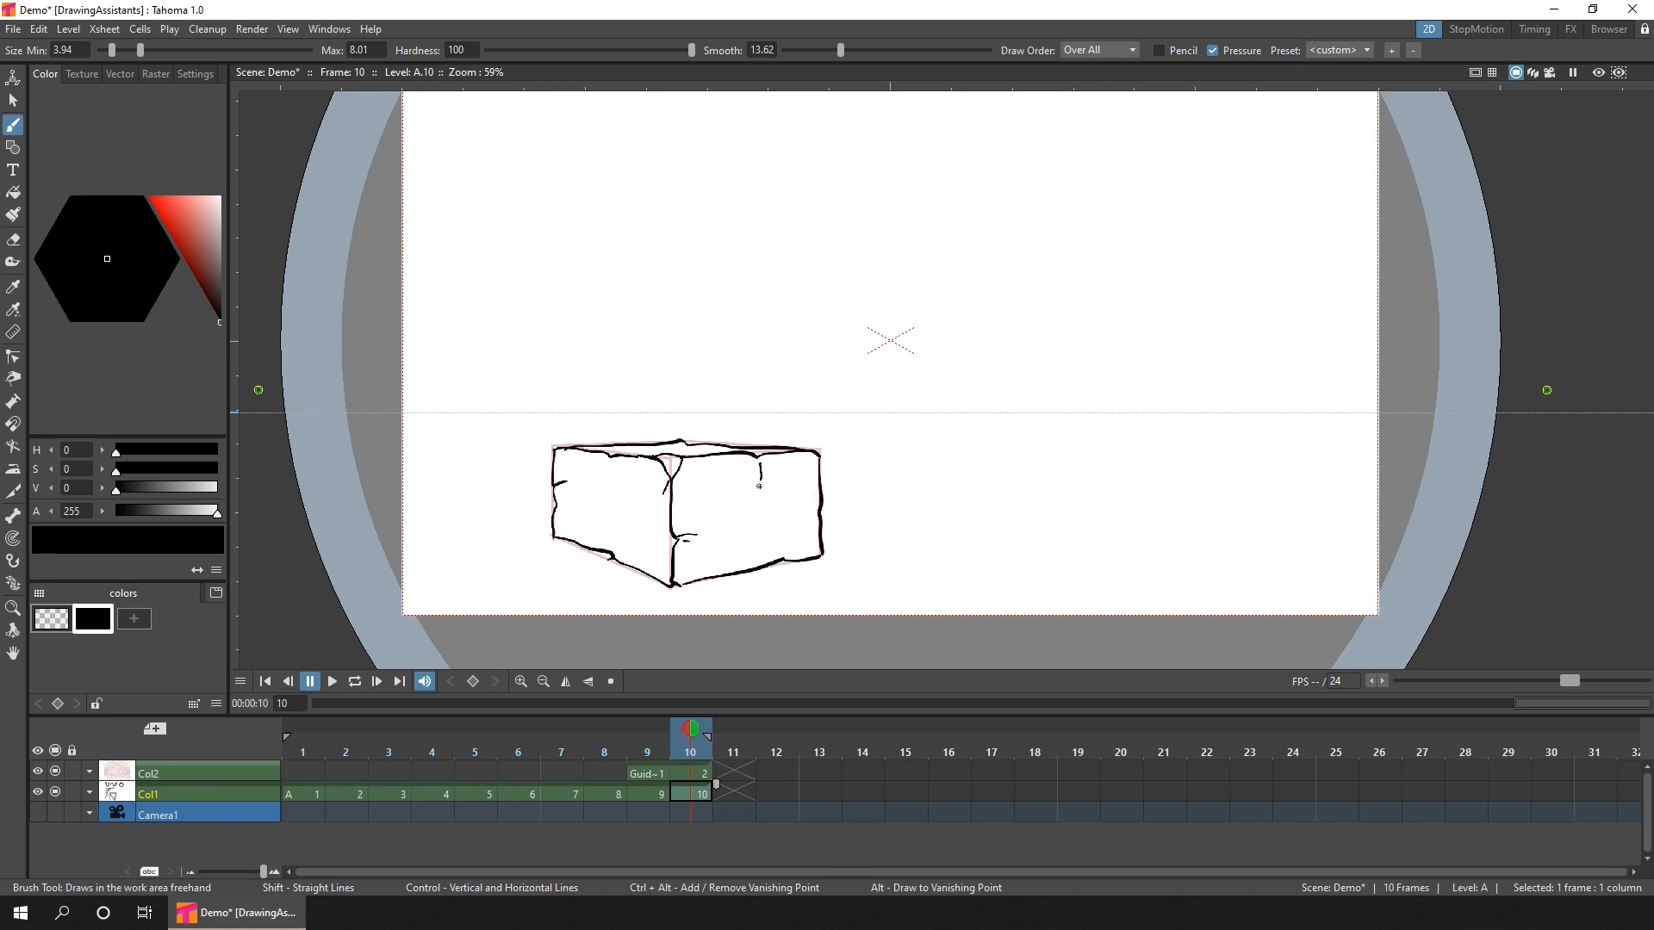
{"action": "key", "text": "ctrl+s"}
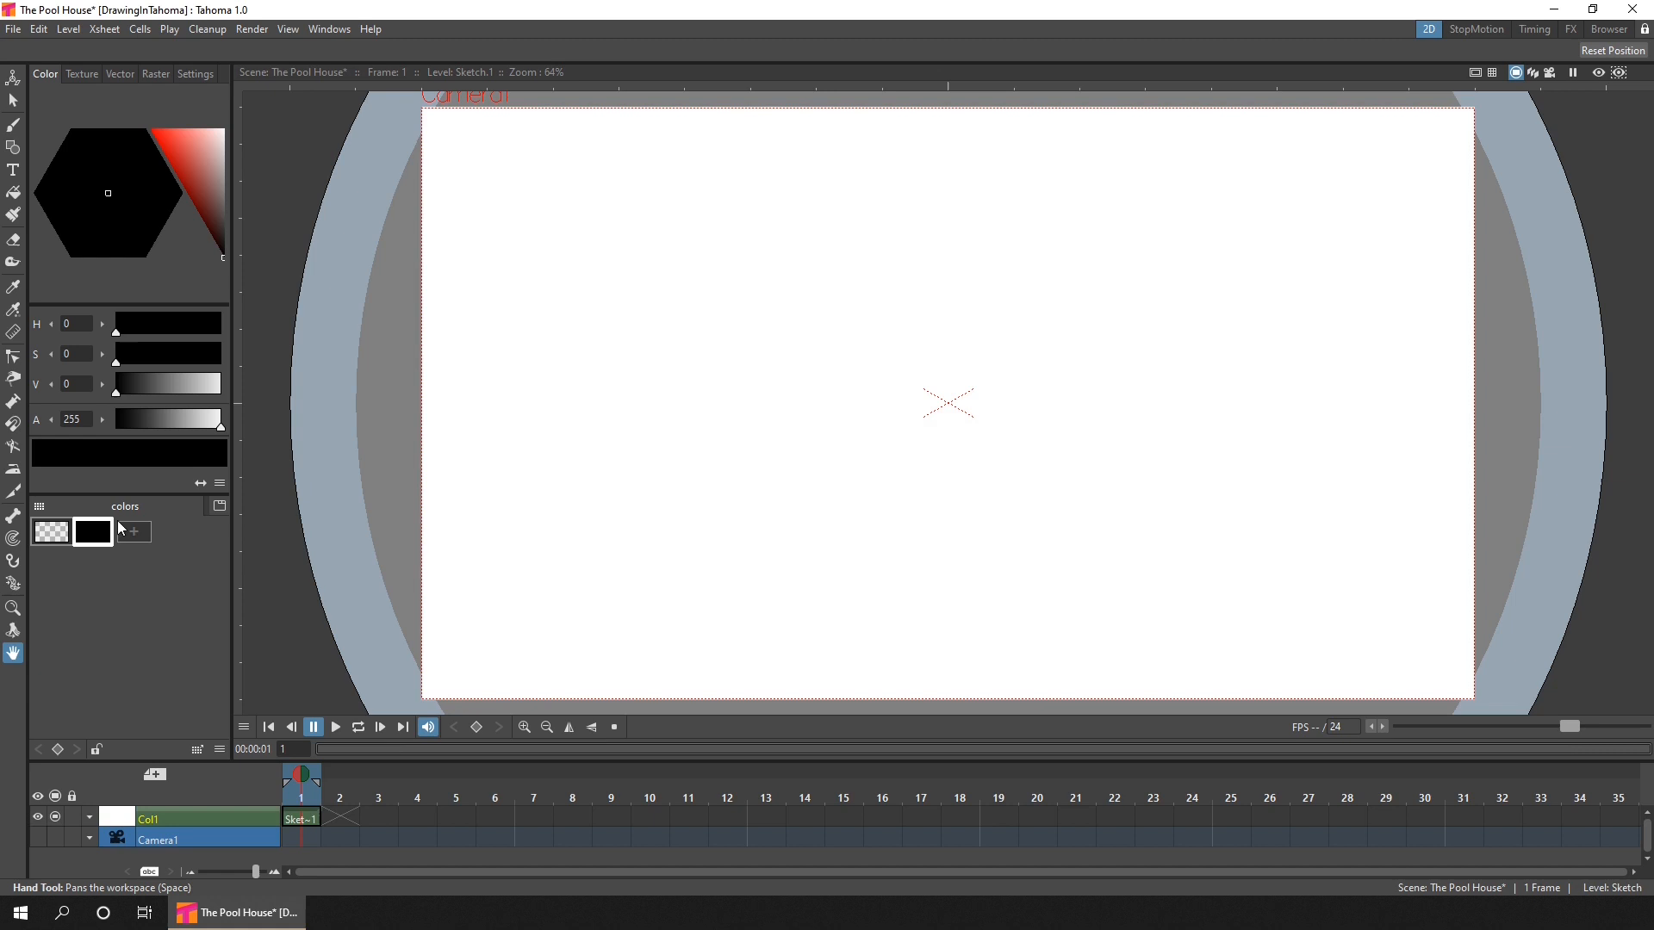
Add a textured pencil style and sketch the right-hand block's walls with the brush
{"action": "left_click", "coordinate": [195, 165]}
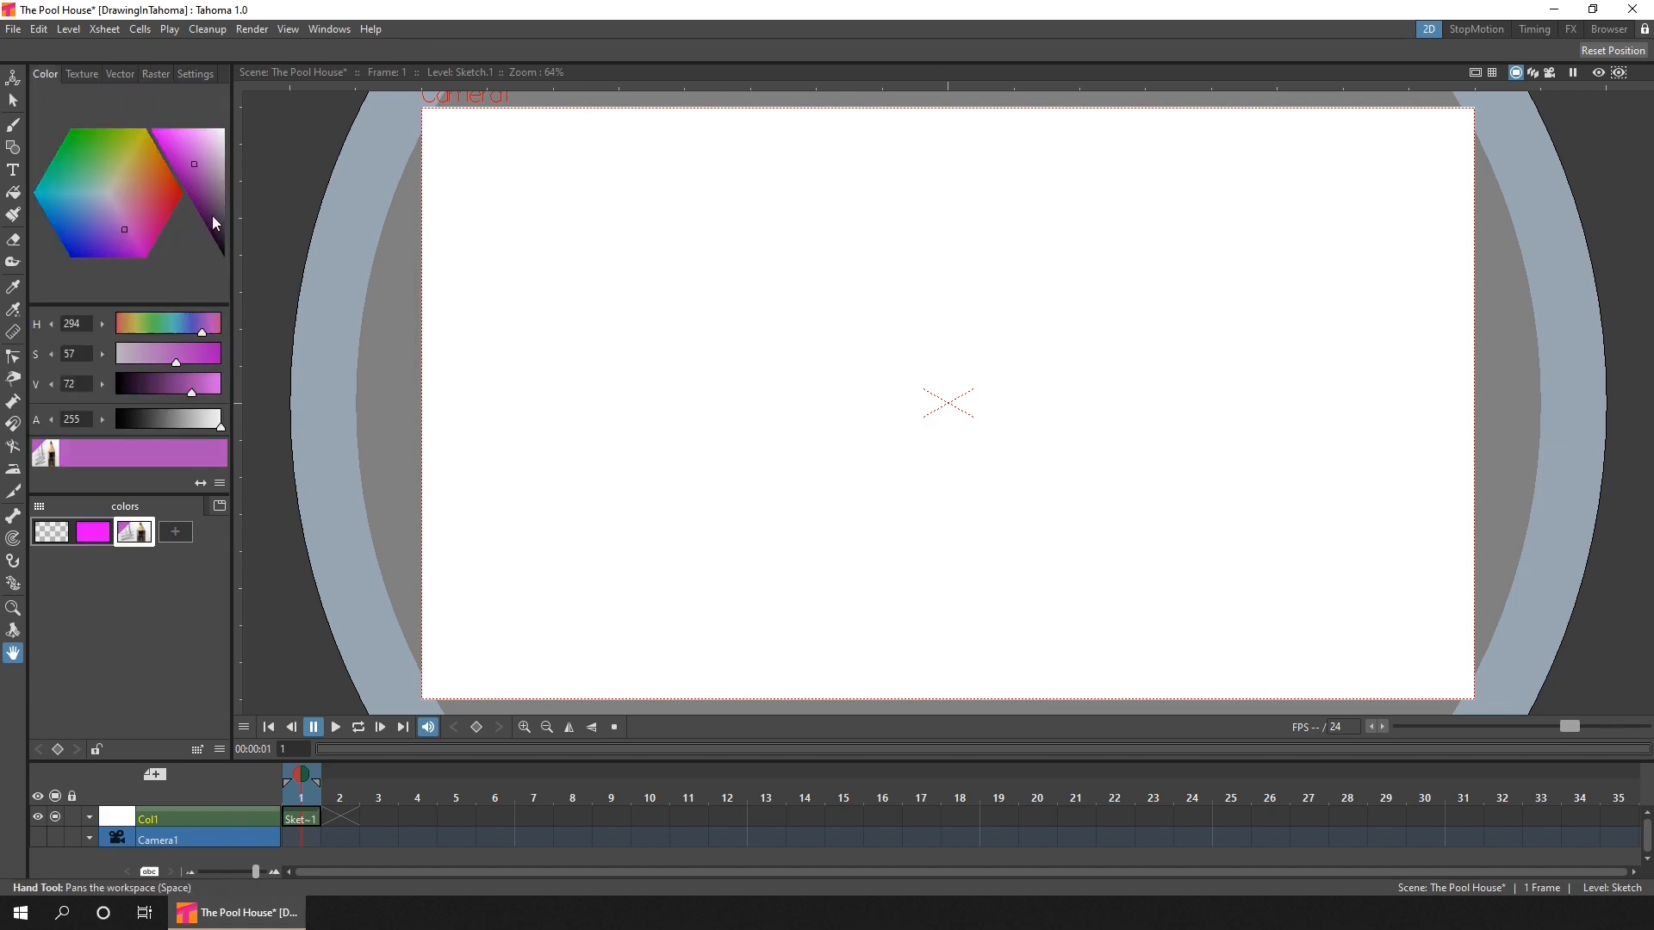
{"action": "left_click", "coordinate": [11, 124]}
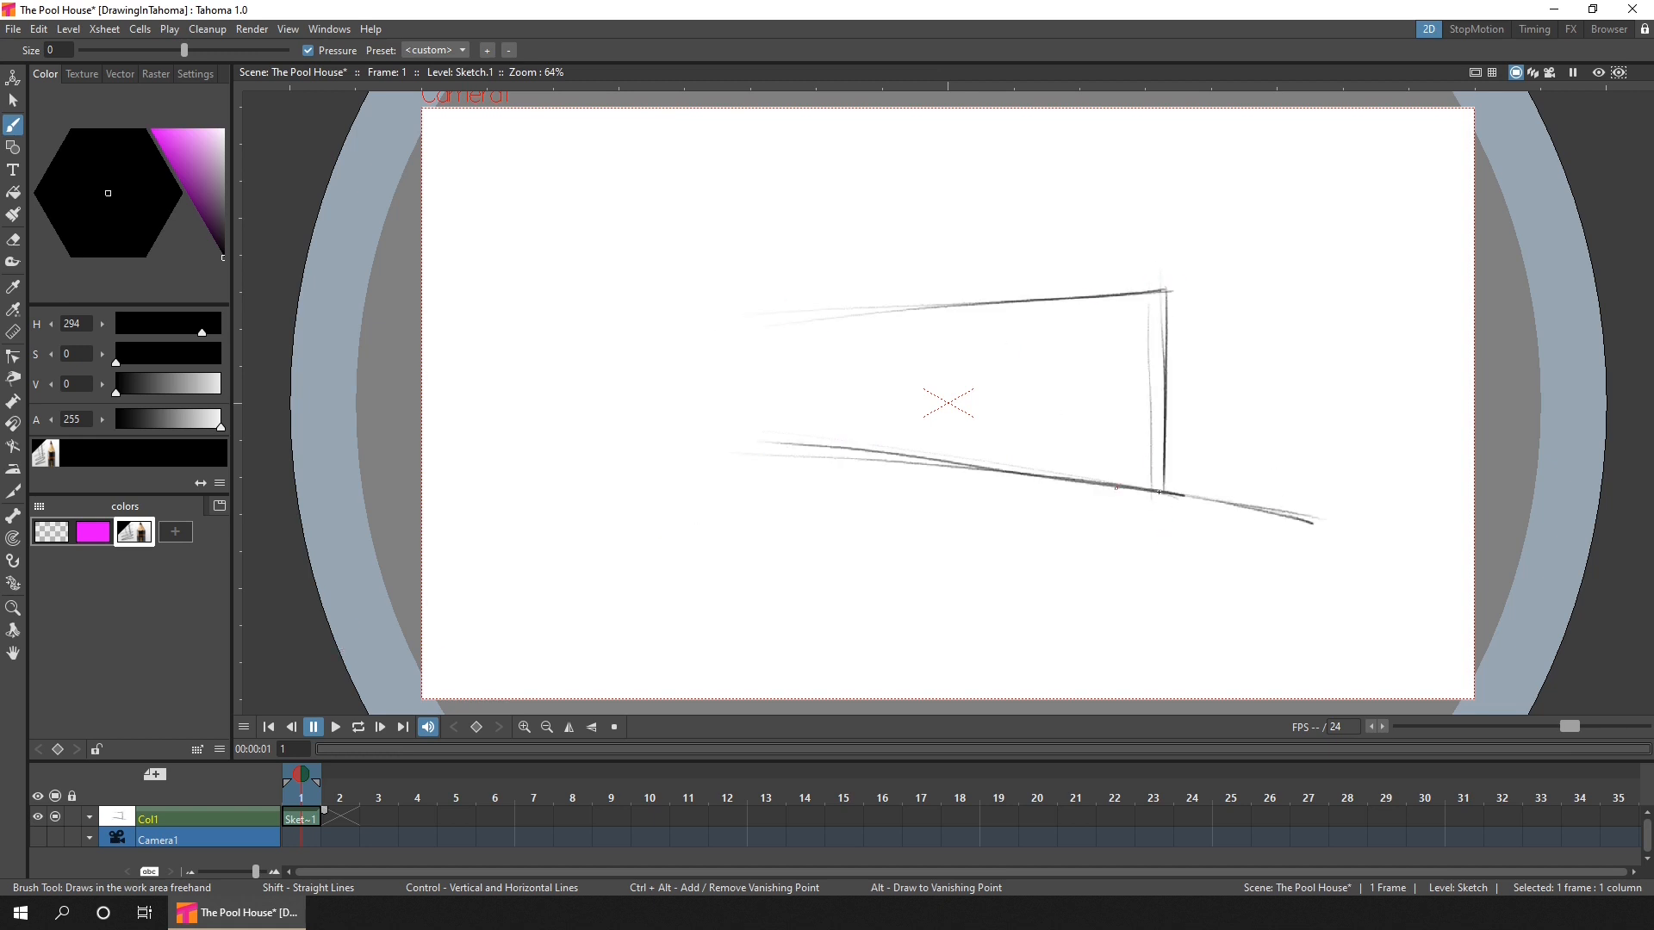
{"action": "left_click_drag", "start_coordinate": [712, 324], "coordinate": [1159, 253]}
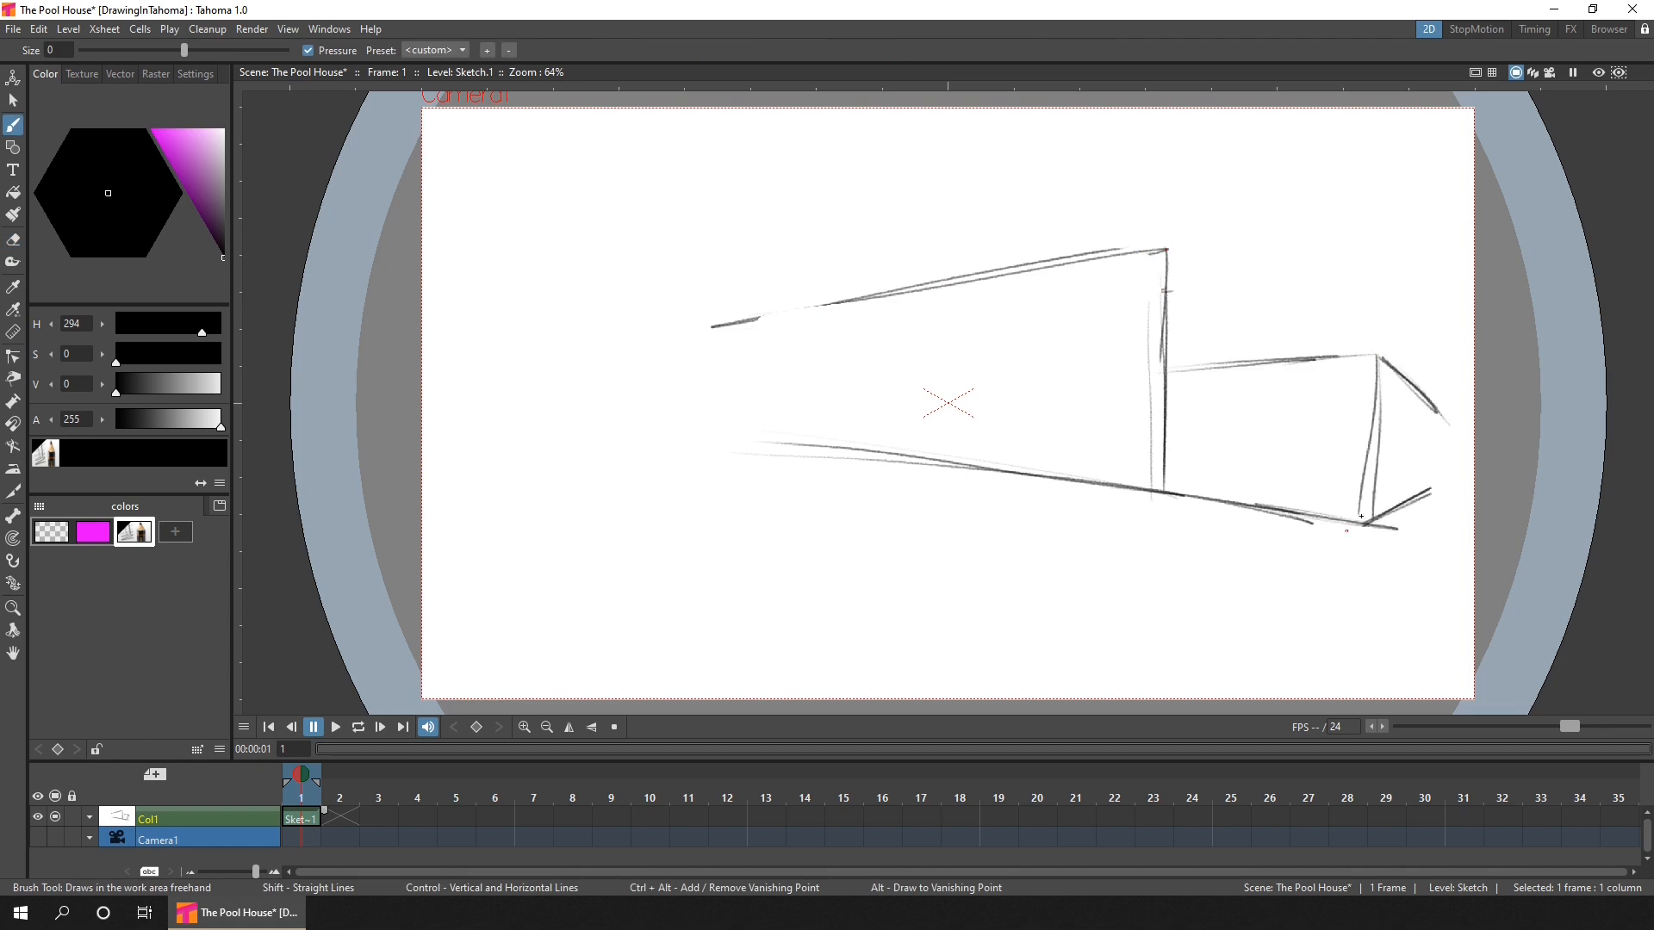
Erase the stray stroke above the right block, save, and rename the first column to Sketch
{"action": "left_click", "coordinate": [10, 236]}
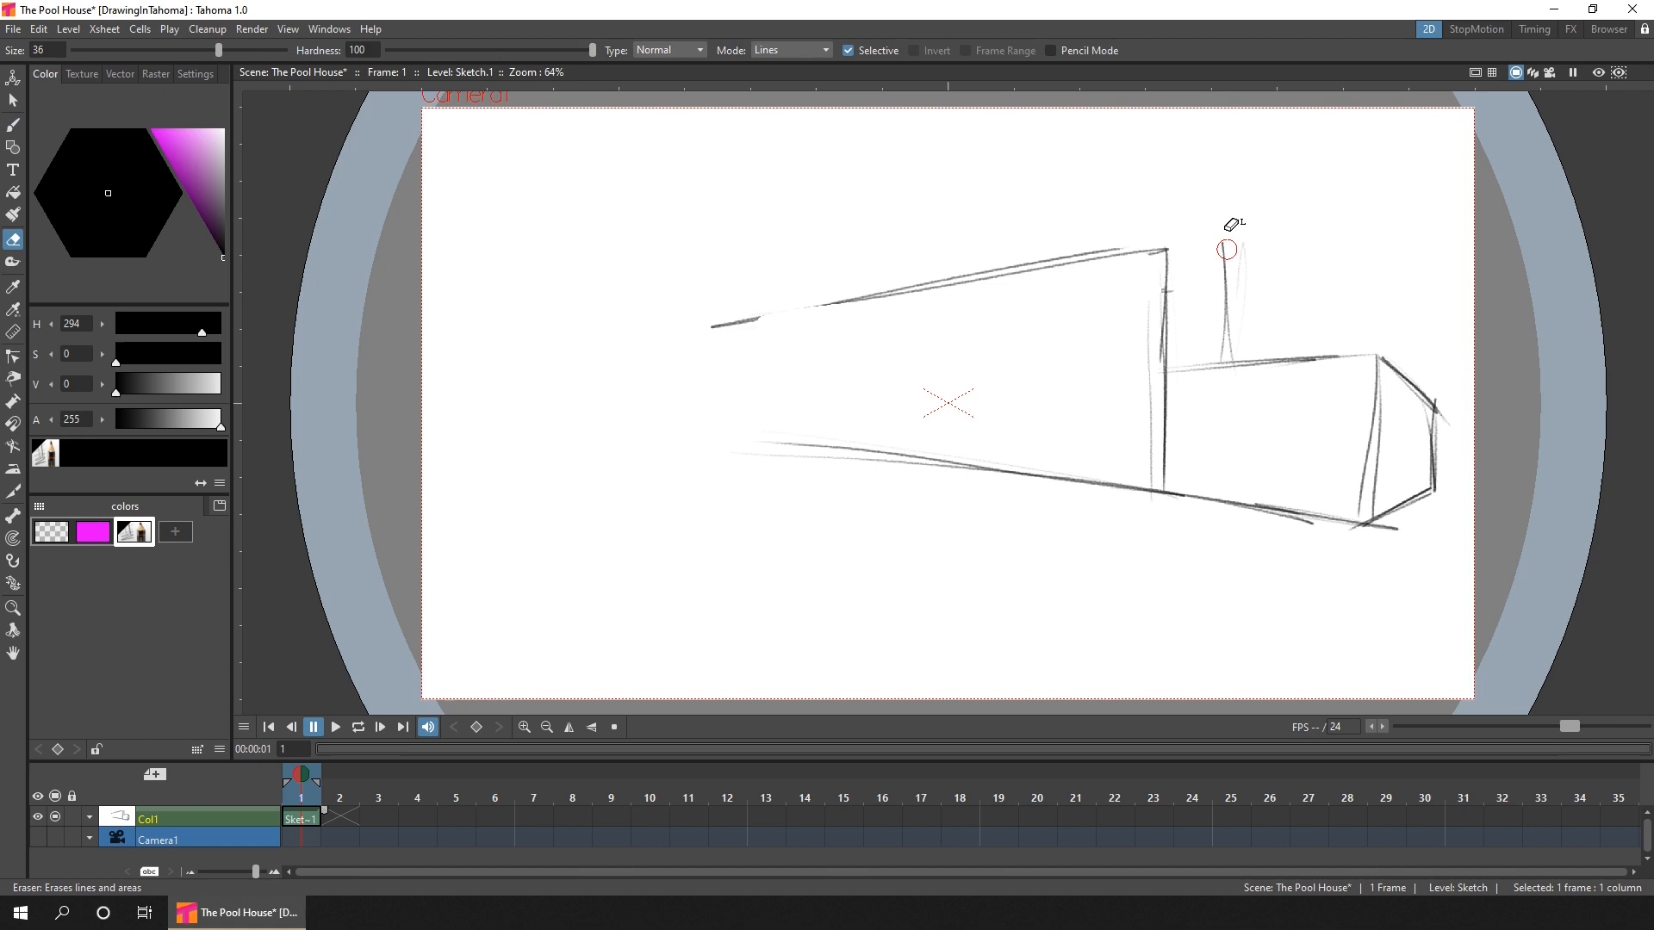
{"action": "left_click", "coordinate": [11, 124]}
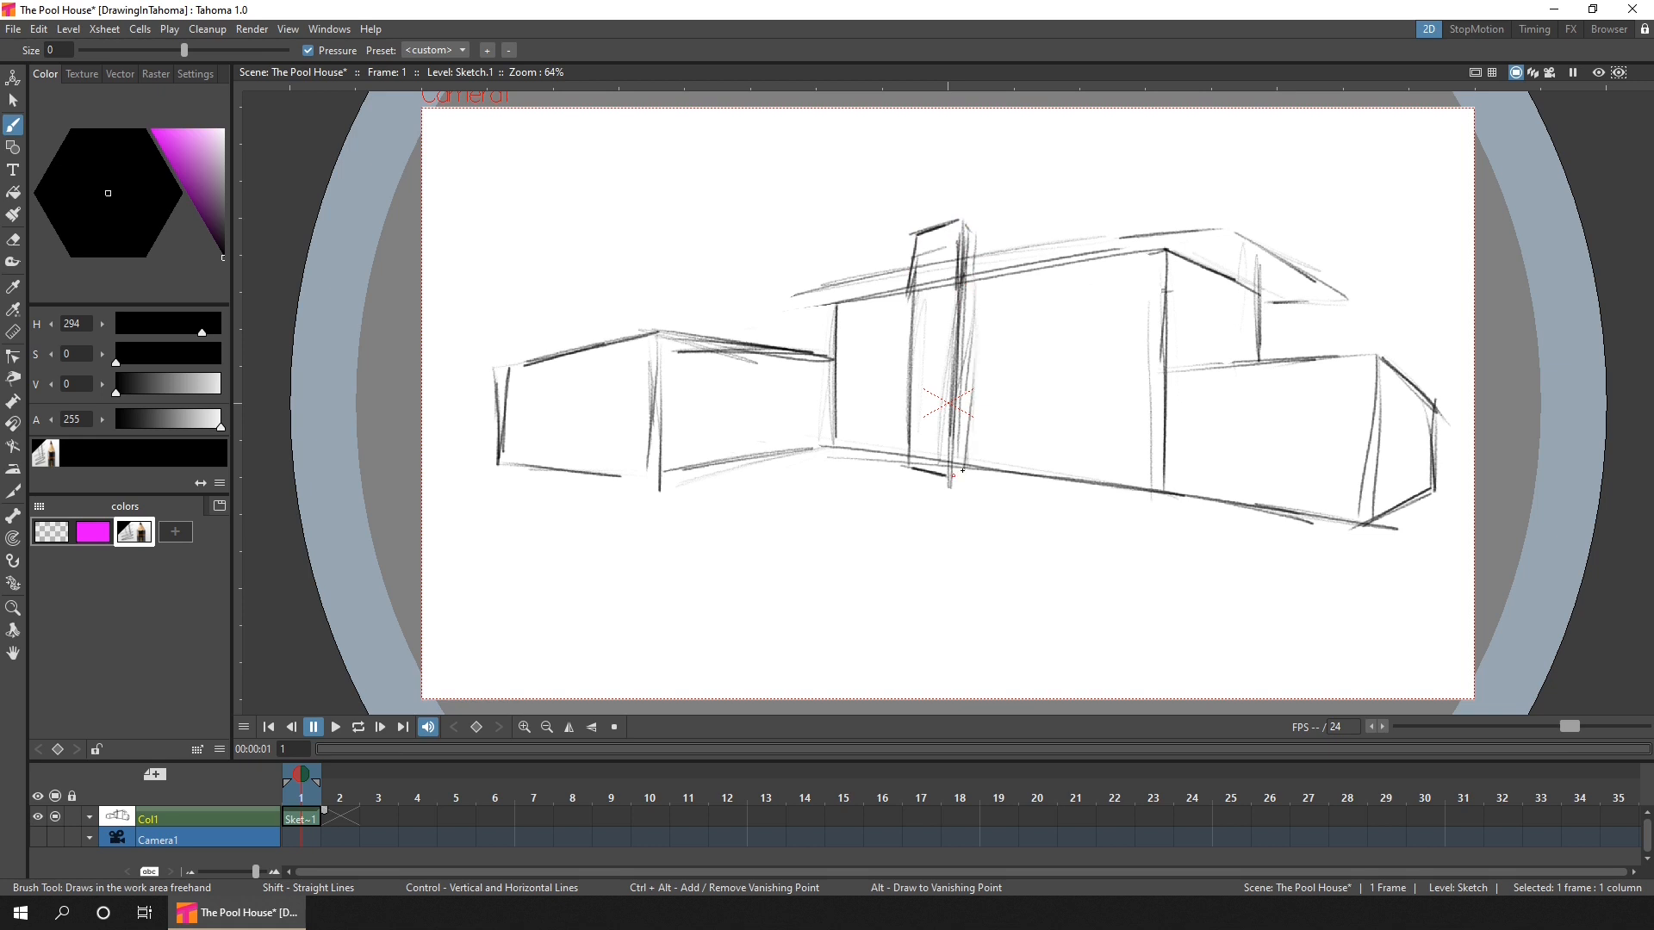
{"action": "key", "text": "ctrl+s"}
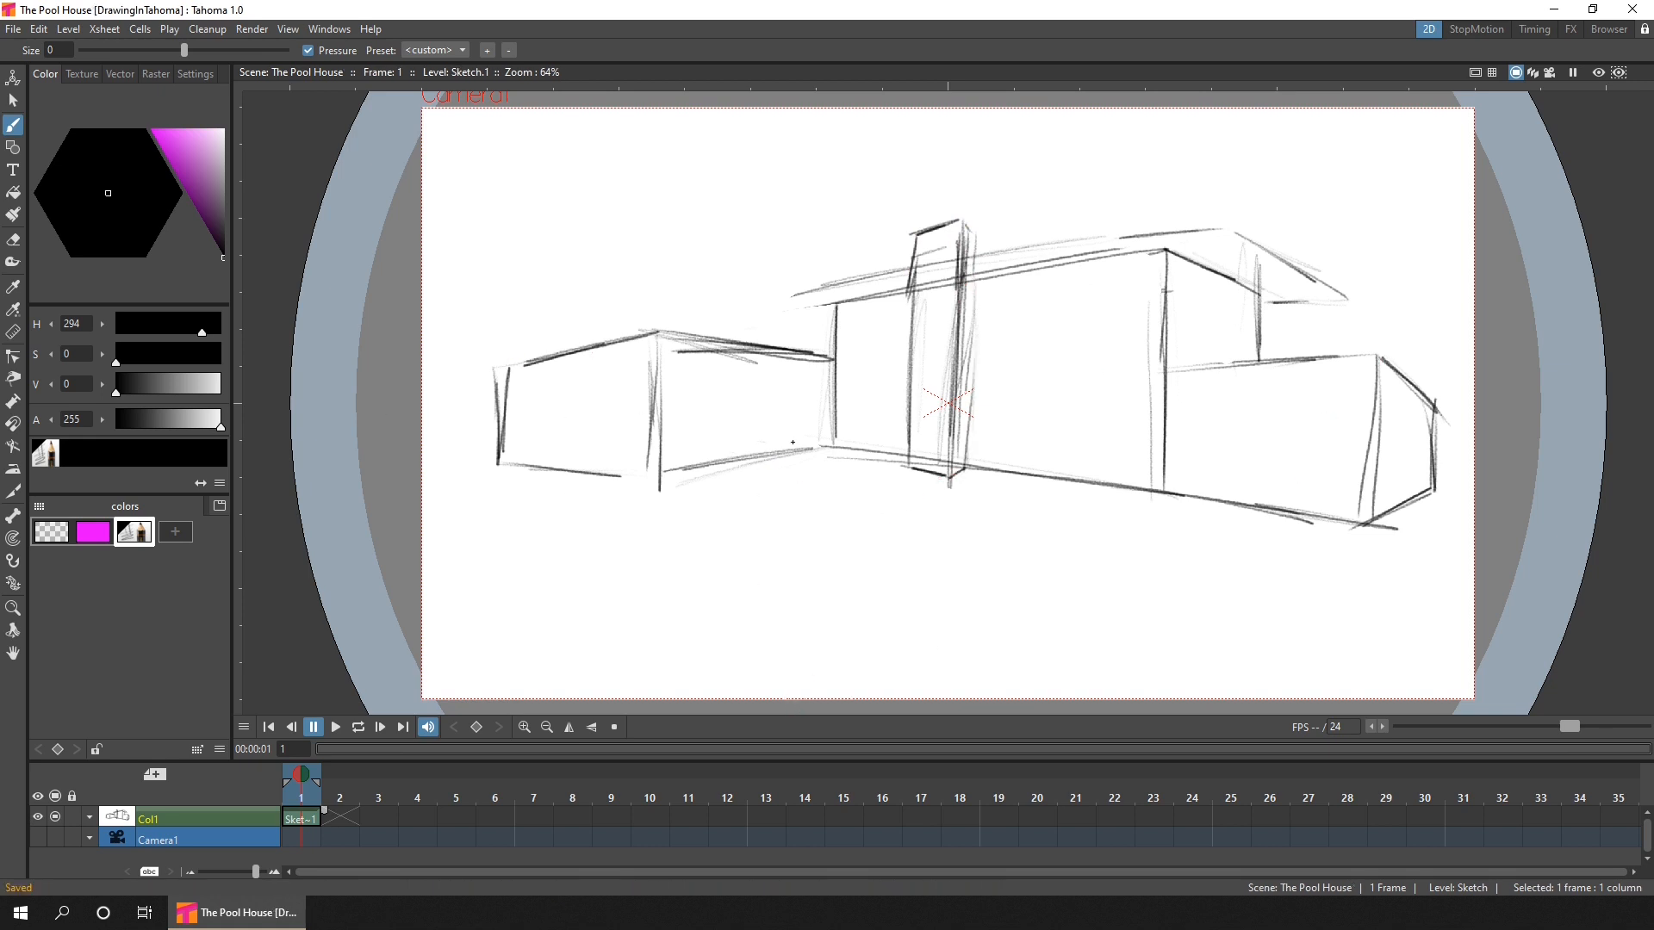
{"action": "double_click", "coordinate": [148, 818]}
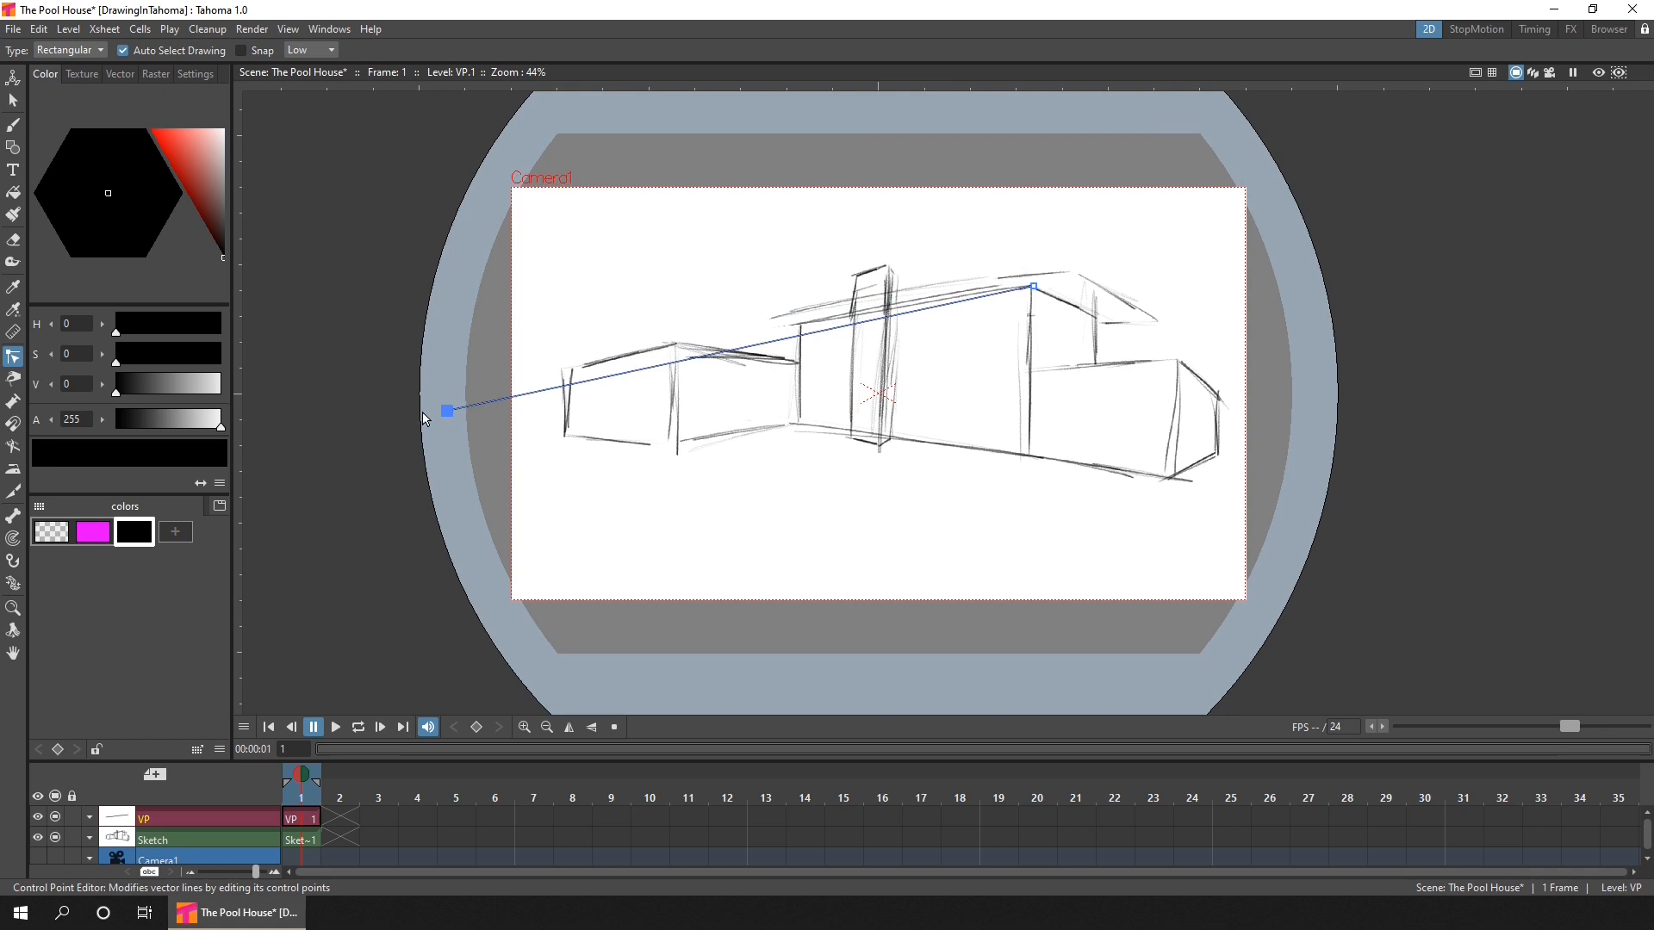
Extend a guide line to the left vanishing point and align the right guide line with the block's wall edge
{"action": "left_click_drag", "start_coordinate": [445, 410], "coordinate": [1178, 479]}
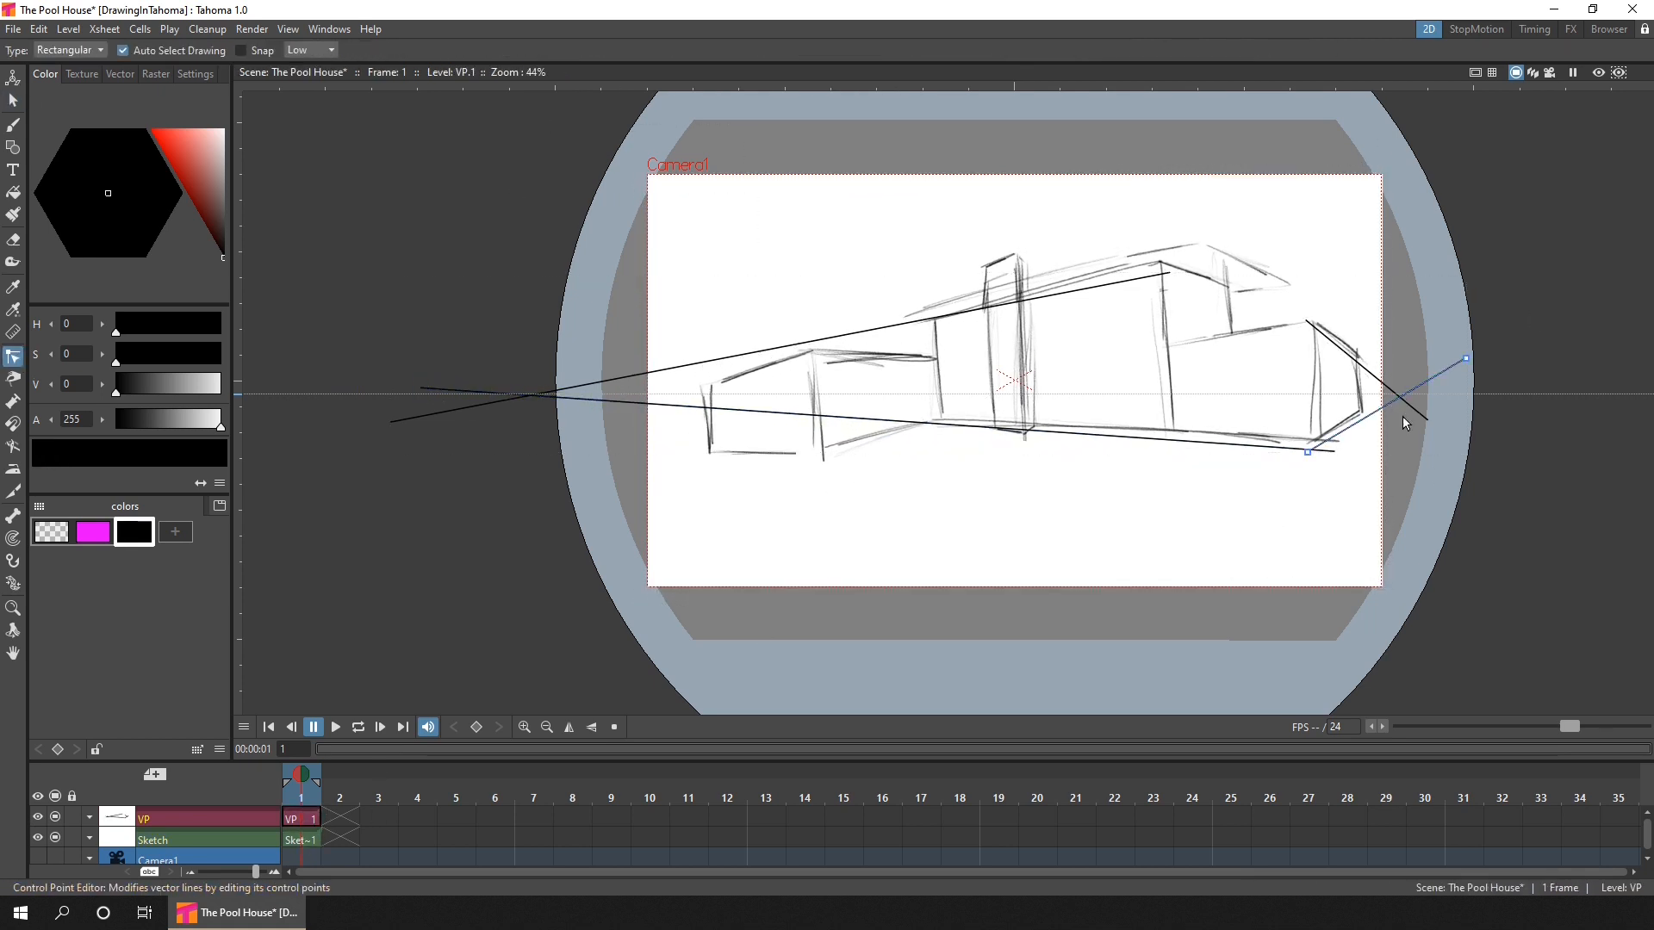
{"action": "left_click_drag", "start_coordinate": [1308, 451], "coordinate": [1445, 416]}
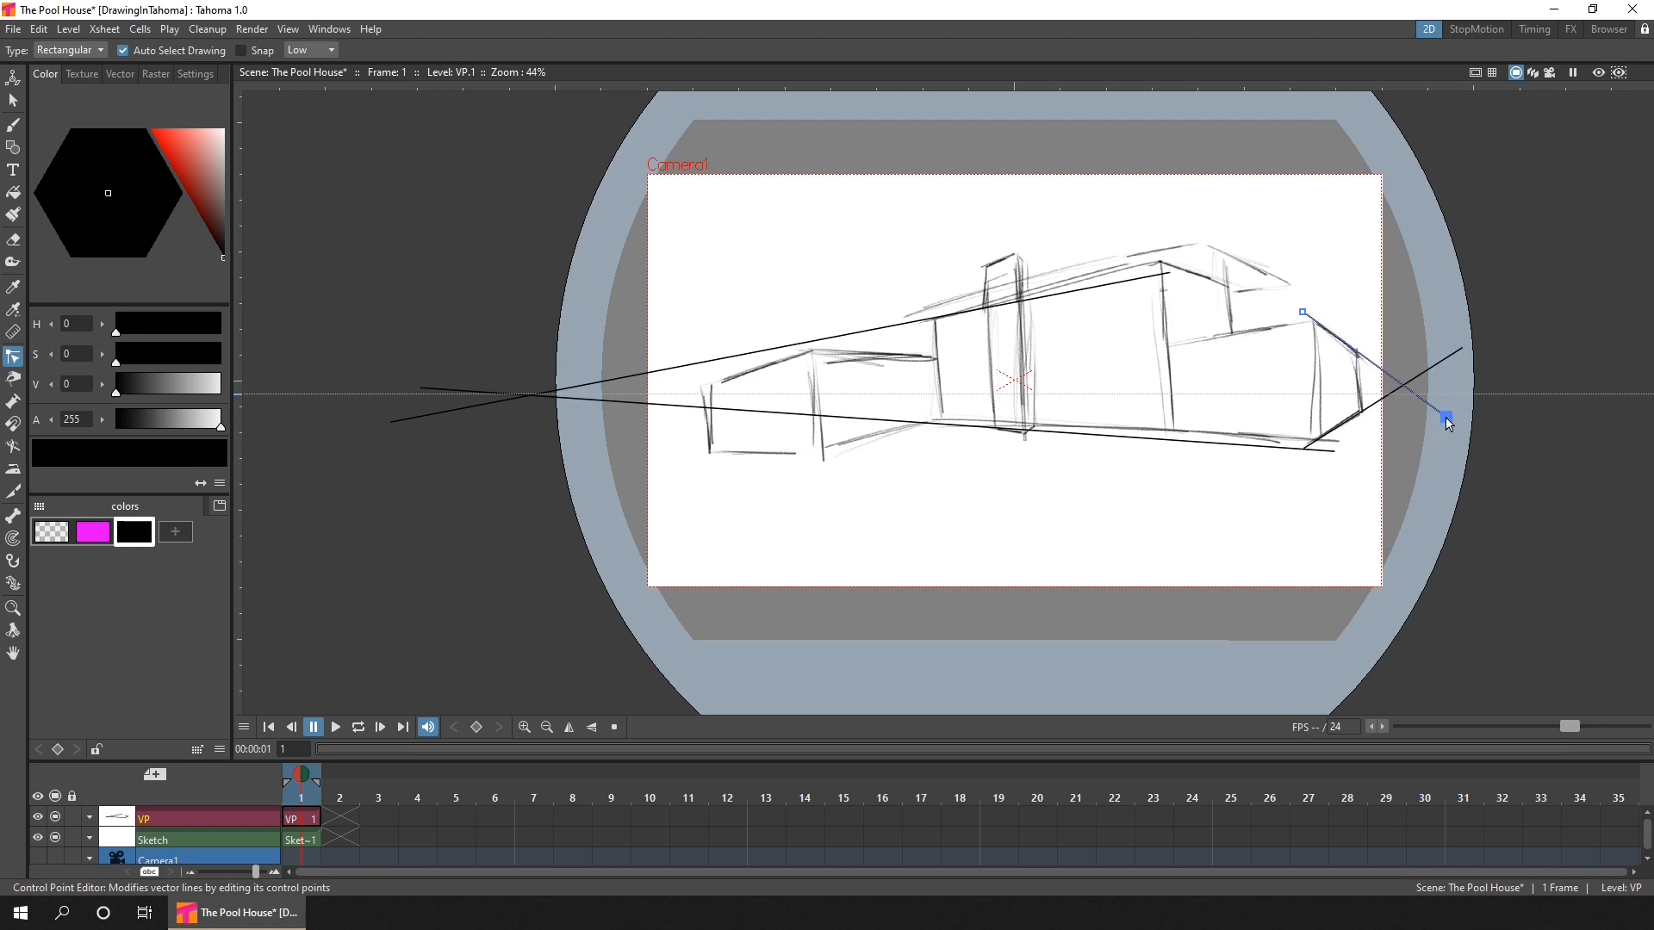
{"action": "left_click_drag", "start_coordinate": [1447, 417], "coordinate": [1331, 452]}
{"action": "type", "text": "Shapes"}
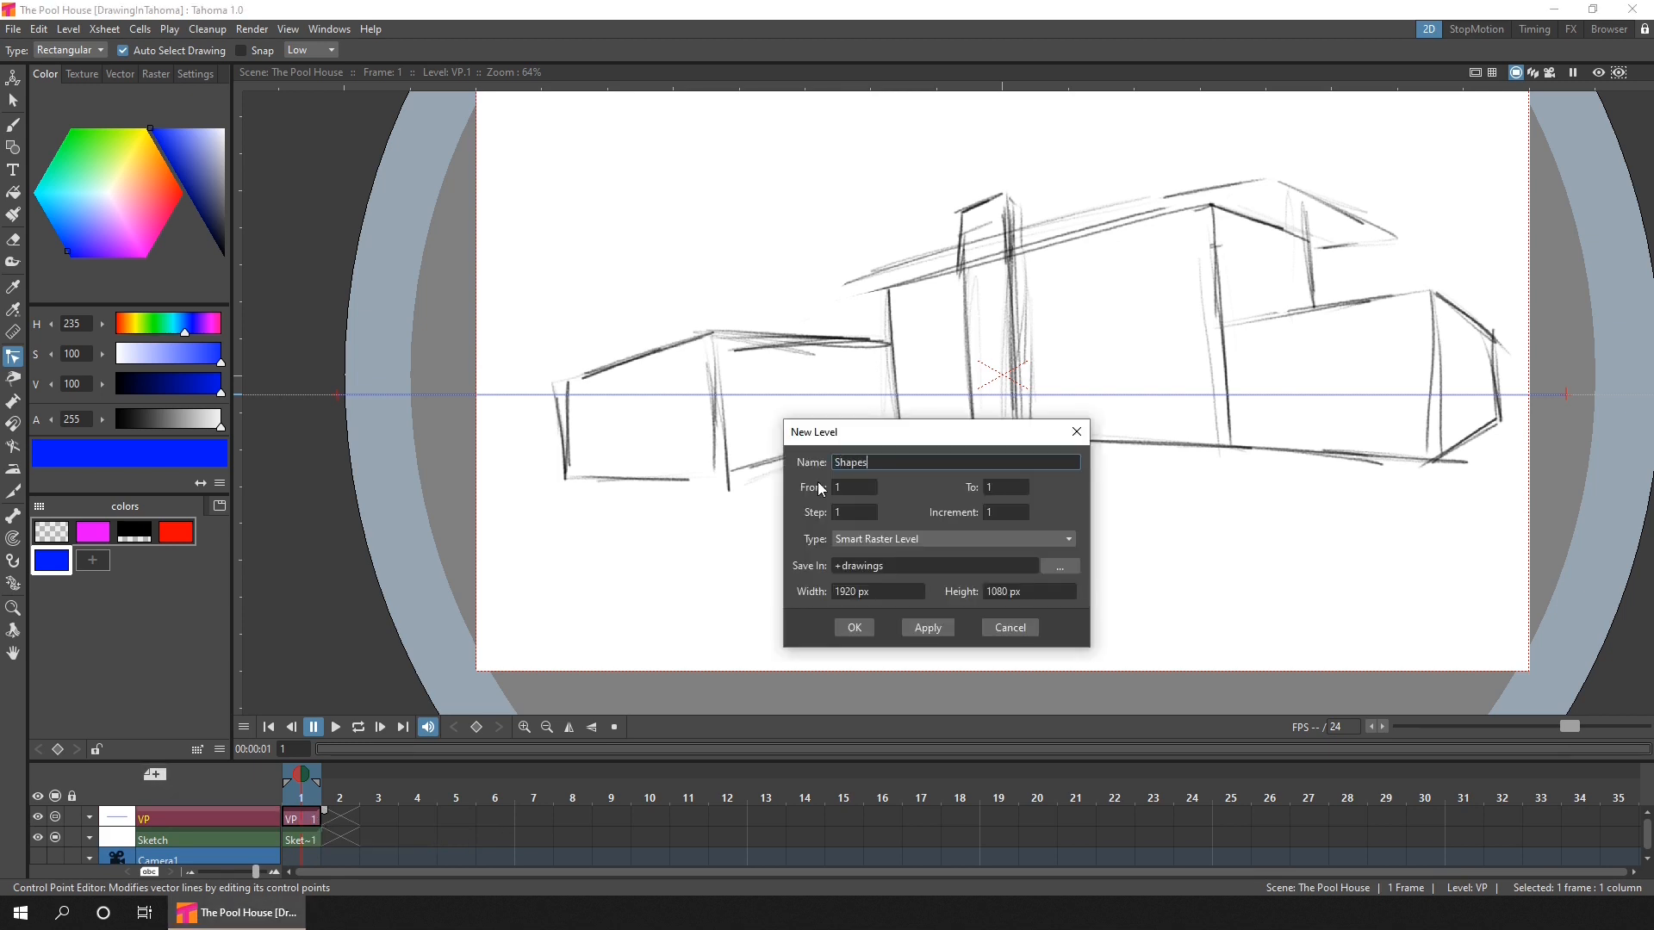
Confirm creating the new Shapes level
{"action": "left_click", "coordinate": [855, 627]}
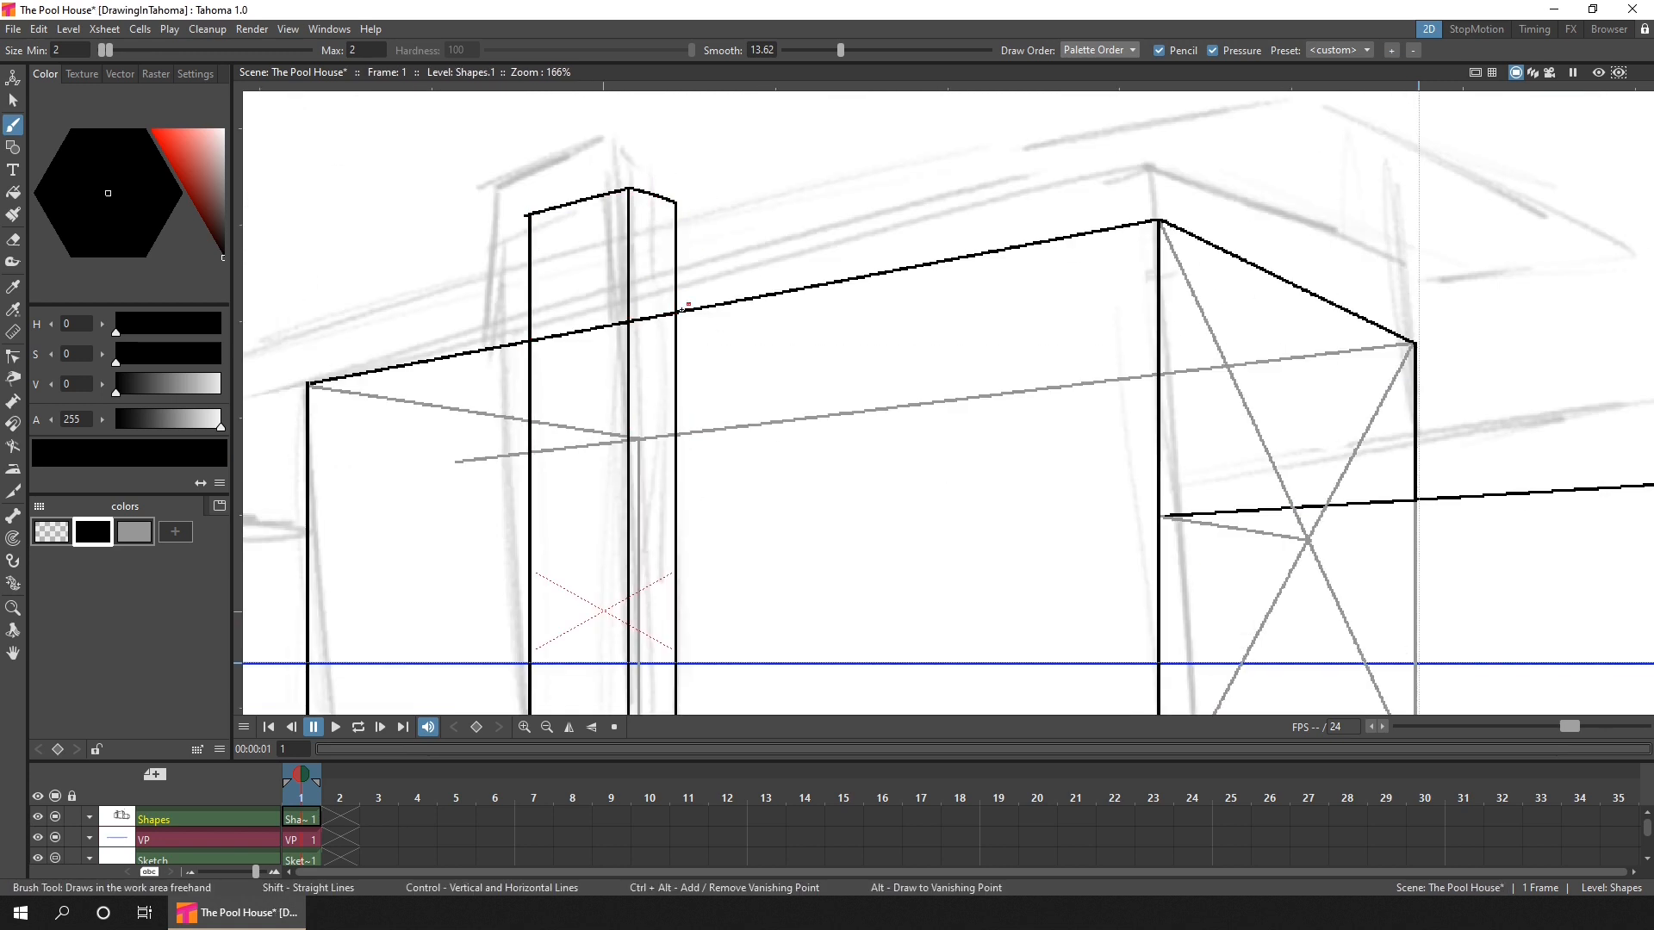
Draw the roof overhang edge toward the vanishing point and erase the wall line crossing it
{"action": "left_click_drag", "start_coordinate": [676, 300], "coordinate": [1328, 149]}
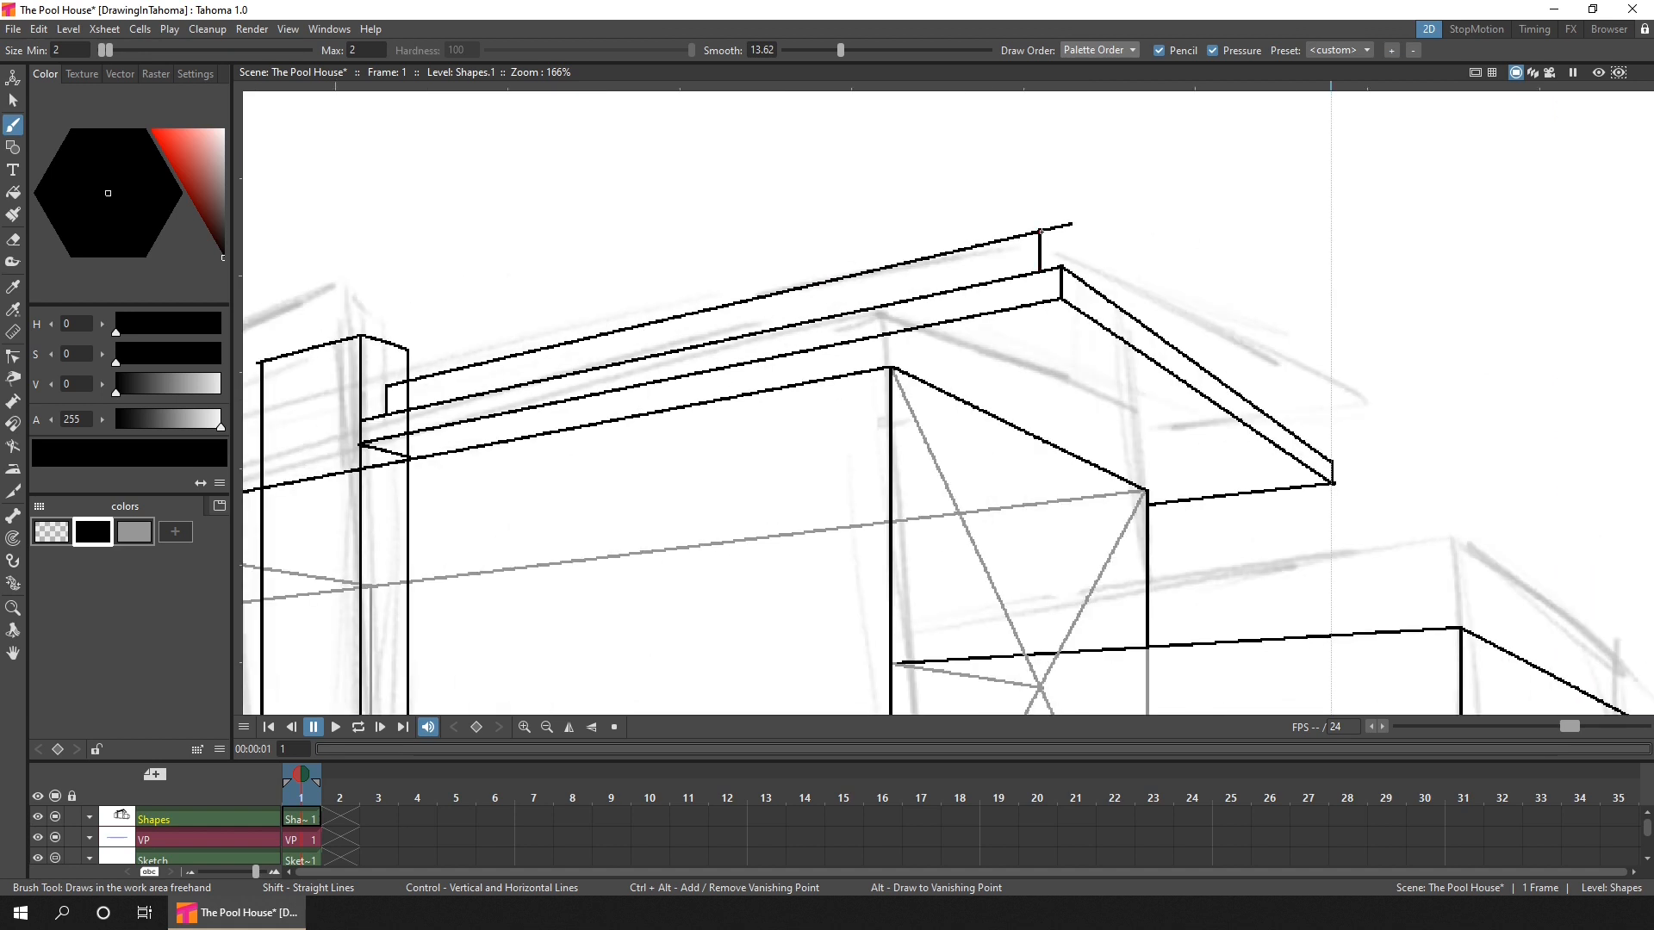
{"action": "left_click", "coordinate": [11, 239]}
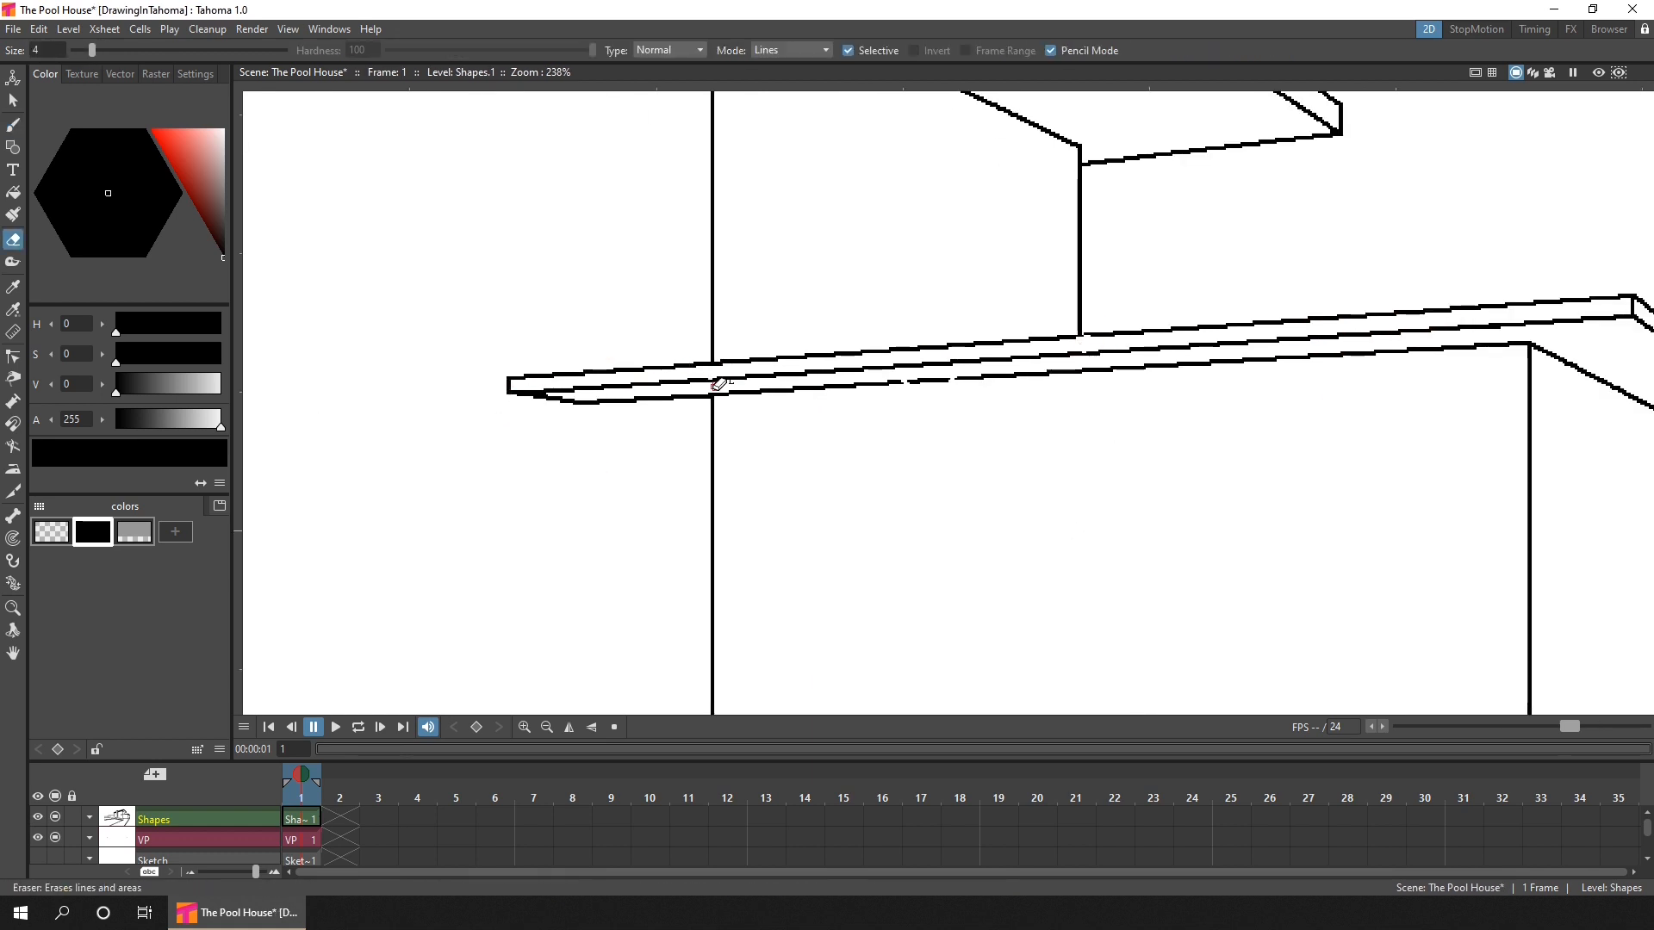
{"action": "left_click", "coordinate": [10, 124]}
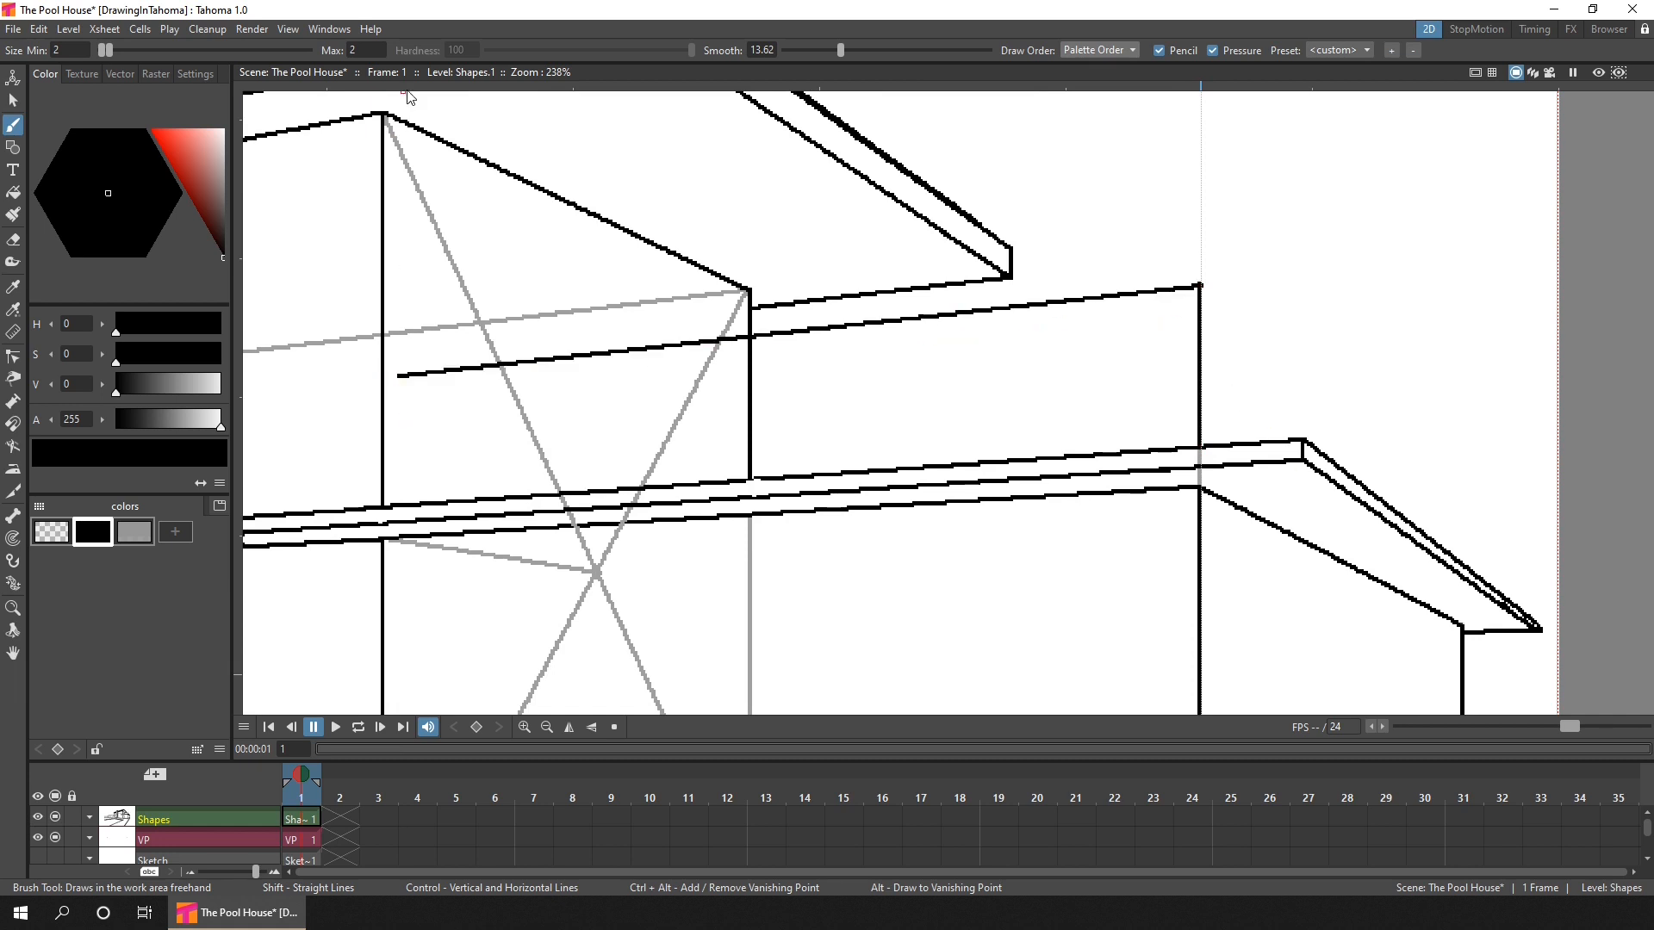
{"action": "left_click", "coordinate": [11, 104]}
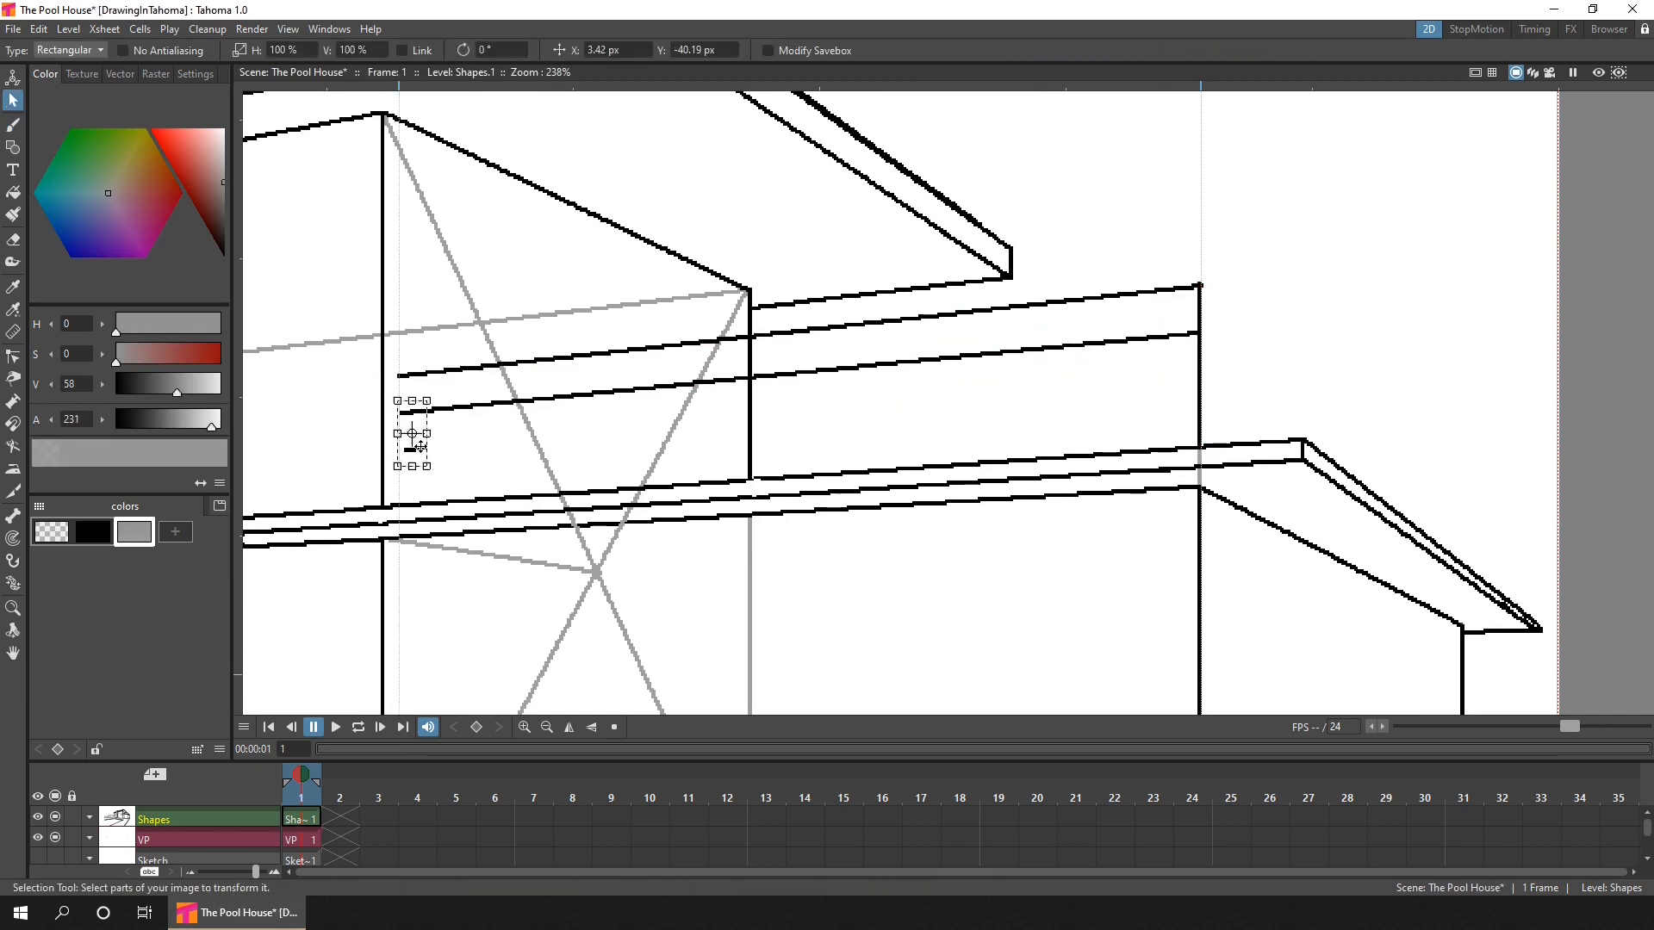
{"action": "left_click", "coordinate": [11, 124]}
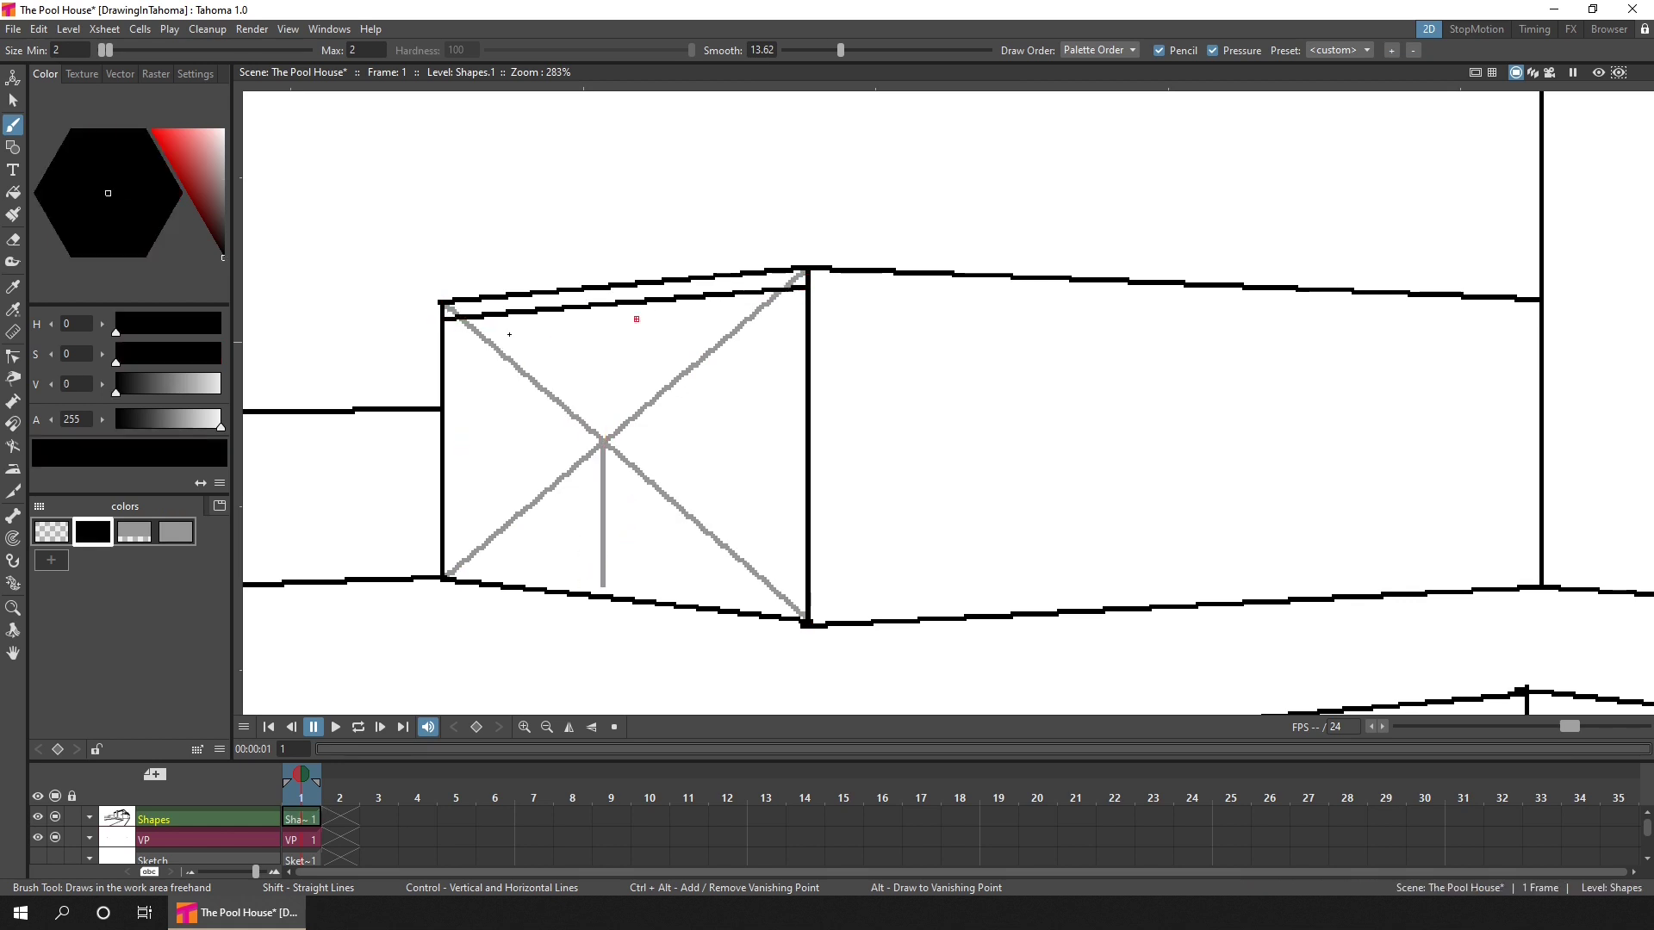
Draw a vertical panel line on the garage front and a perspective line along the long wall
{"action": "left_click_drag", "start_coordinate": [491, 346], "coordinate": [732, 329]}
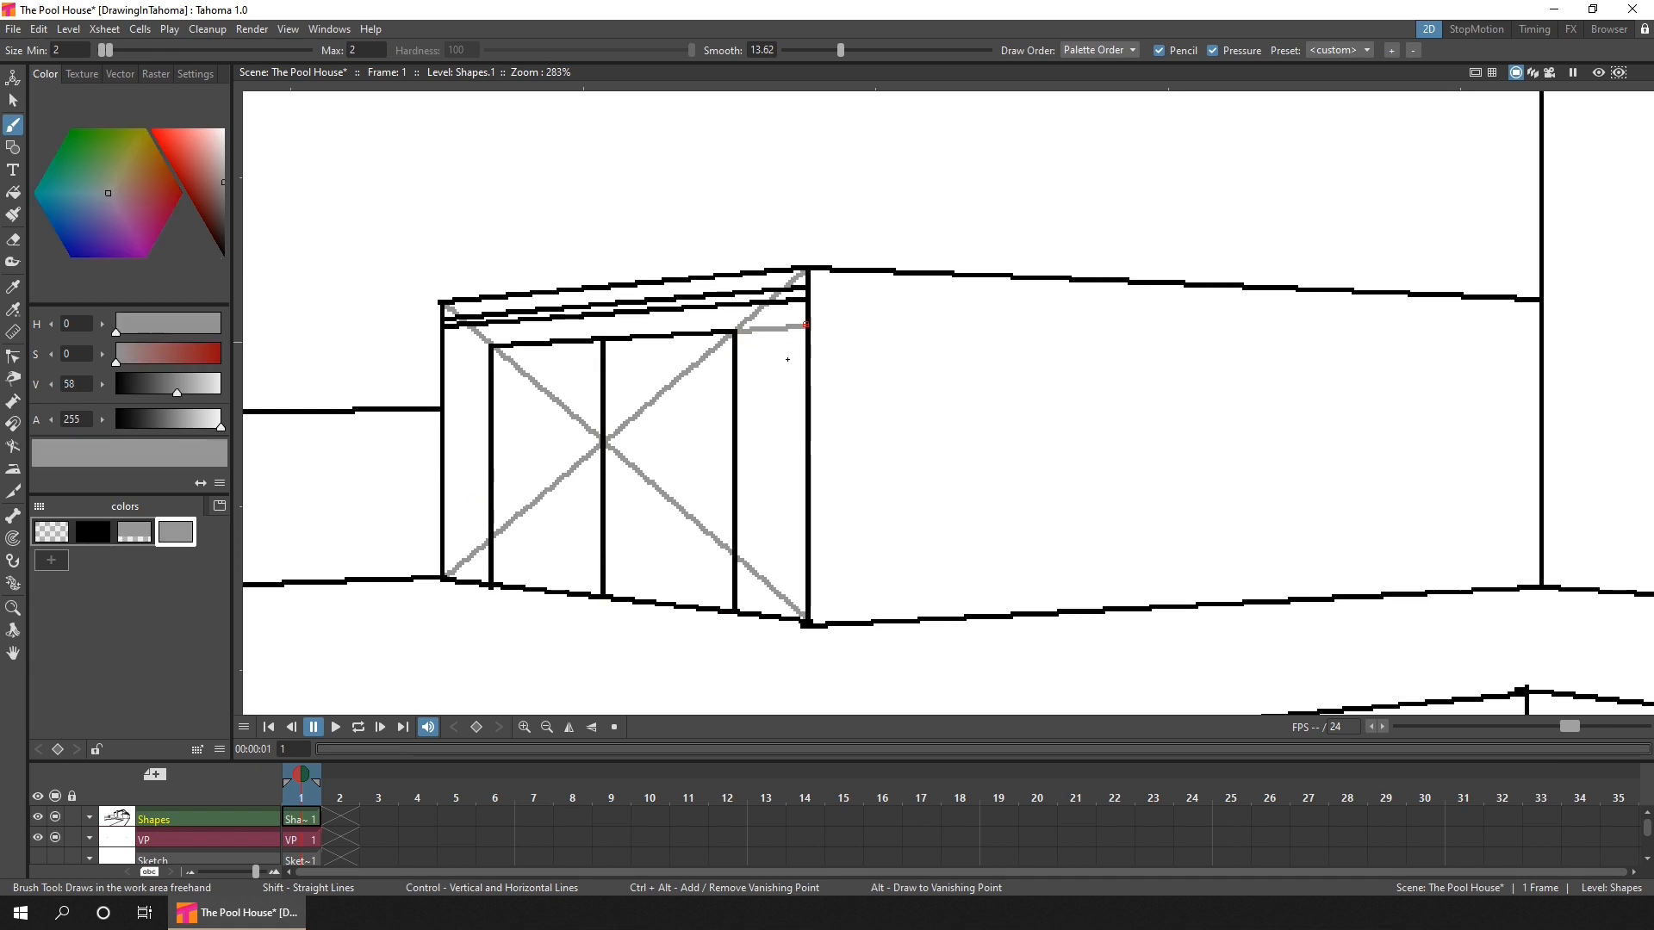
{"action": "left_click_drag", "start_coordinate": [806, 623], "coordinate": [1535, 300]}
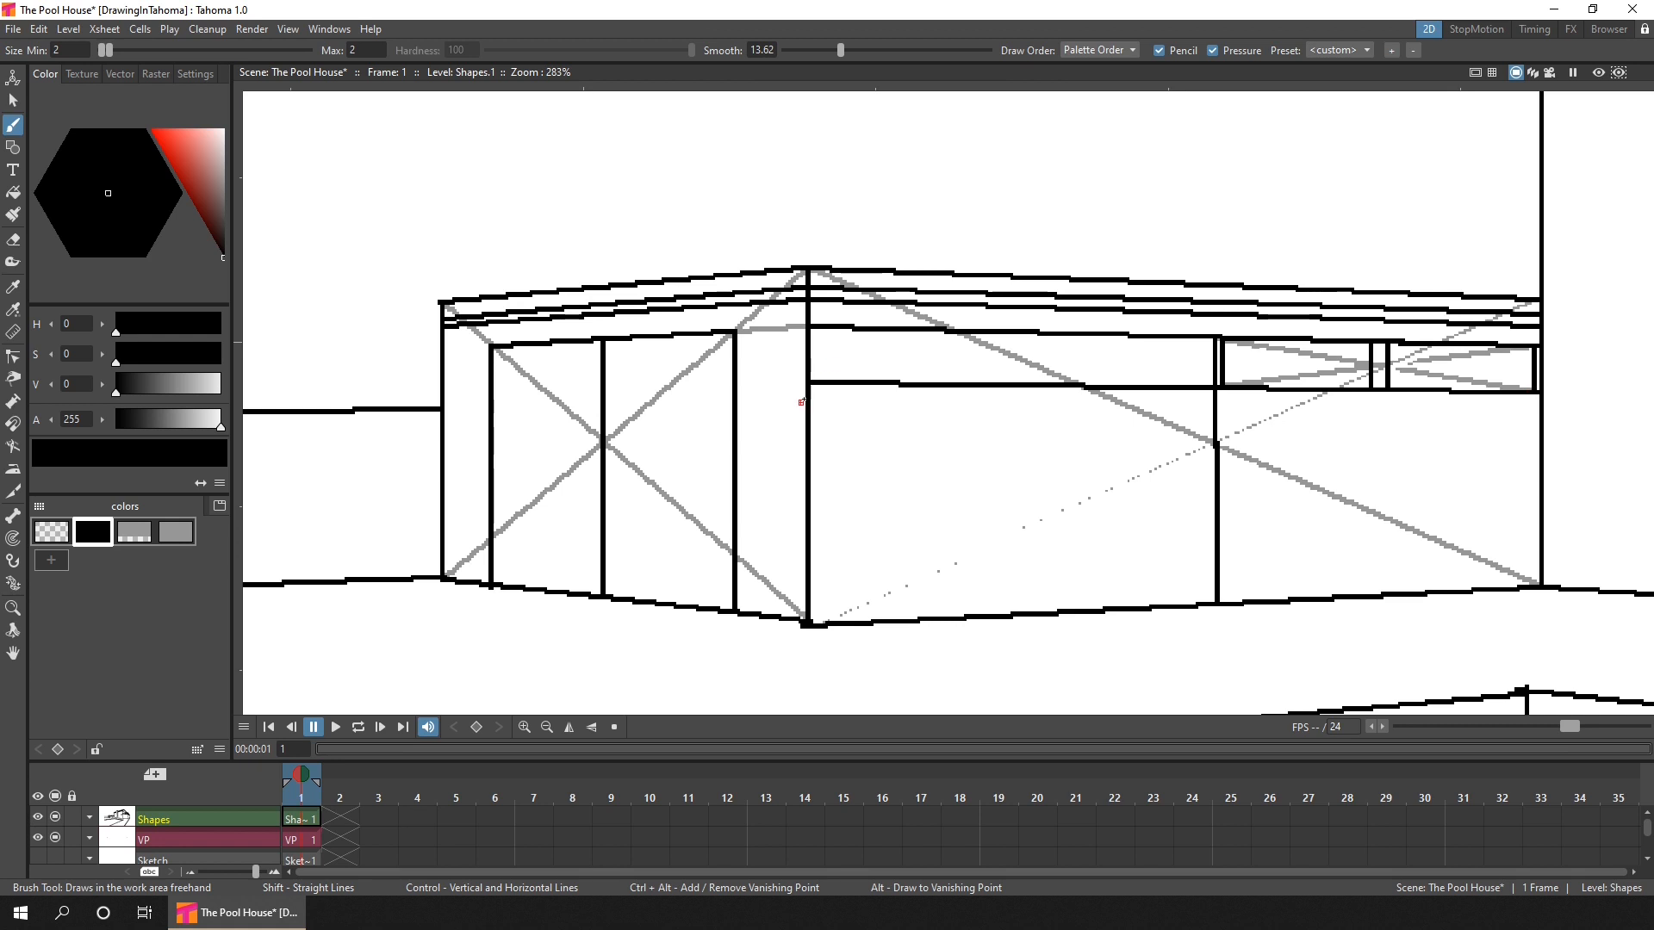
Select the short stroke at the building's front corner with the Selection tool
{"action": "left_click", "coordinate": [8, 104]}
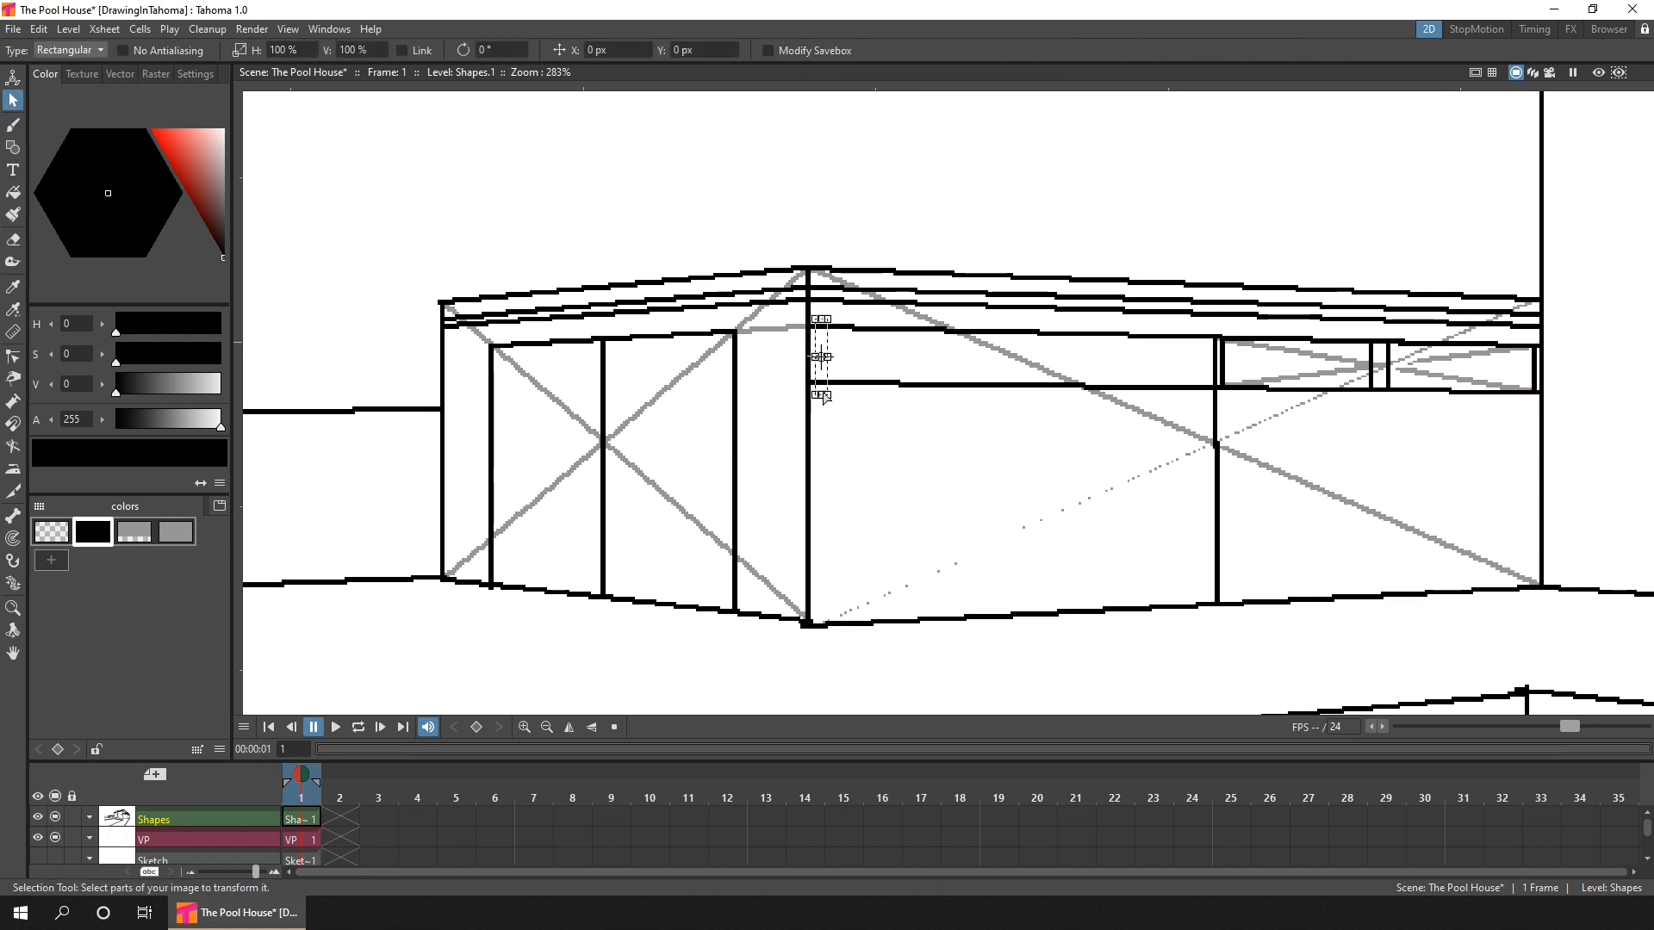
{"action": "left_click", "coordinate": [10, 124]}
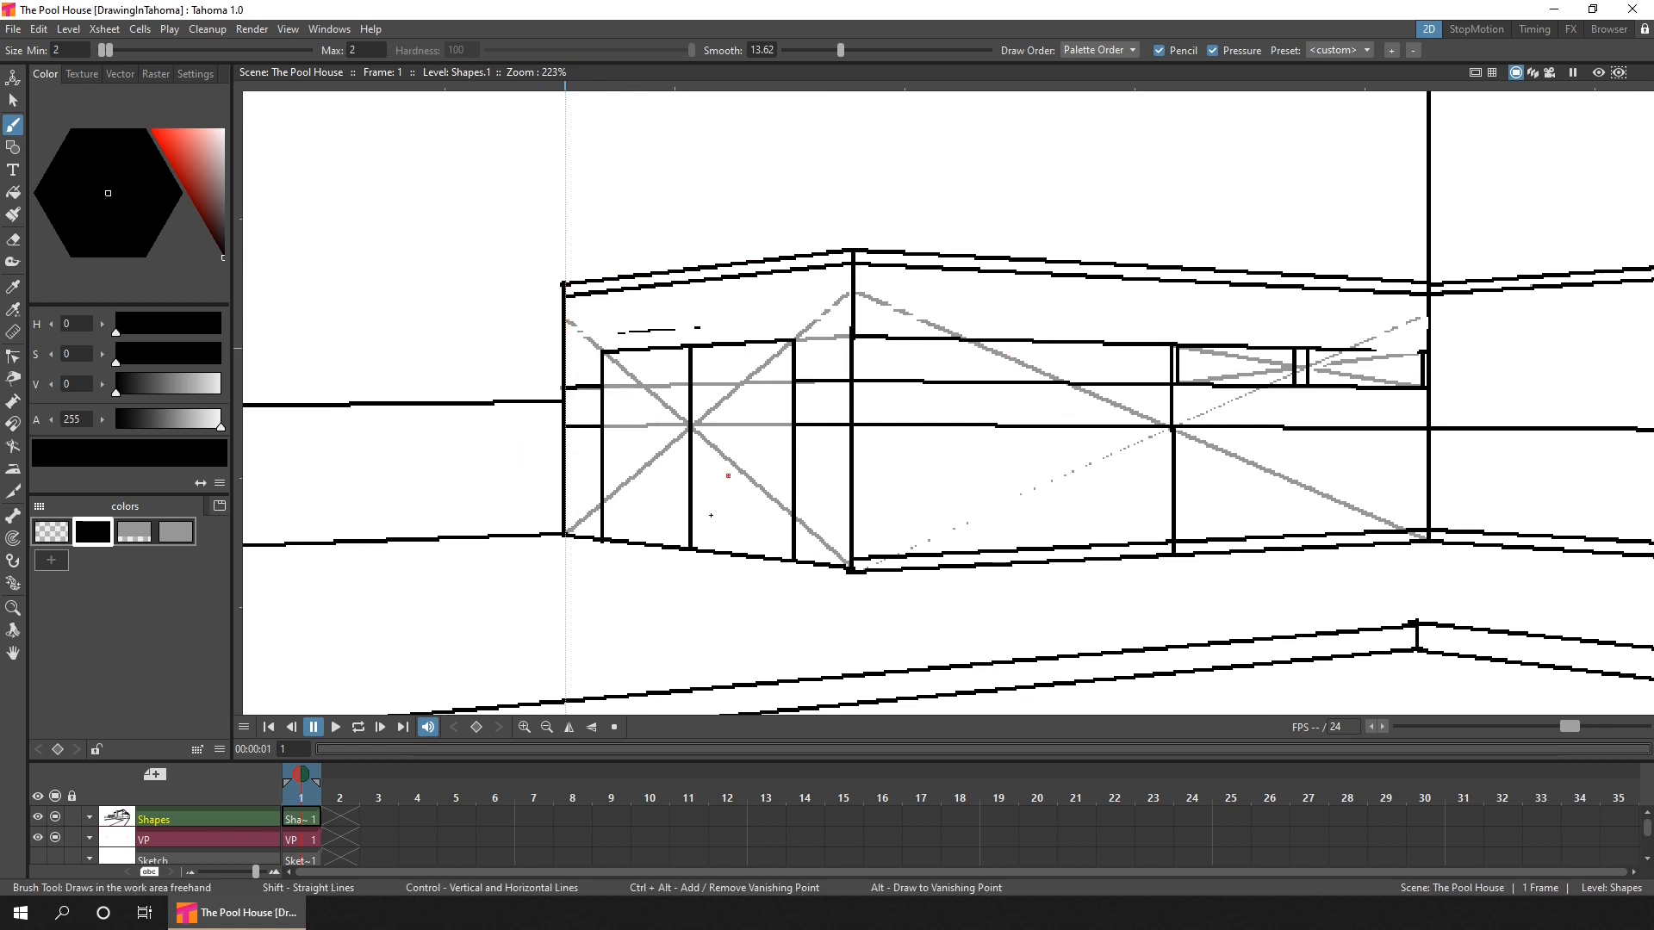
Erase the old upper window lines and draw straight fascia lines across the left block
{"action": "left_click", "coordinate": [10, 239]}
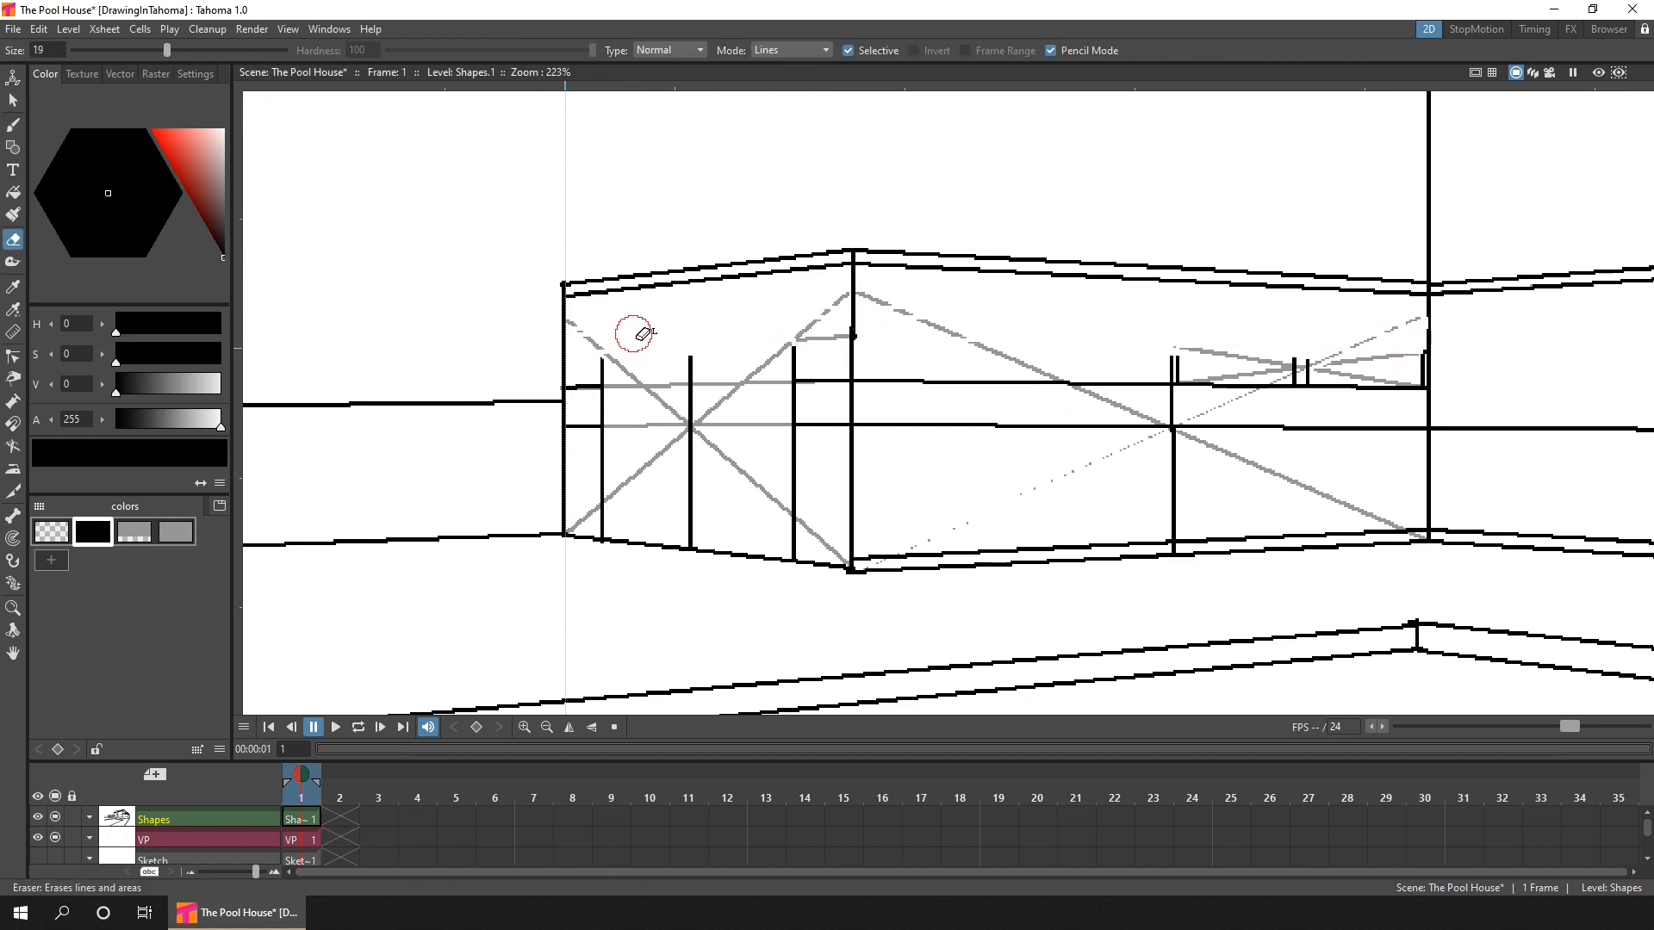
{"action": "left_click", "coordinate": [10, 124]}
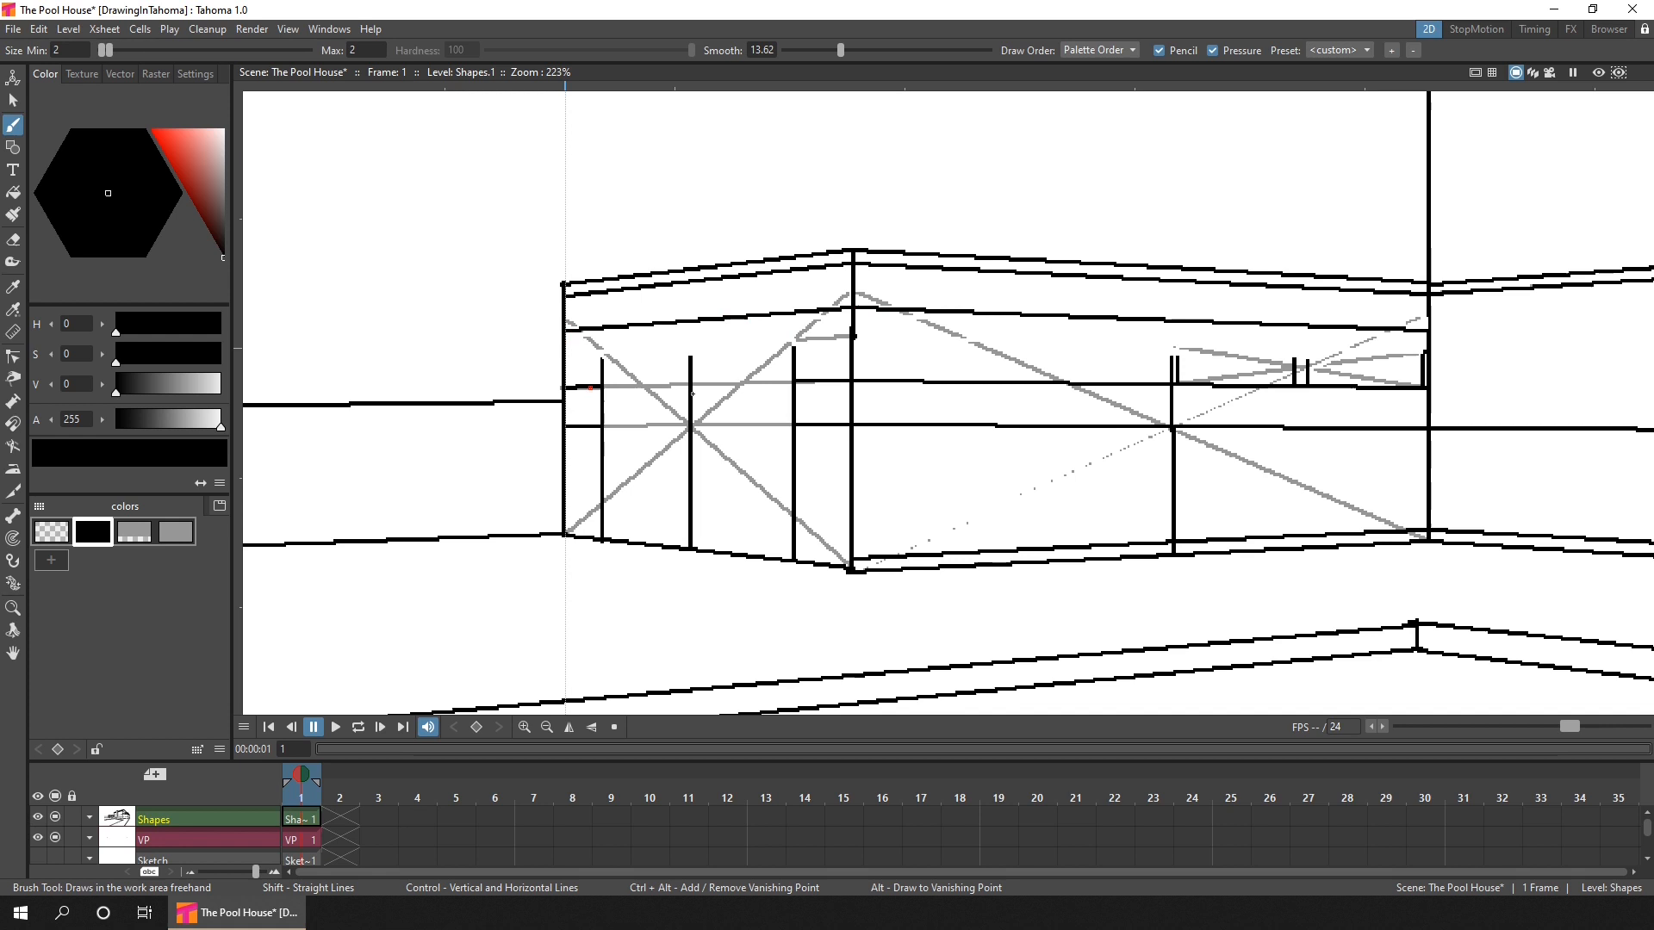
{"action": "left_click_drag", "start_coordinate": [606, 339], "coordinate": [792, 336]}
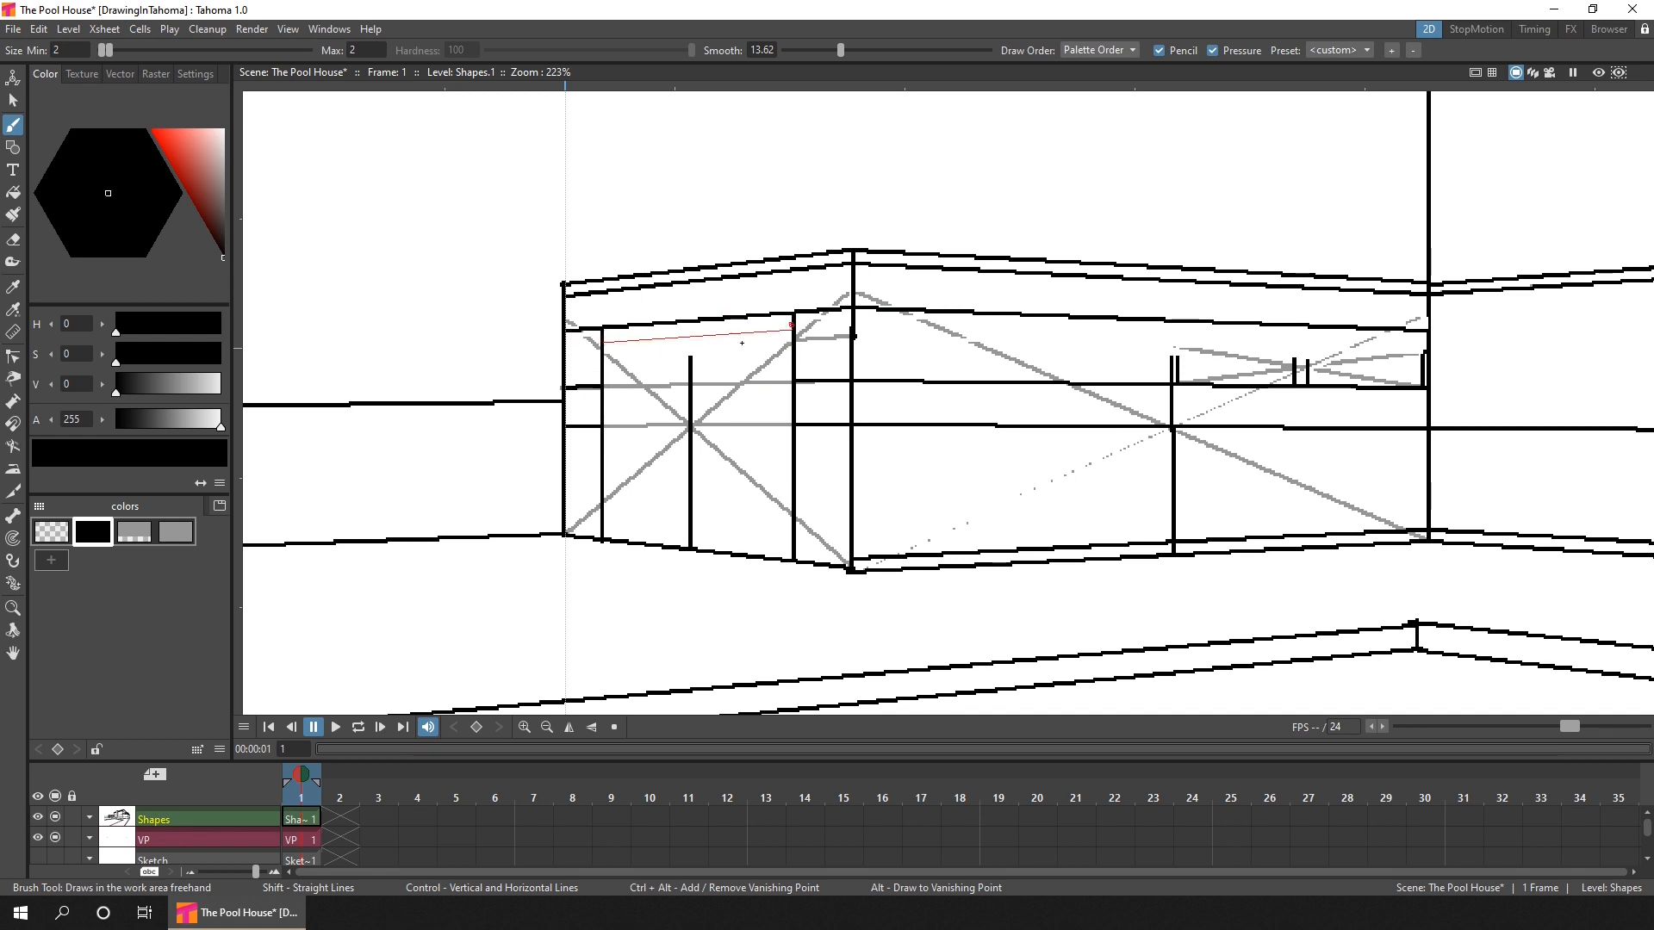
{"action": "left_click", "coordinate": [10, 241]}
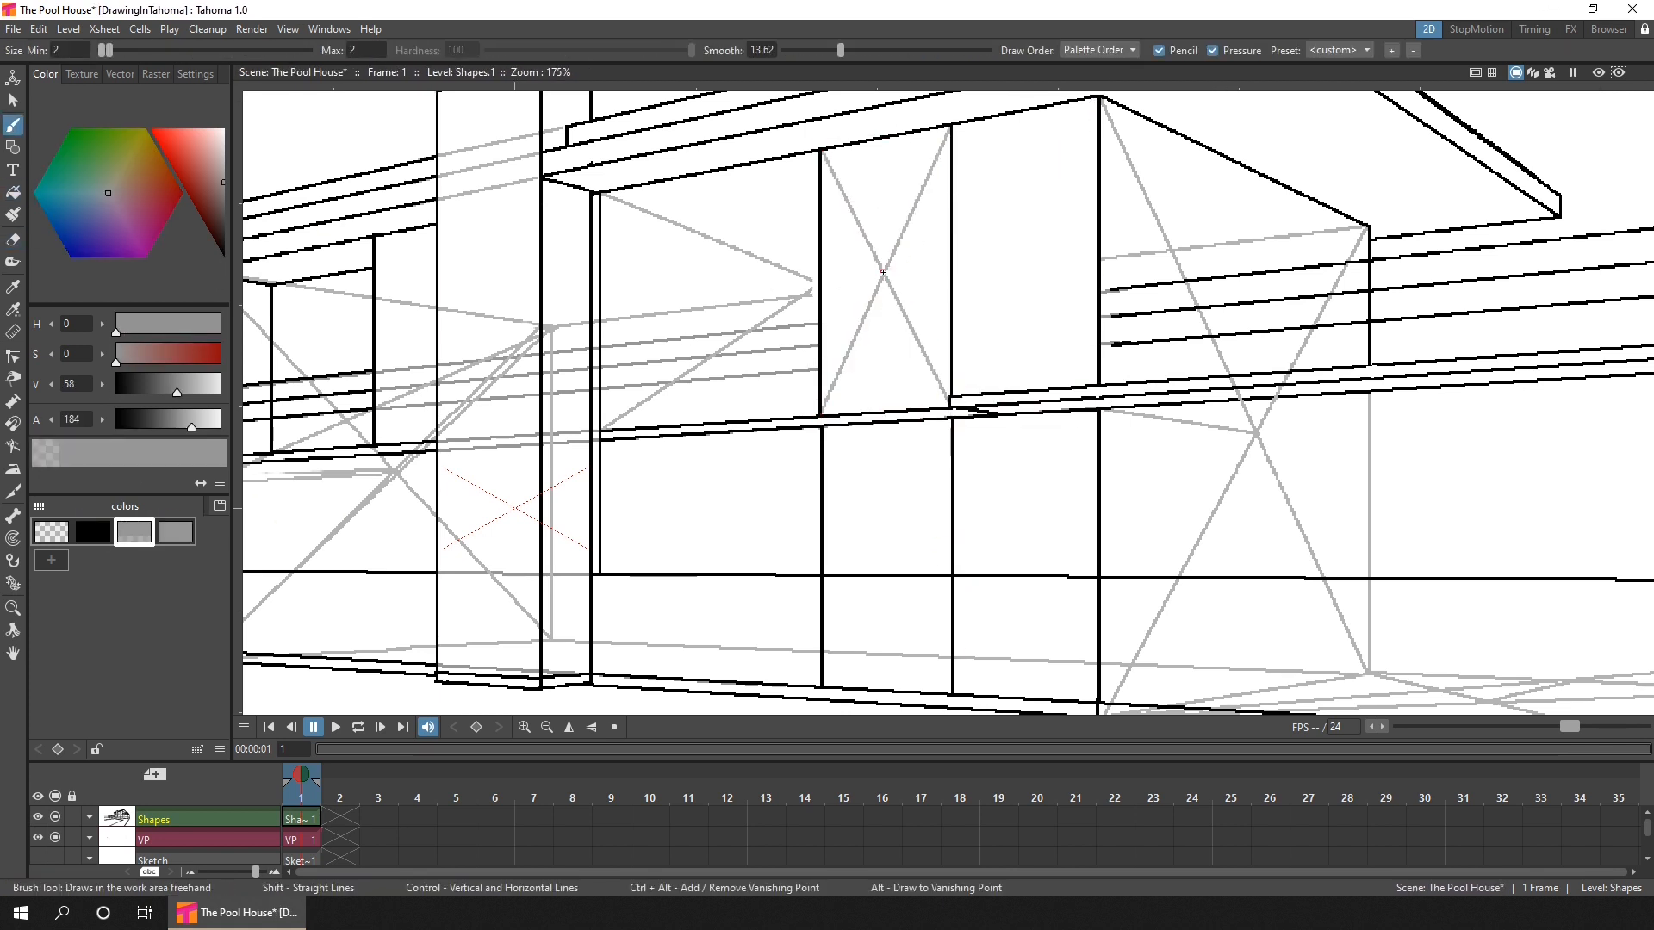
Sketch a grey diagonal guide line across a wall panel
{"action": "left_click_drag", "start_coordinate": [954, 428], "coordinate": [1023, 691]}
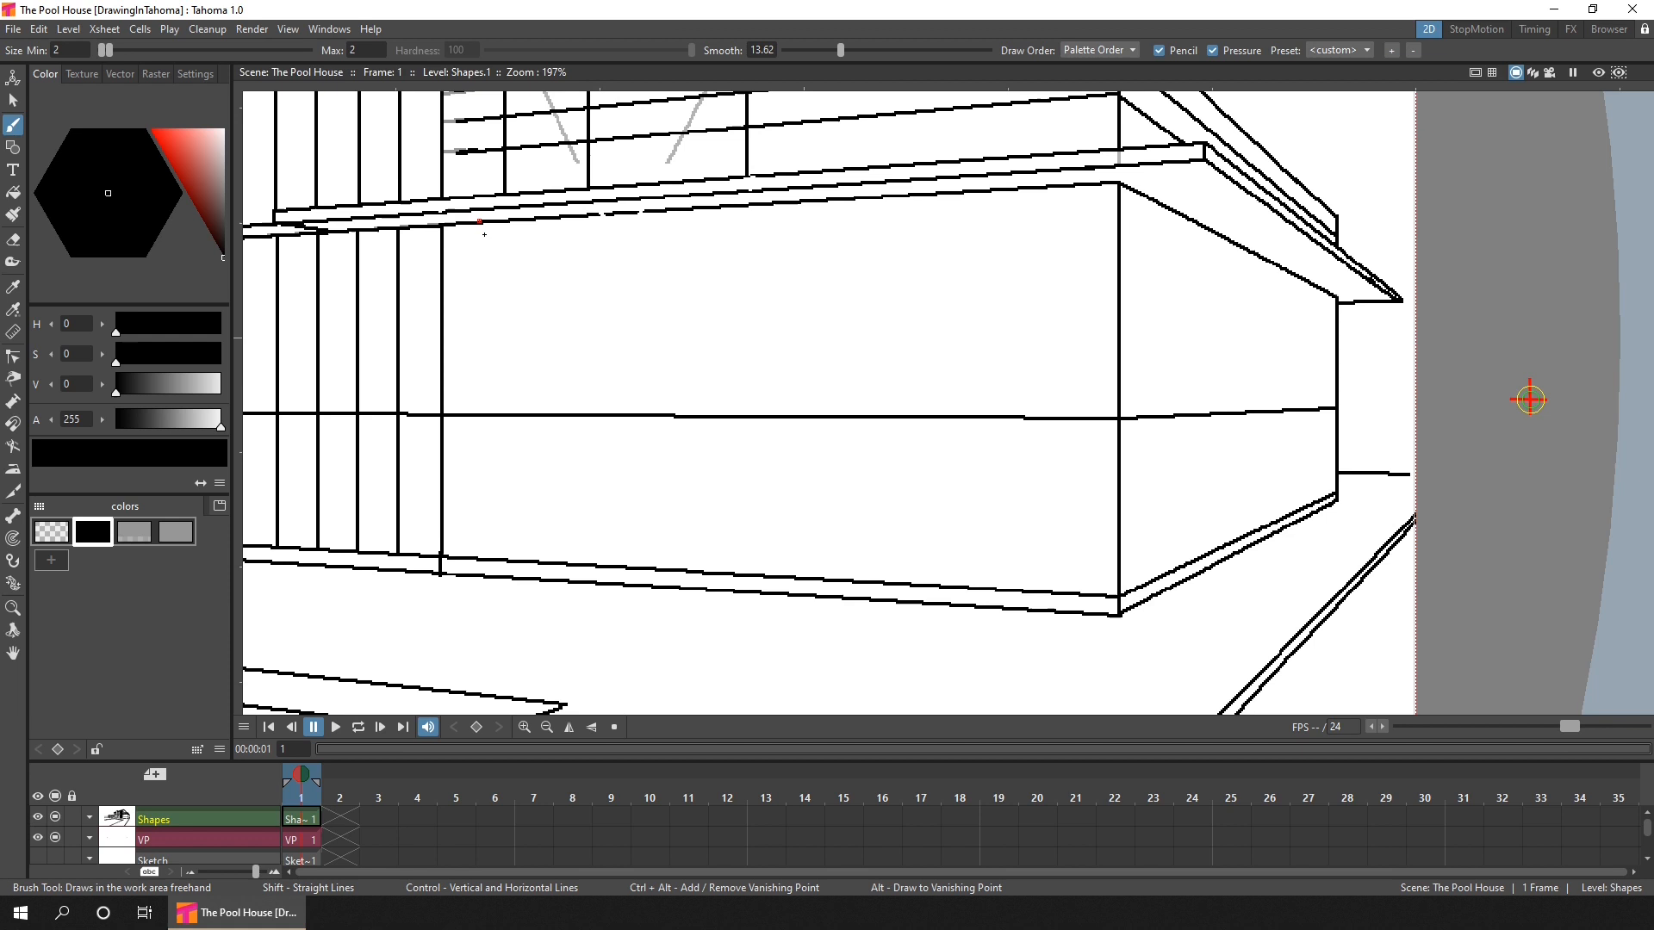
Draw the step slab's edges at the wall base and start a grey construction line beside it
{"action": "left_click_drag", "start_coordinate": [481, 222], "coordinate": [633, 269]}
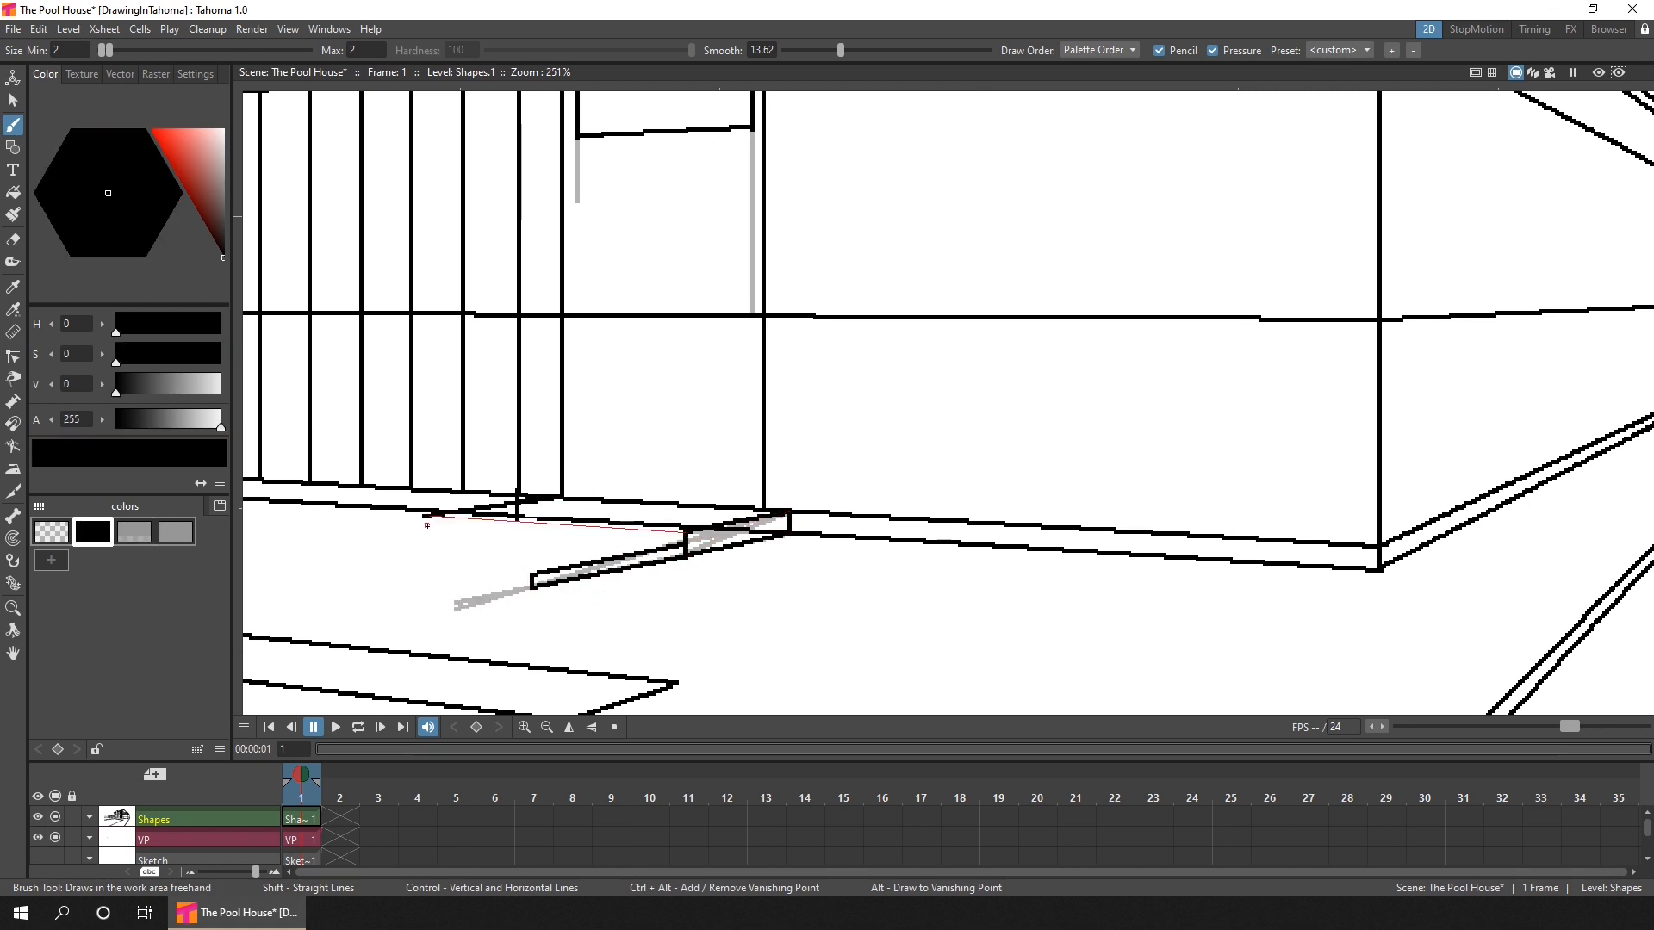
{"action": "left_click", "coordinate": [12, 239]}
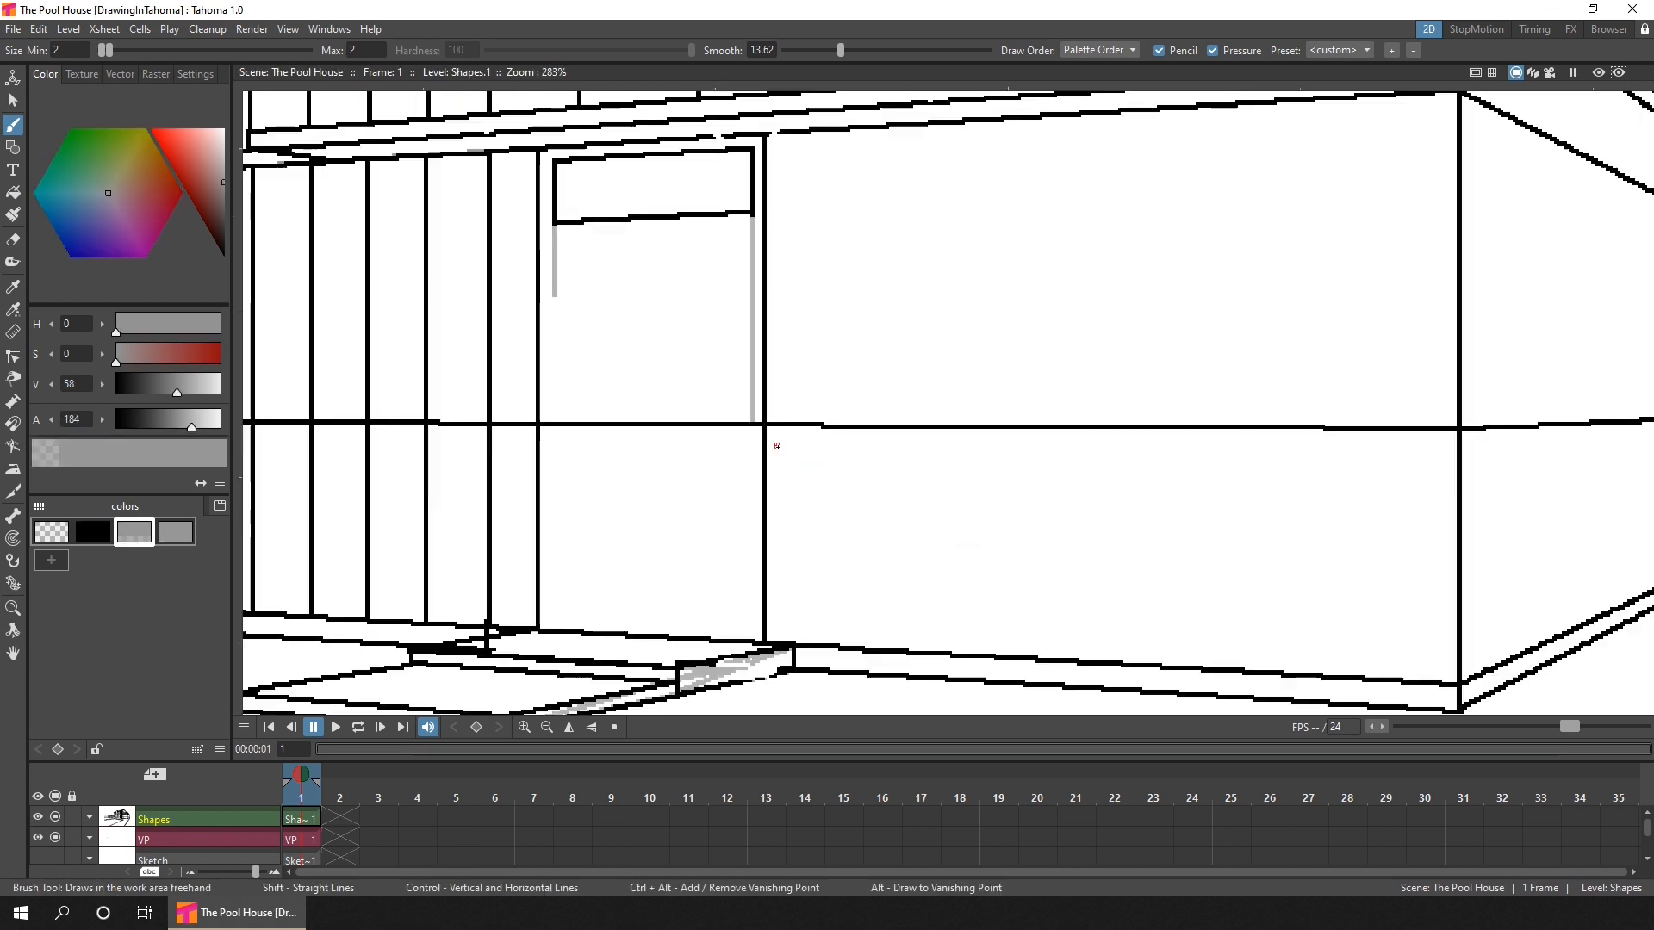
{"action": "left_click", "coordinate": [91, 531]}
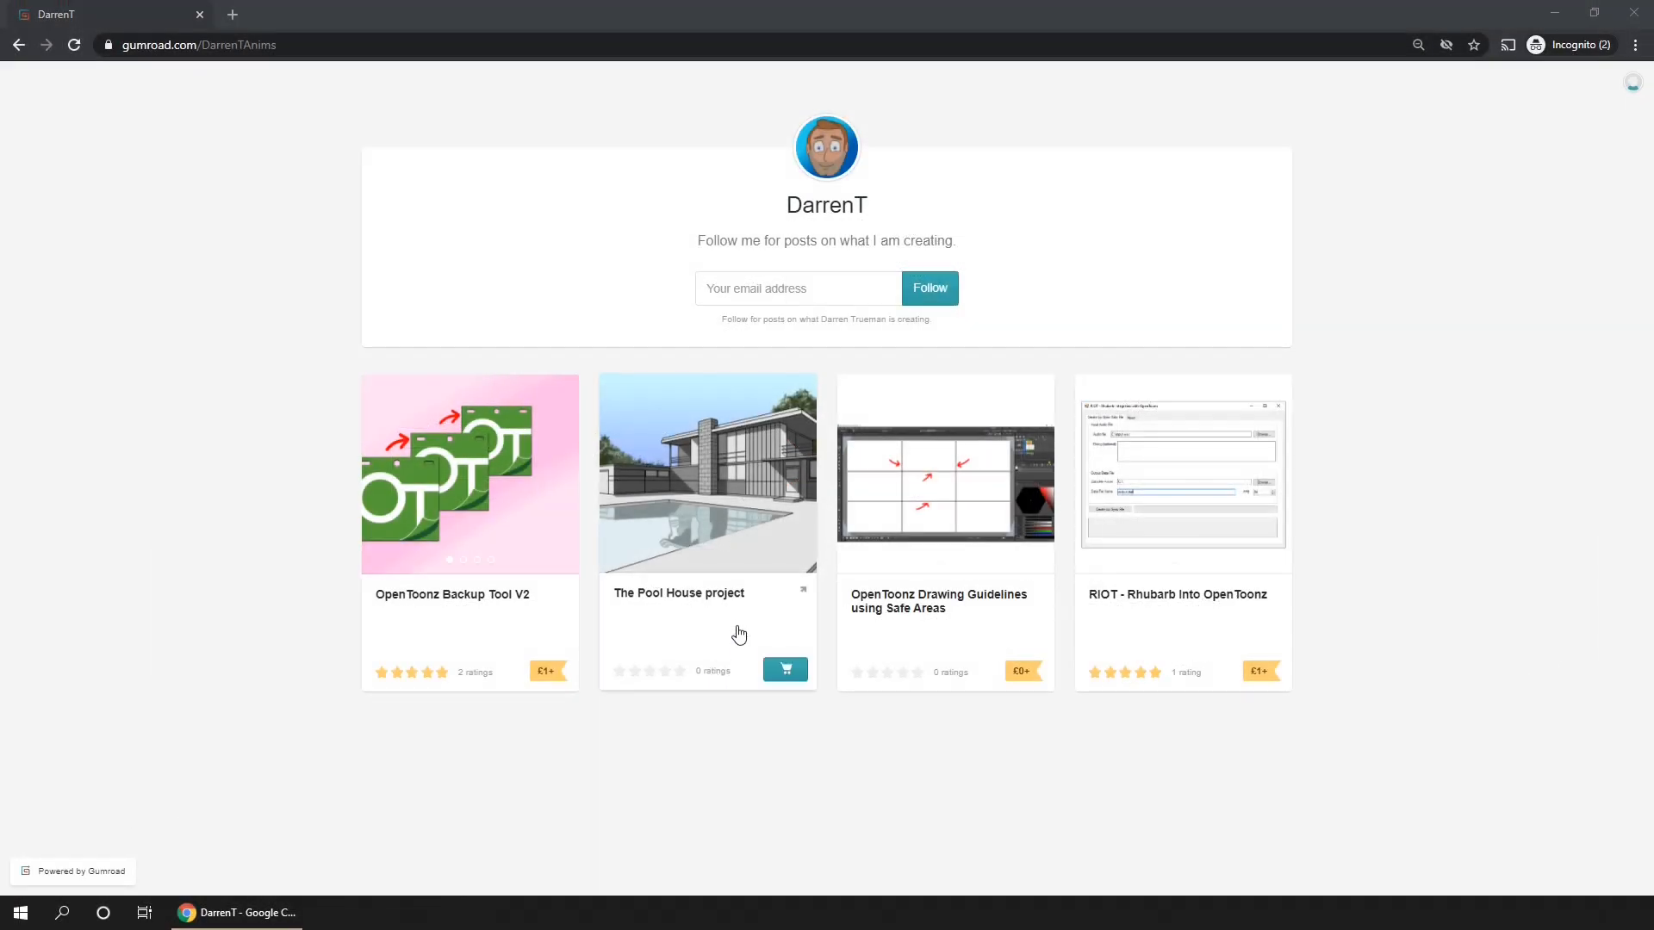
Open The Pool House project listing on the Gumroad page
{"action": "left_click", "coordinate": [706, 472]}
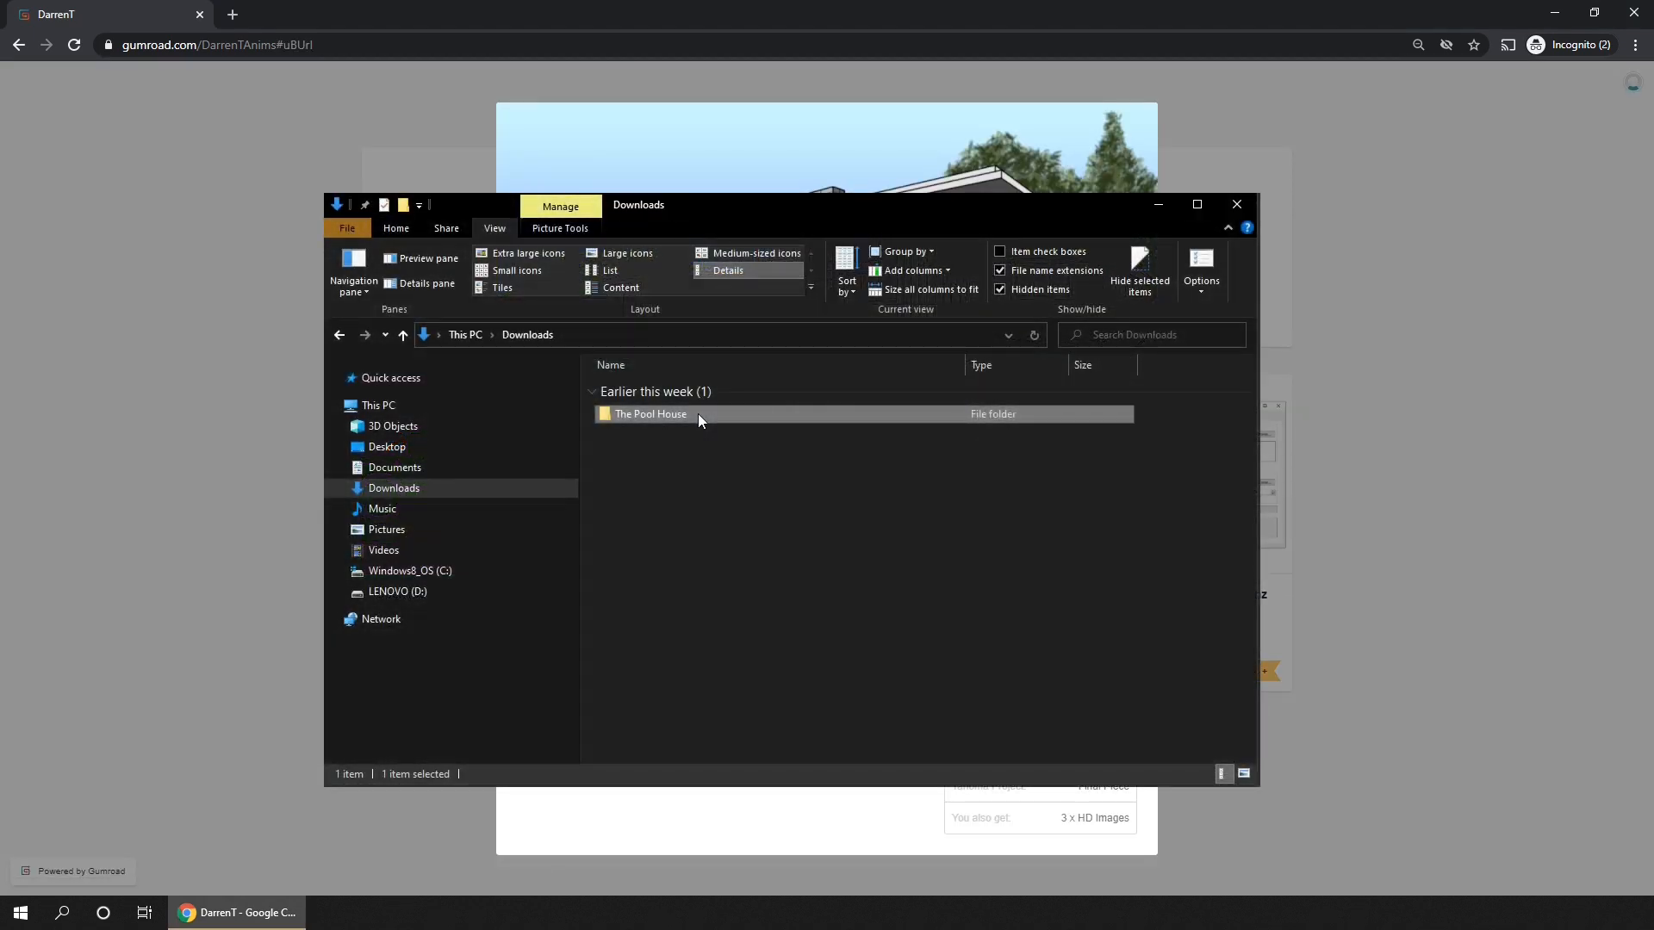
Browse The Pool House's Tahoma Projects — Sketch only, Shadows and Final piece — and look inside Final piece
{"action": "double_click", "coordinate": [651, 413]}
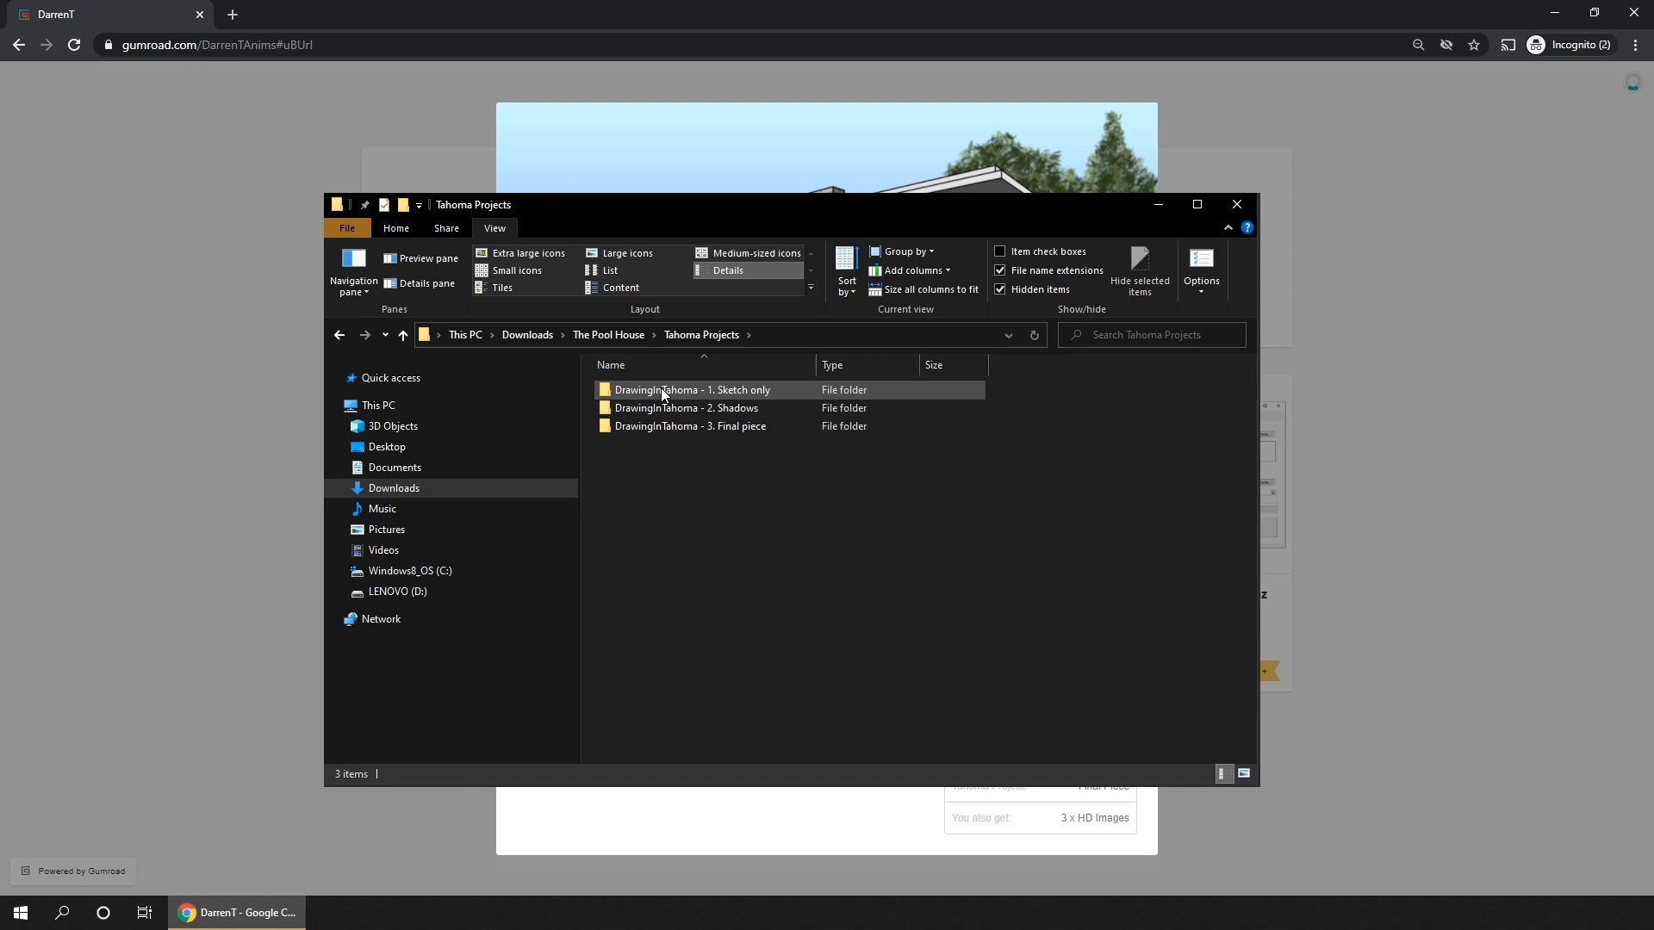
{"action": "left_click", "coordinate": [672, 396]}
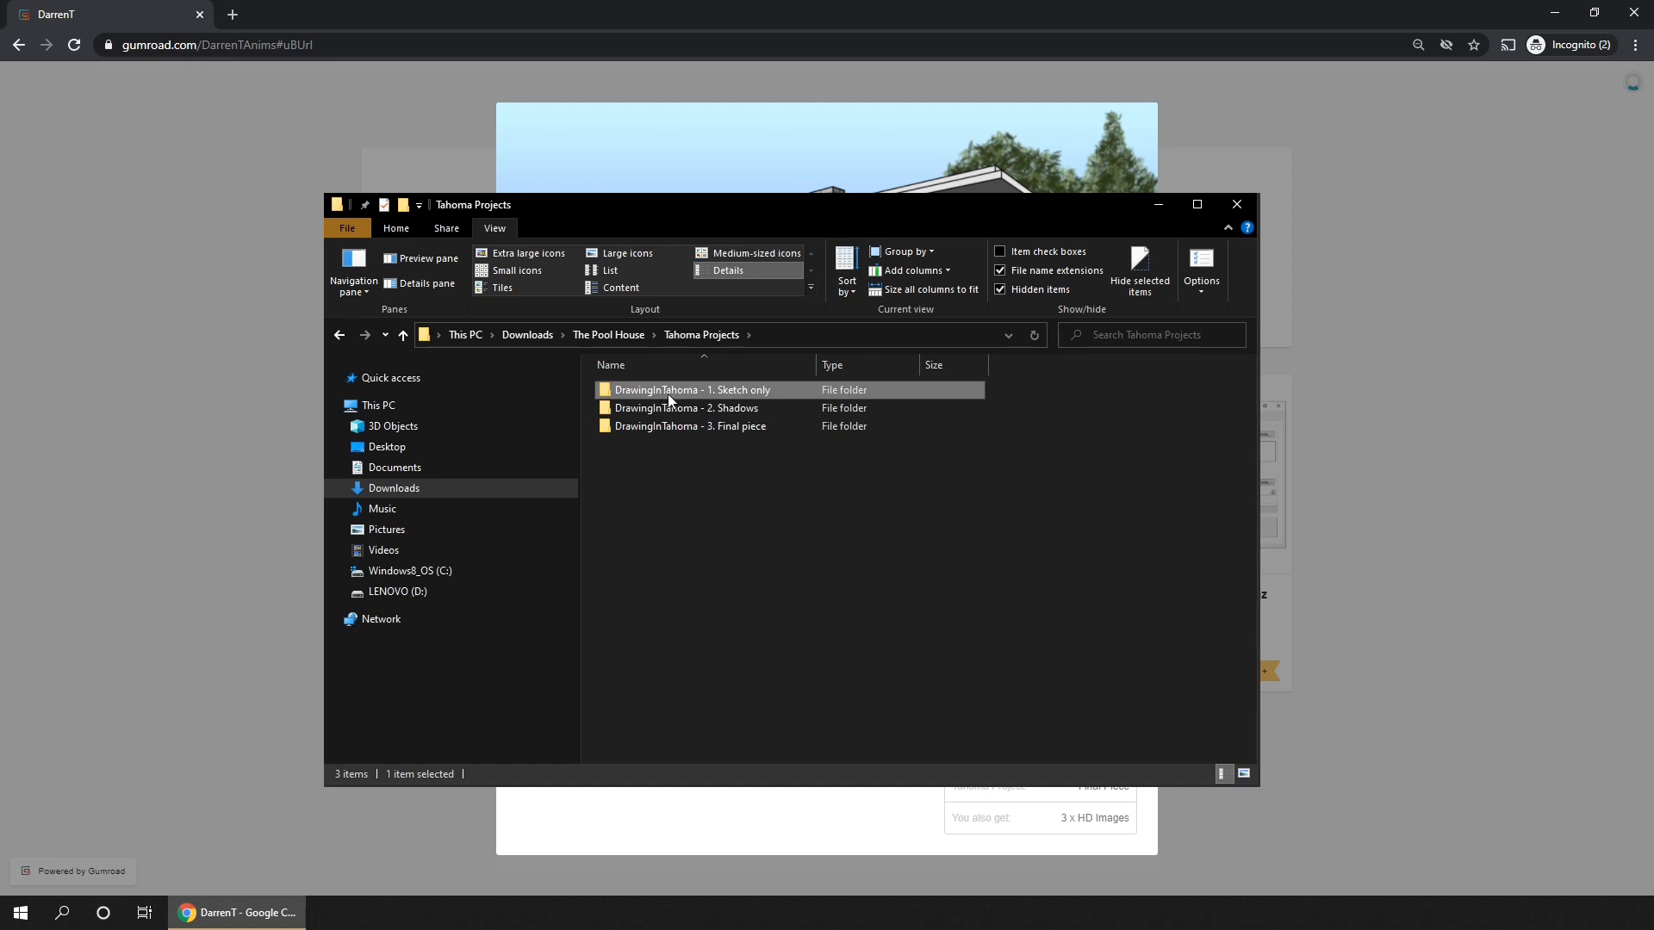
{"action": "left_click", "coordinate": [685, 406]}
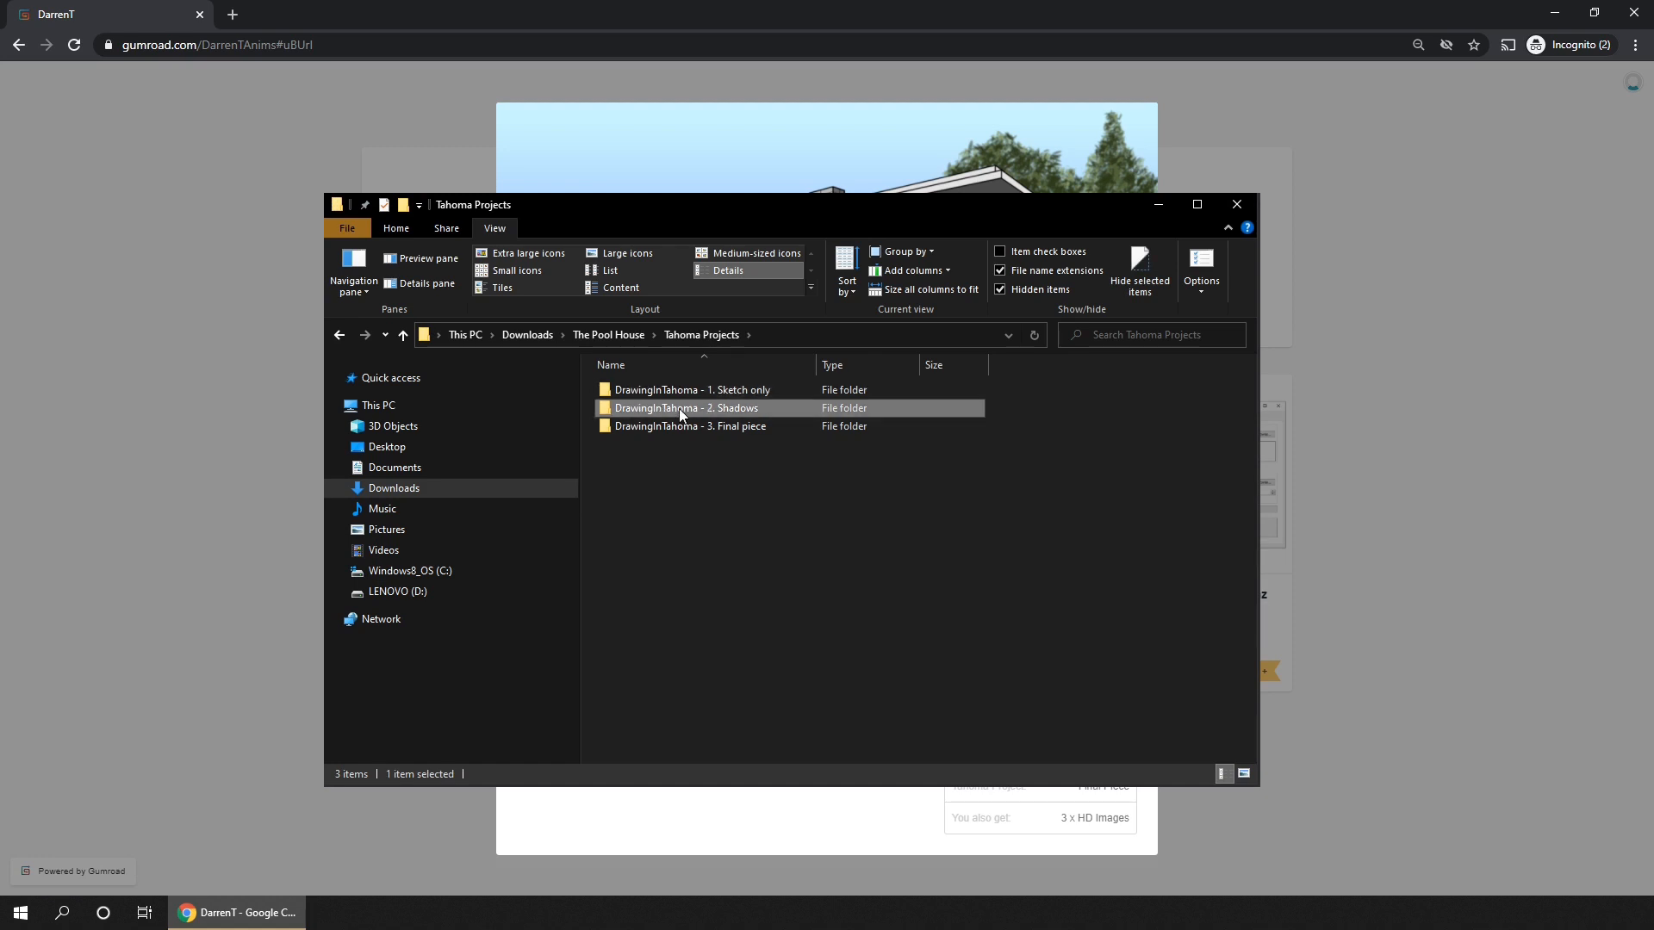
{"action": "left_click", "coordinate": [689, 425]}
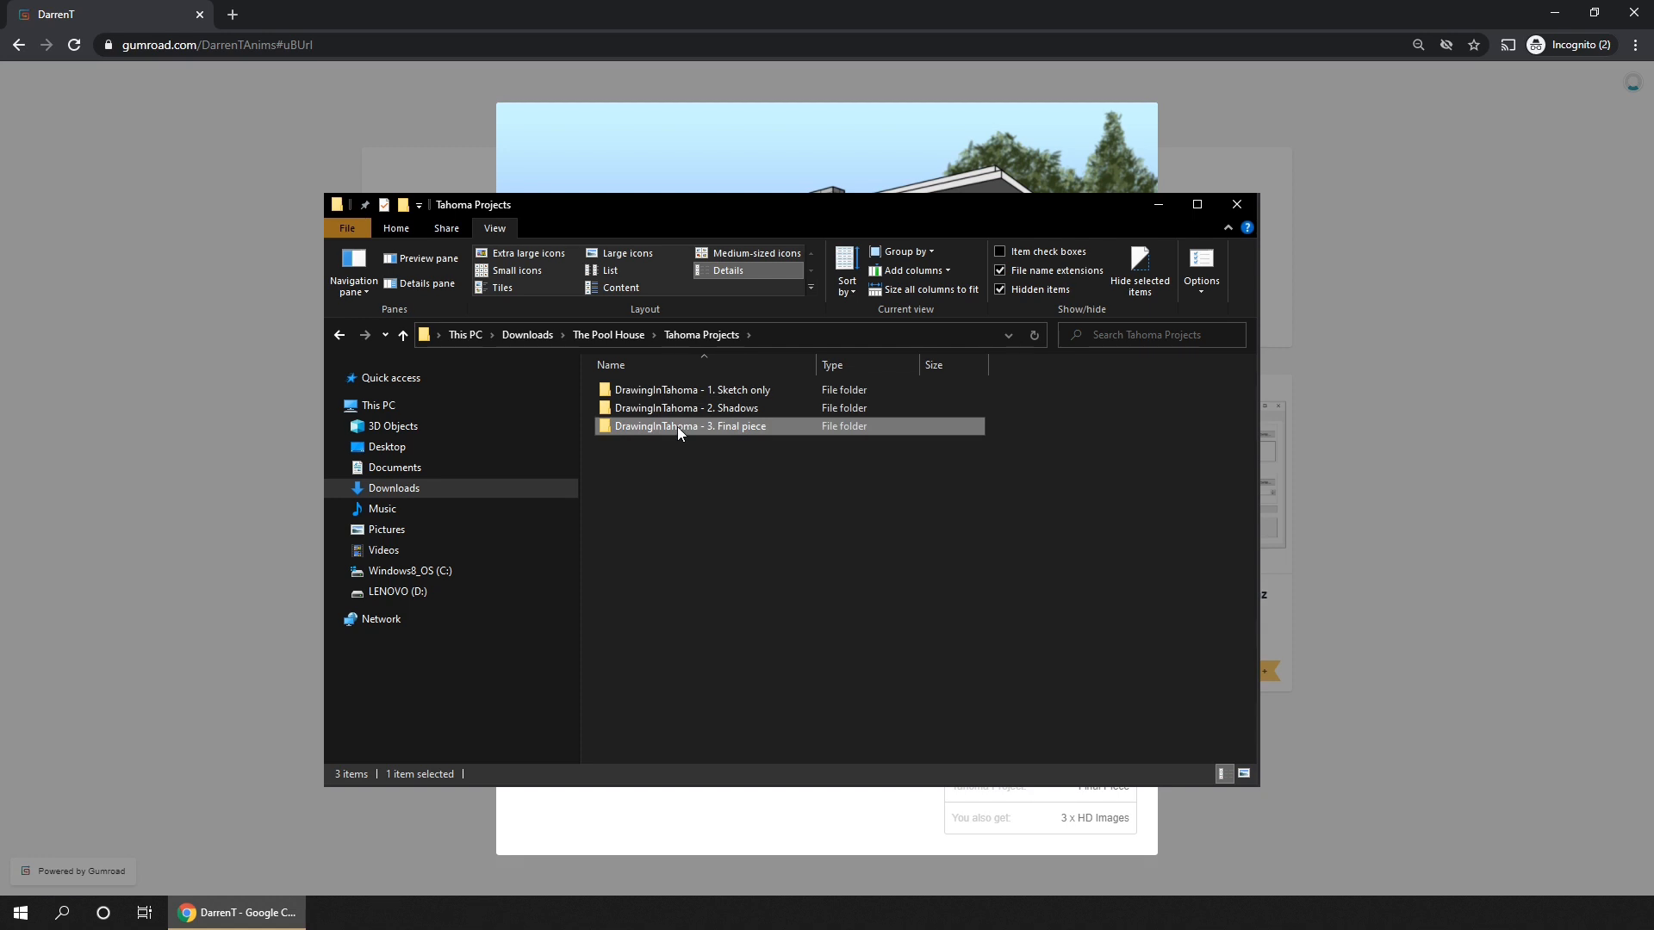
{"action": "double_click", "coordinate": [689, 426]}
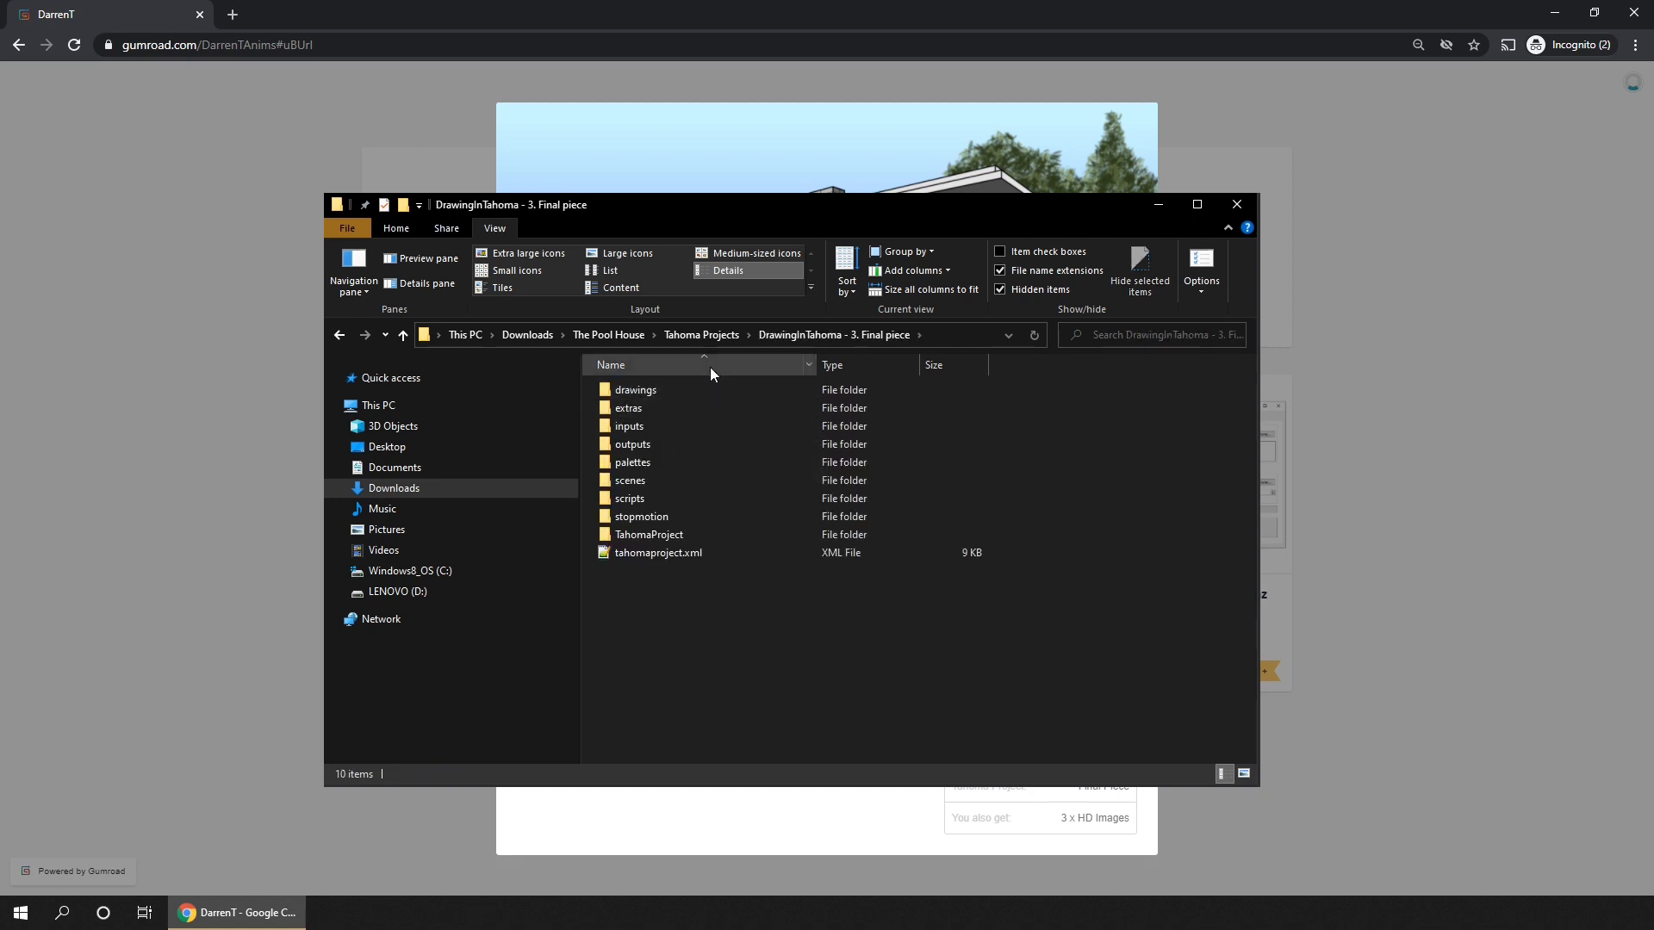
Return up to The Pool House folder, then go to the OpenToonz Backup Tool V2 listing on Gumroad
{"action": "left_click", "coordinate": [701, 334]}
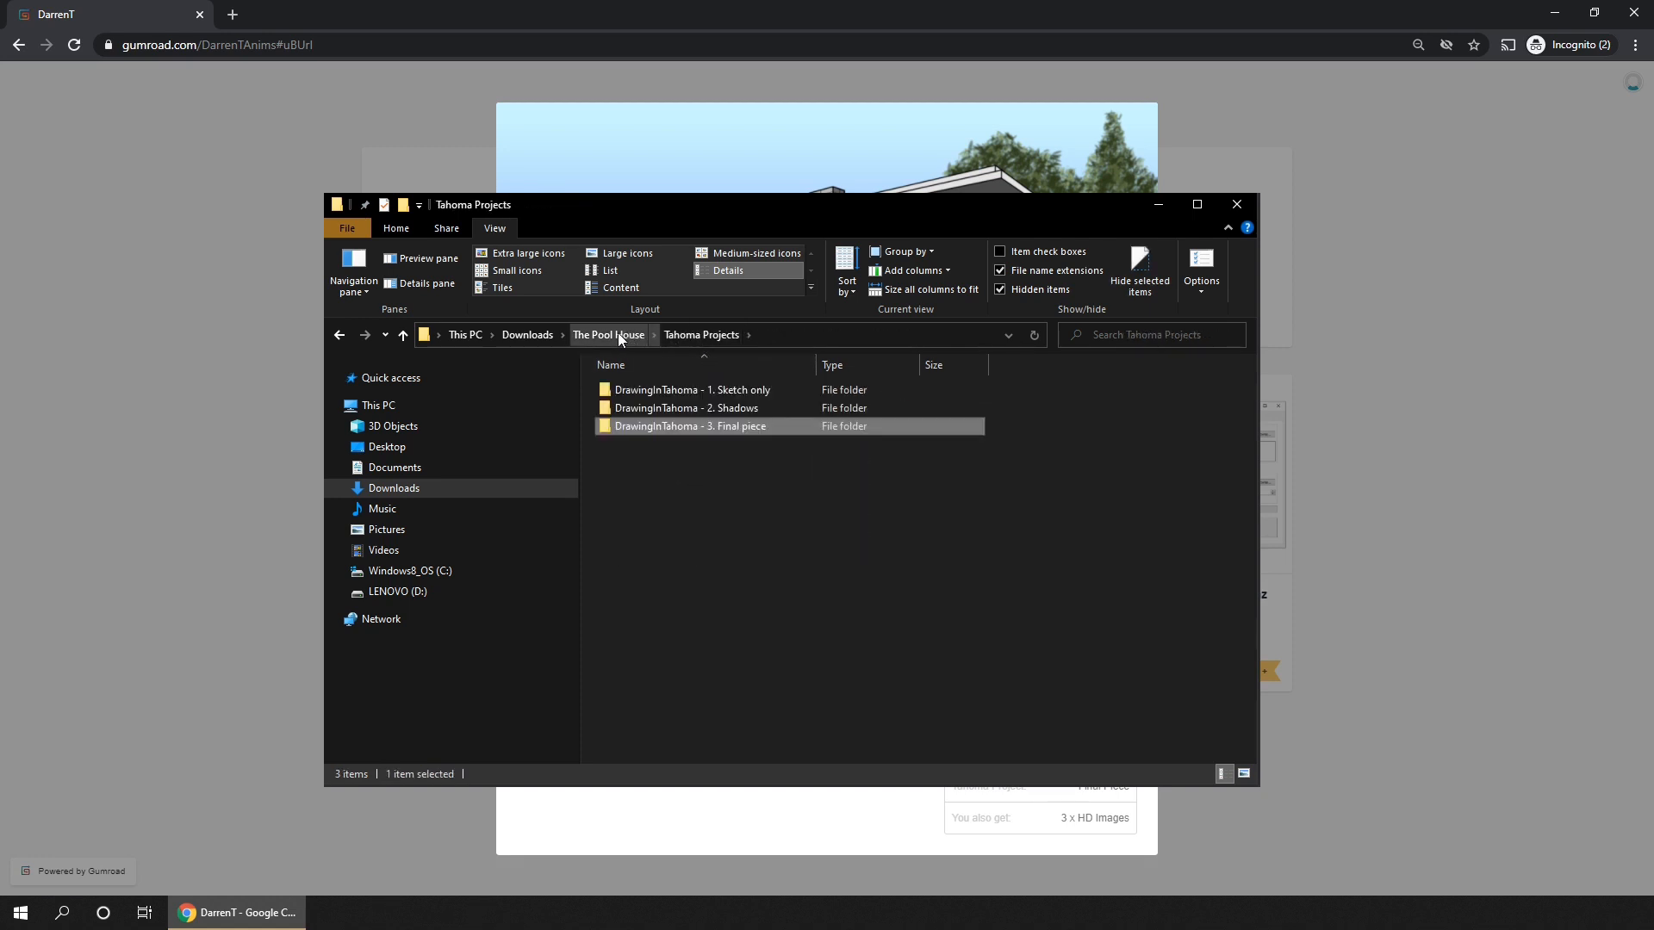
{"action": "left_click", "coordinate": [609, 334]}
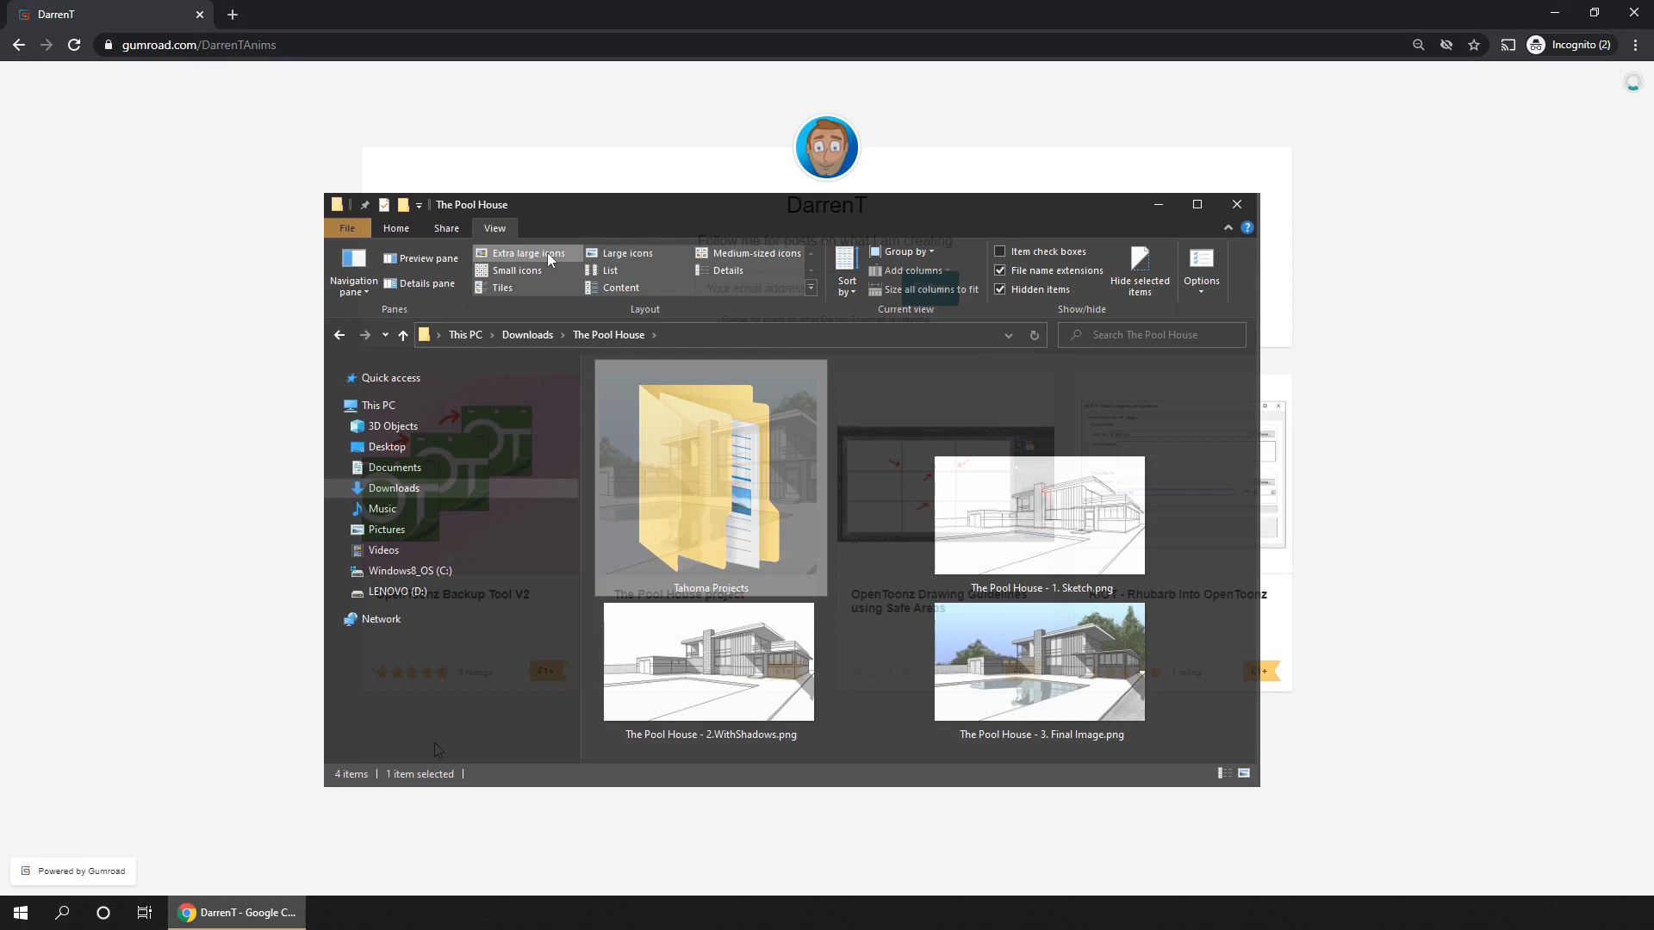
{"action": "left_click", "coordinate": [1237, 203]}
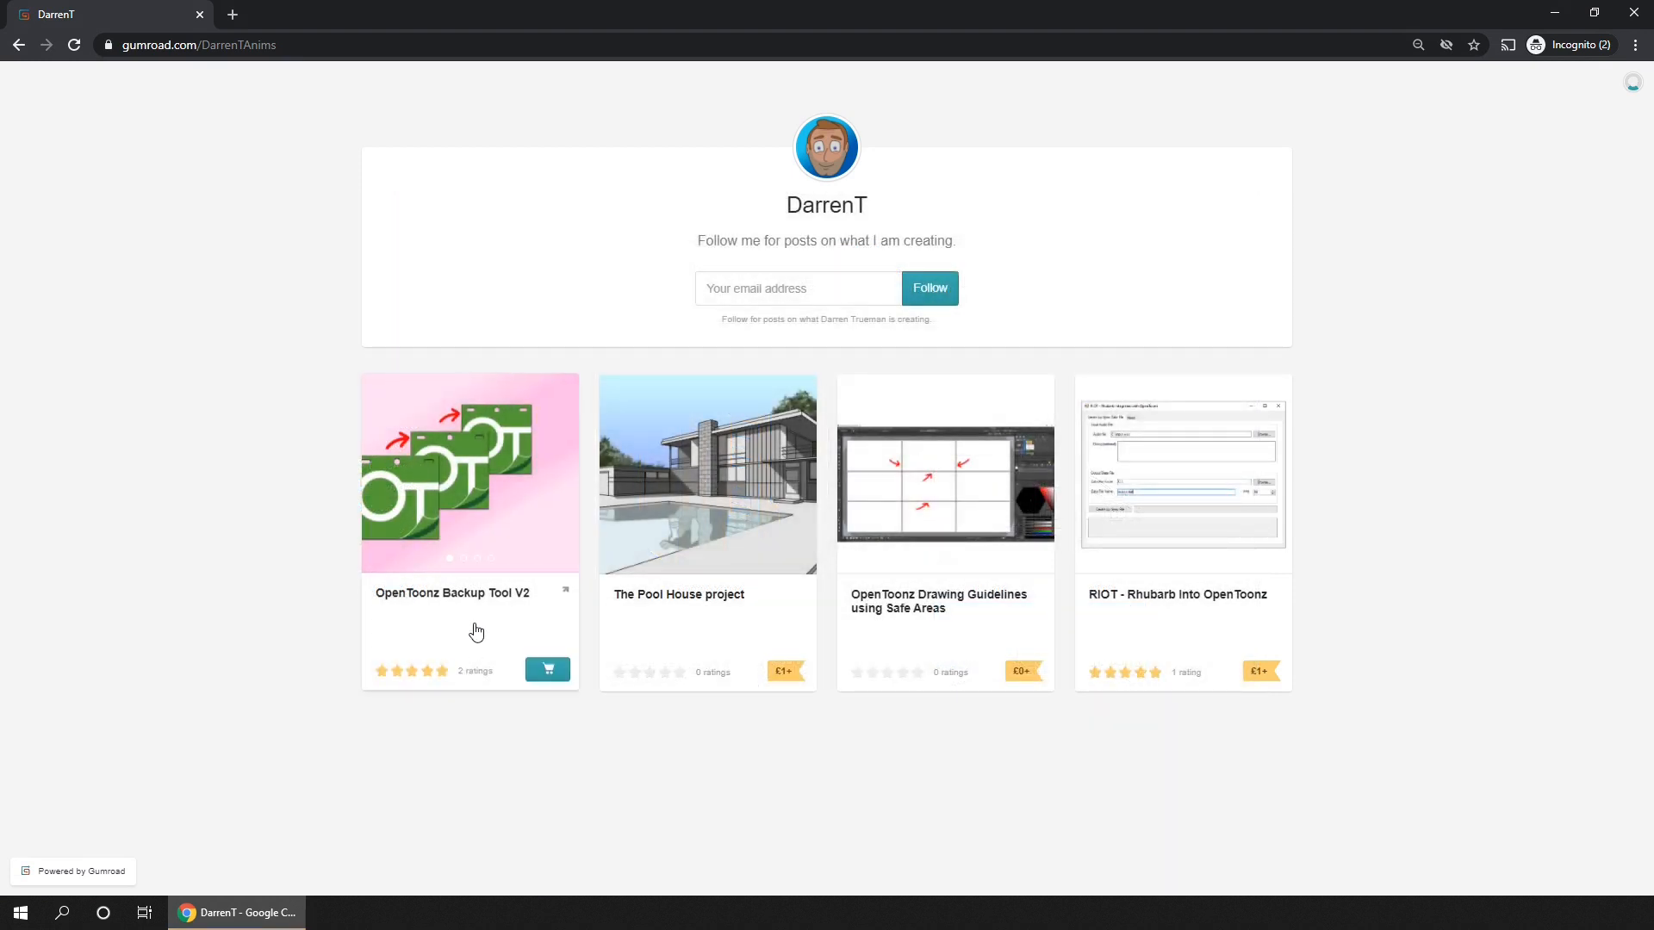
{"action": "mouse_move", "coordinate": [477, 606]}
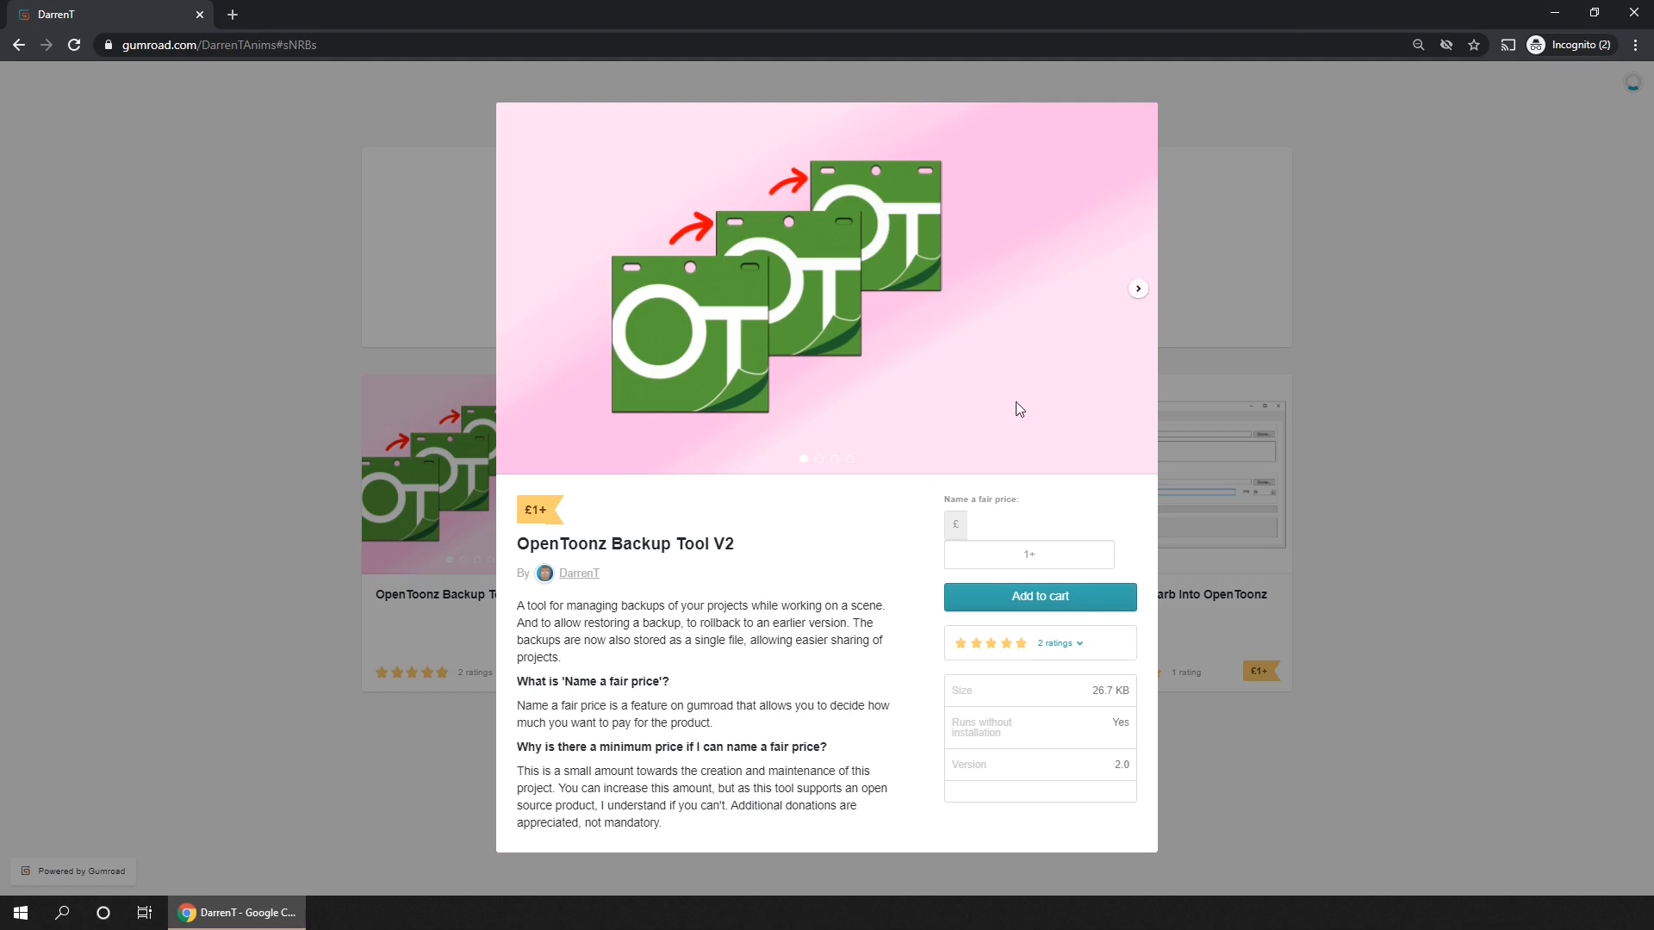
{"action": "mouse_move", "coordinate": [1139, 292]}
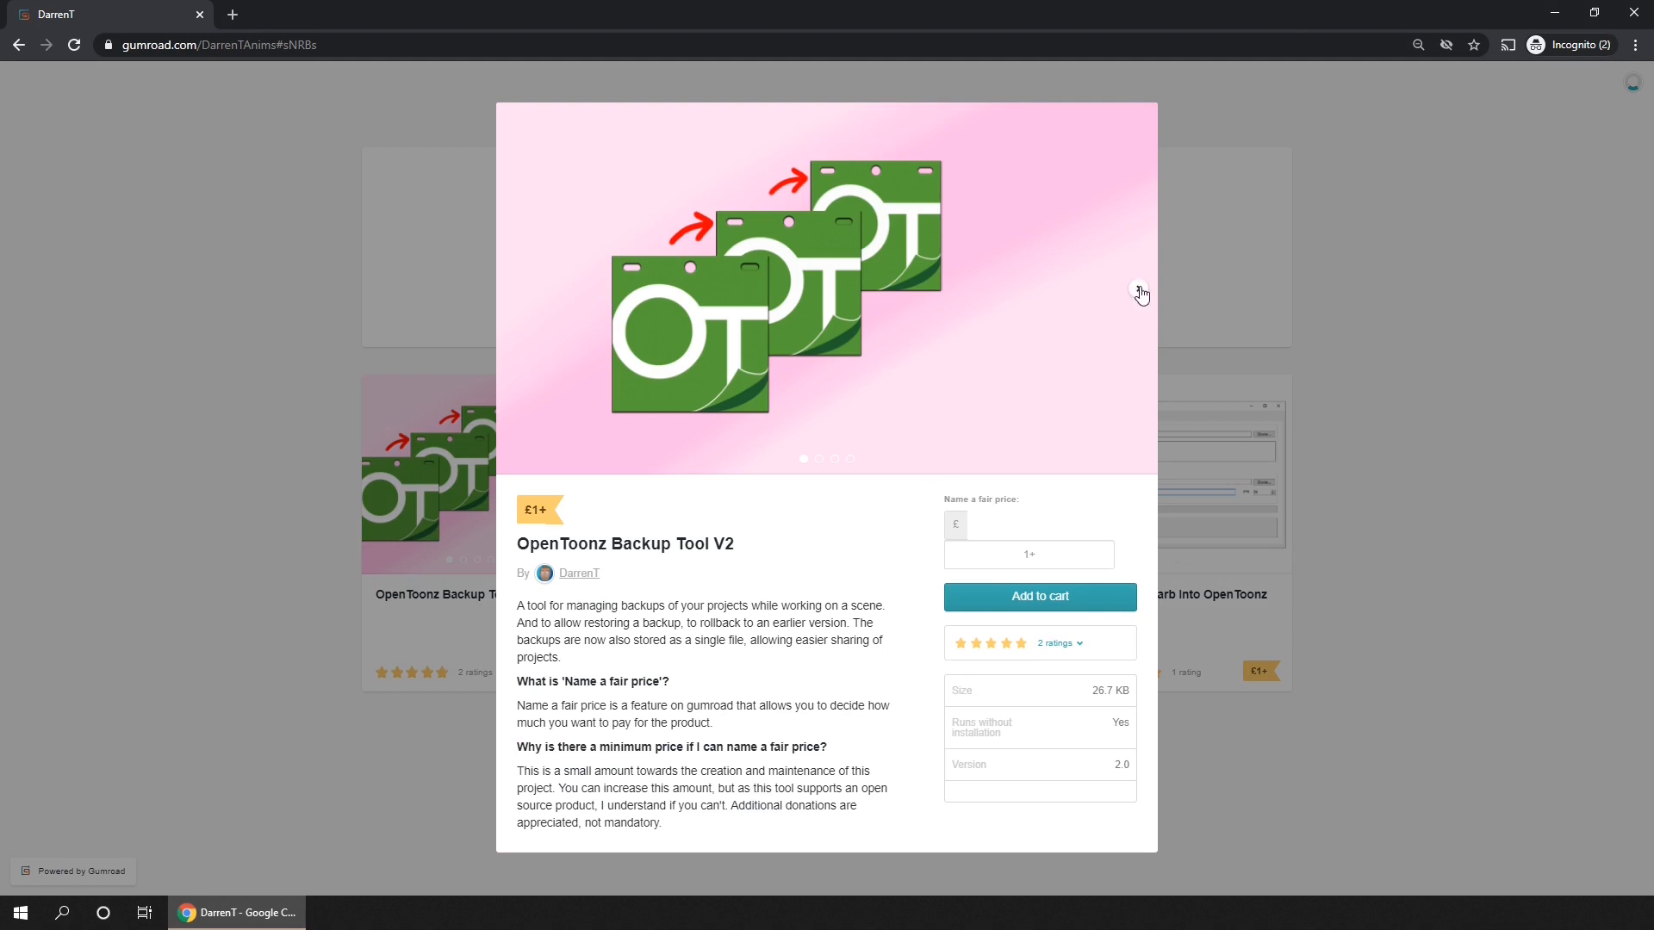
Page the listing's gallery forward twice to the tool's window screenshots
{"action": "left_click", "coordinate": [1140, 291]}
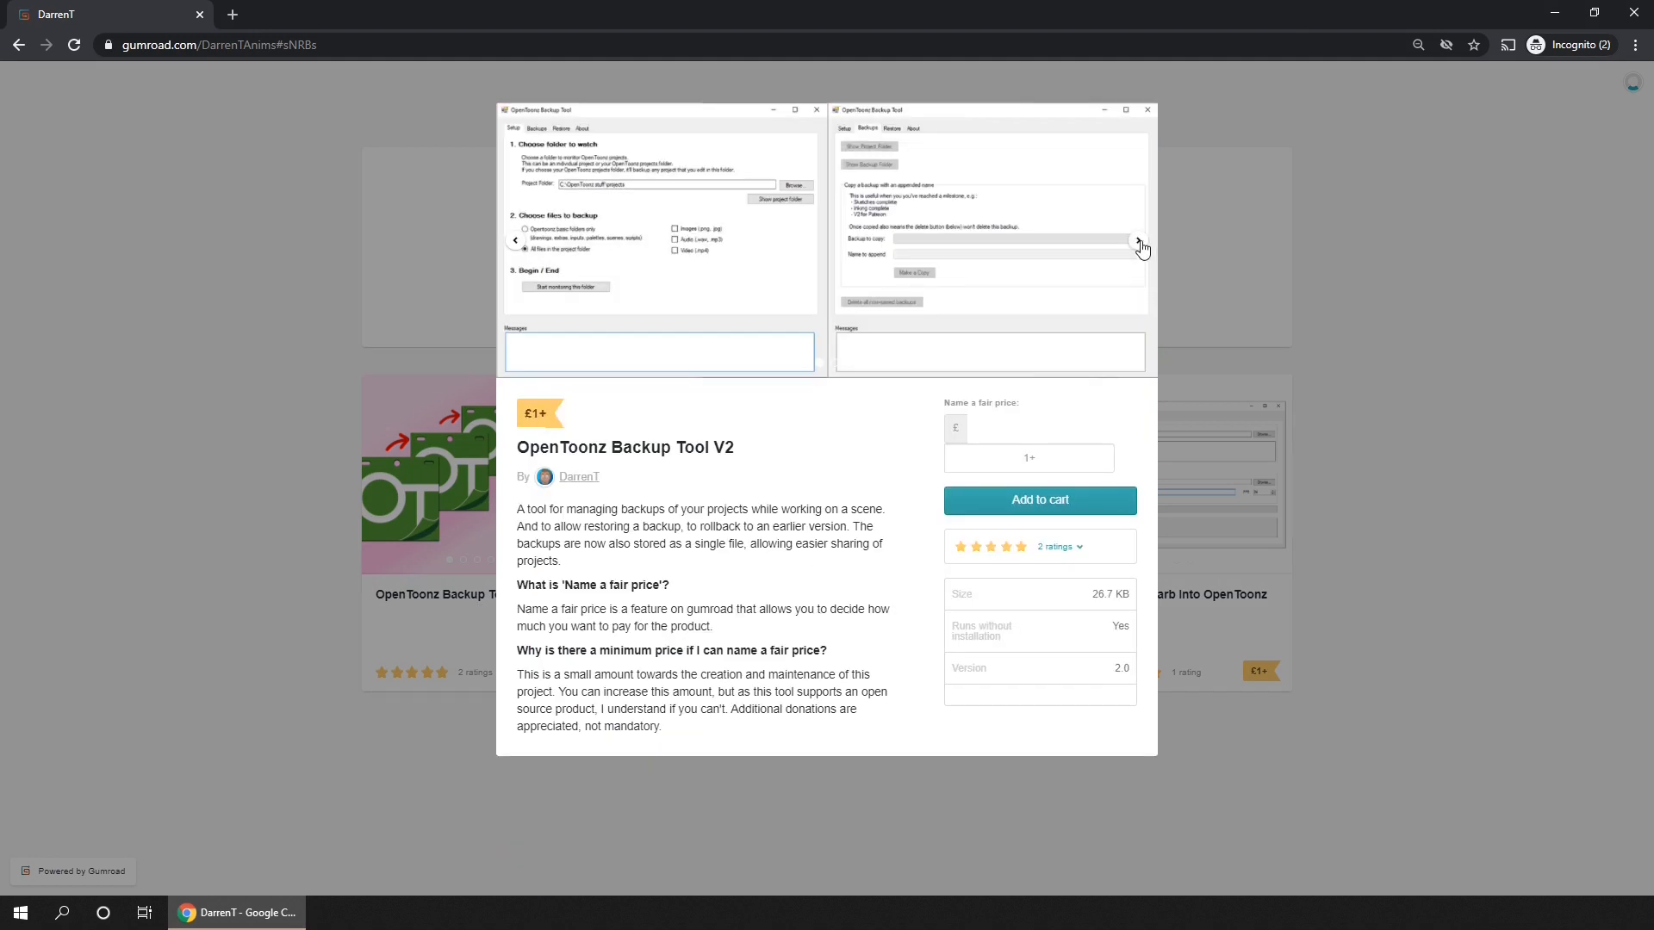
{"action": "left_click", "coordinate": [1140, 245]}
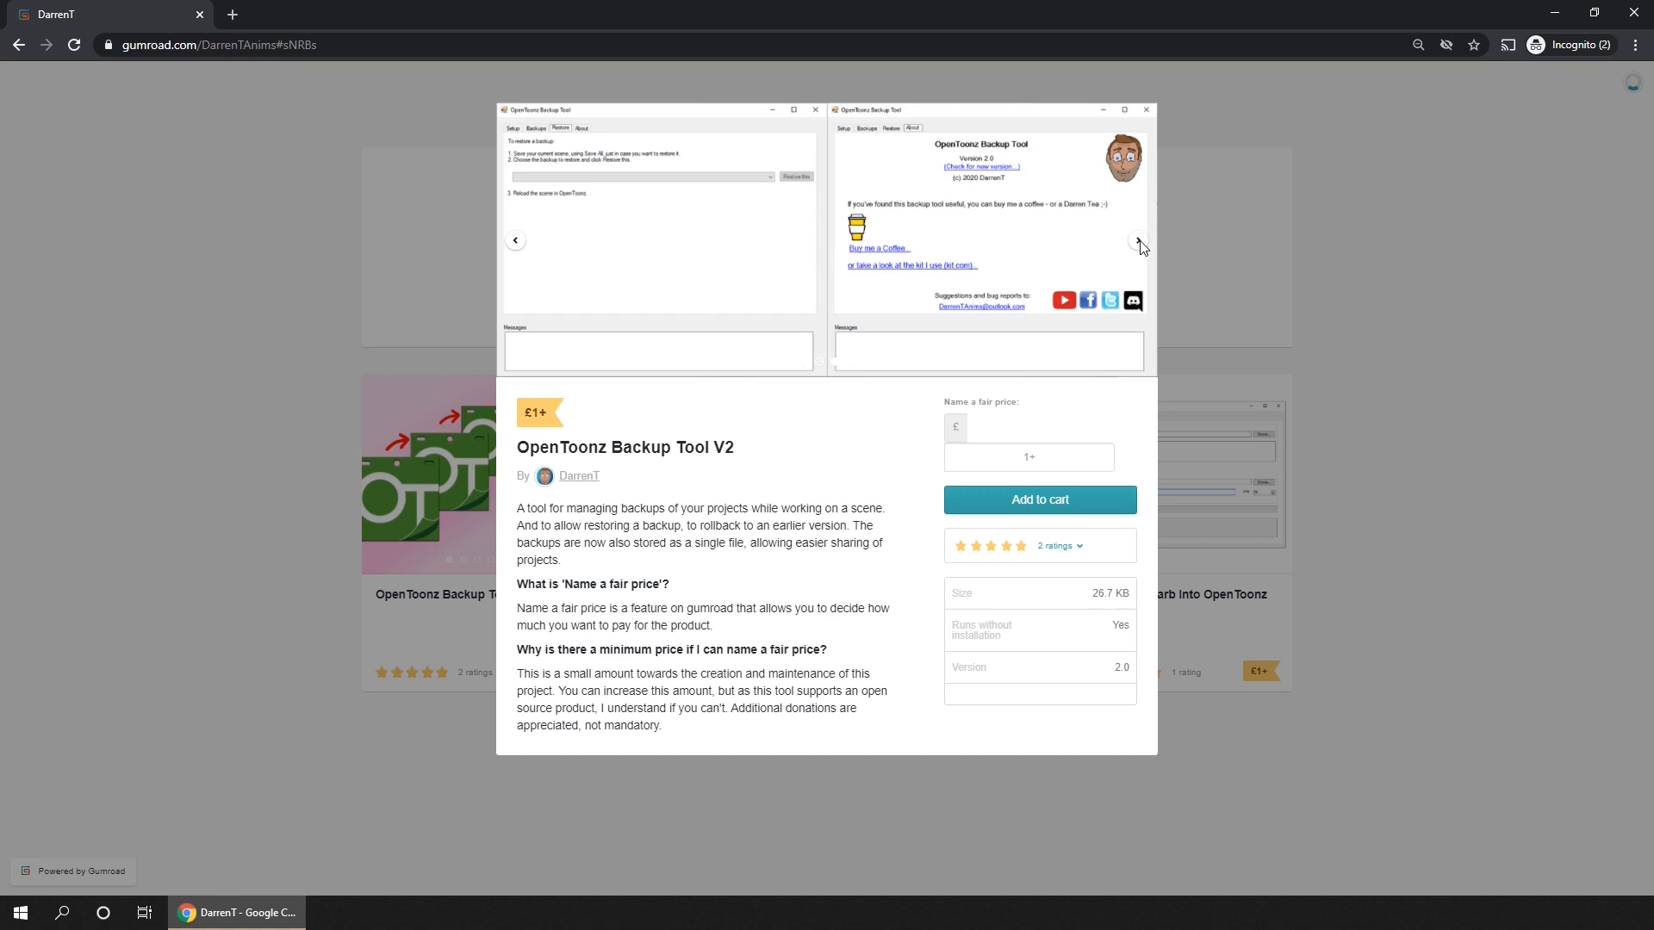